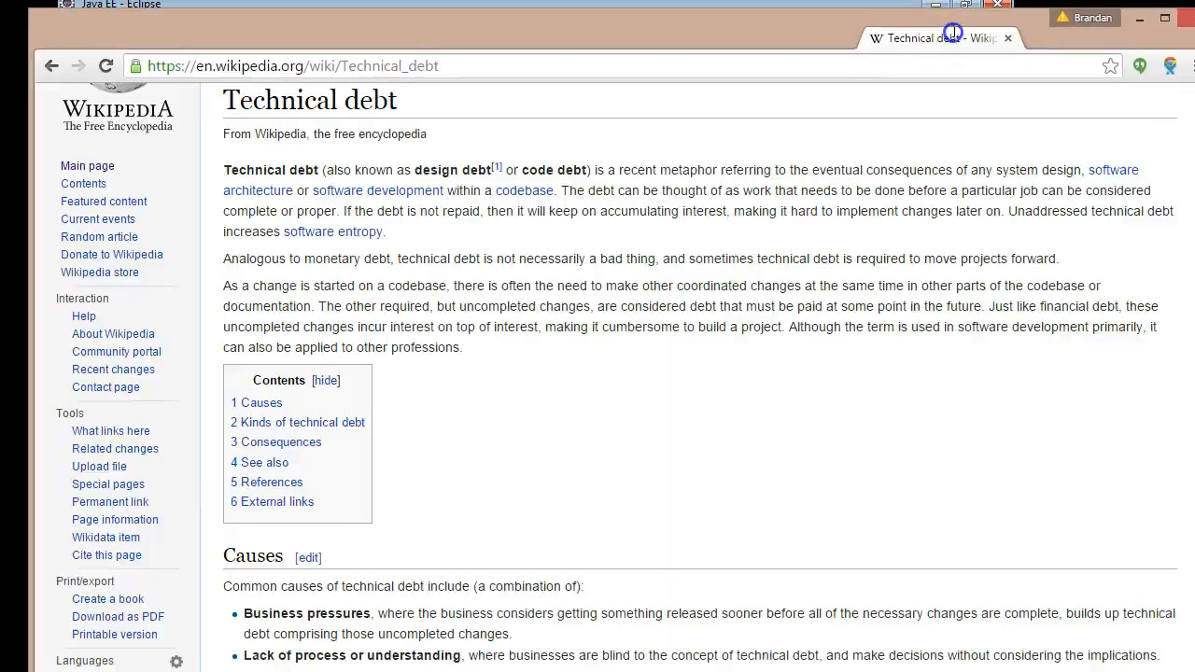
# Step: Launch the Eclipse Marketplace from the Help menu over the test code
pyautogui.scroll(-3)
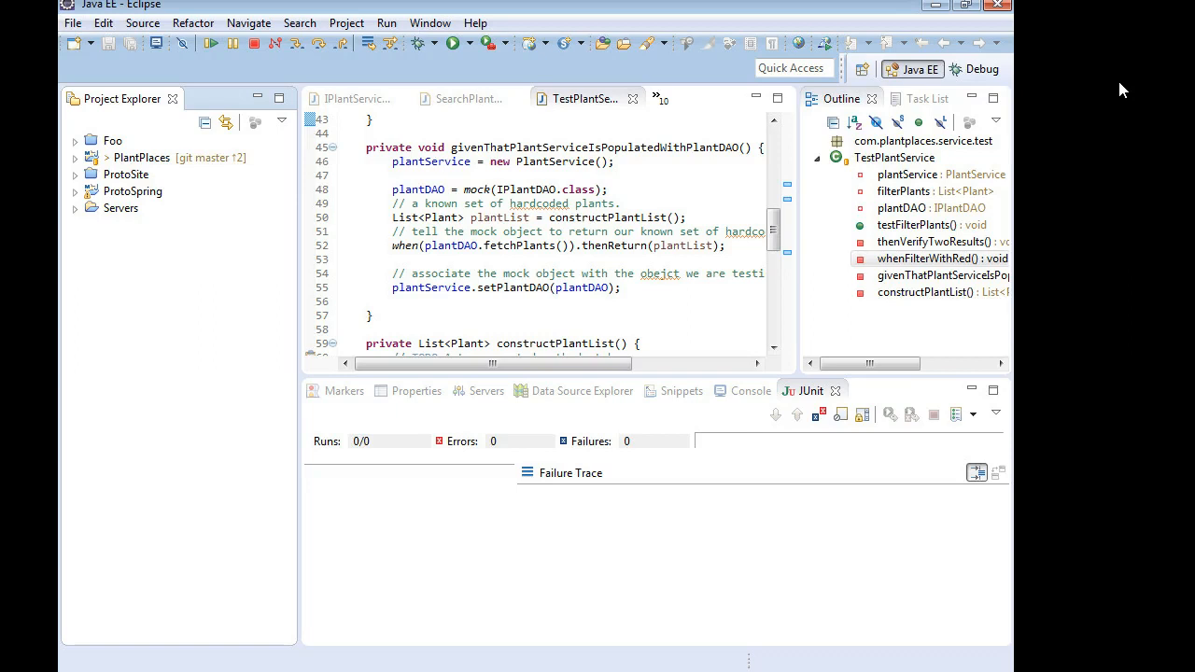
pyautogui.moveTo(527, 93)
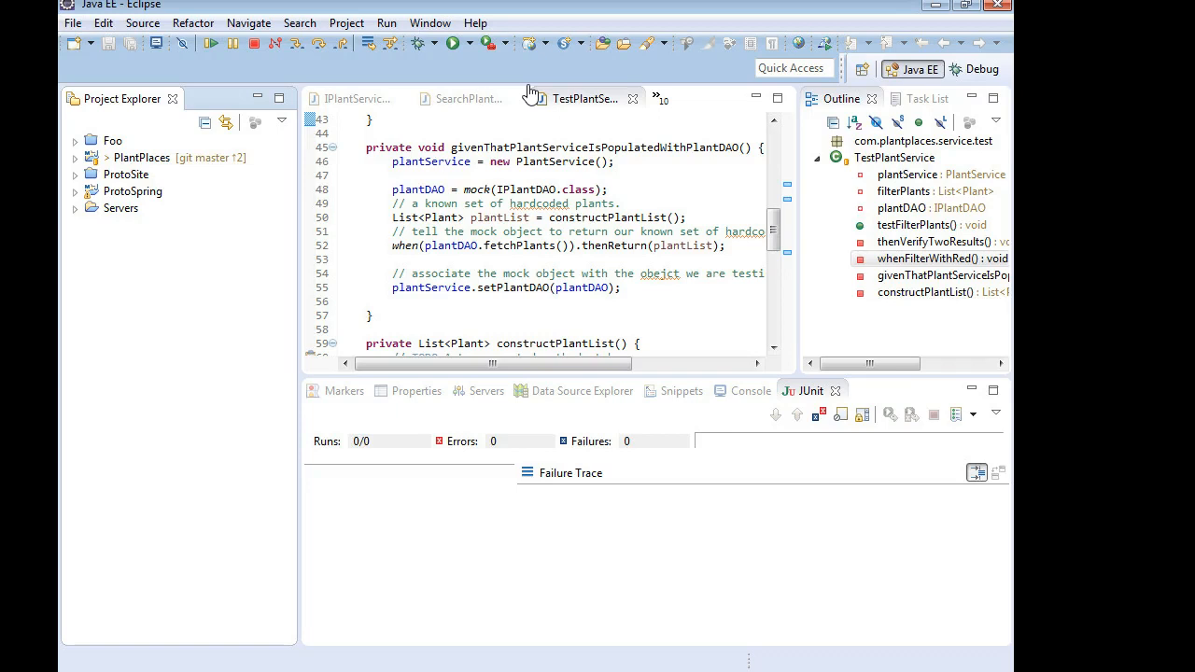
pyautogui.click(476, 22)
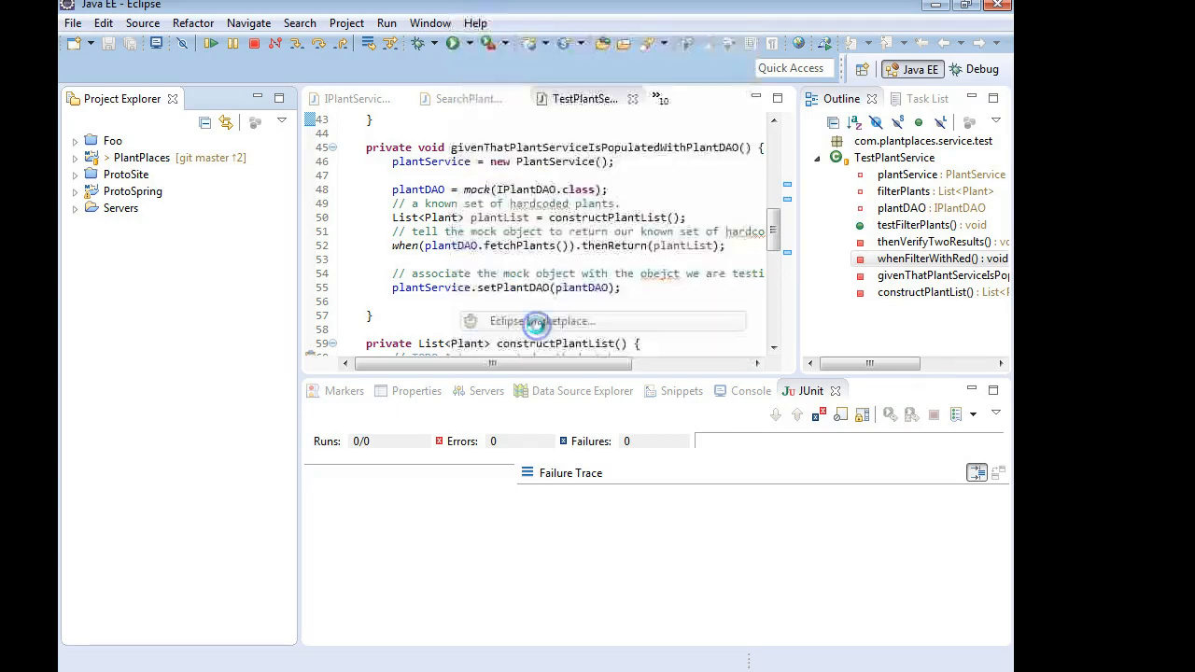
# Step: Search the Marketplace for 'EclEmm' and start installing EclEmma Java Code Coverage
pyautogui.click(541, 321)
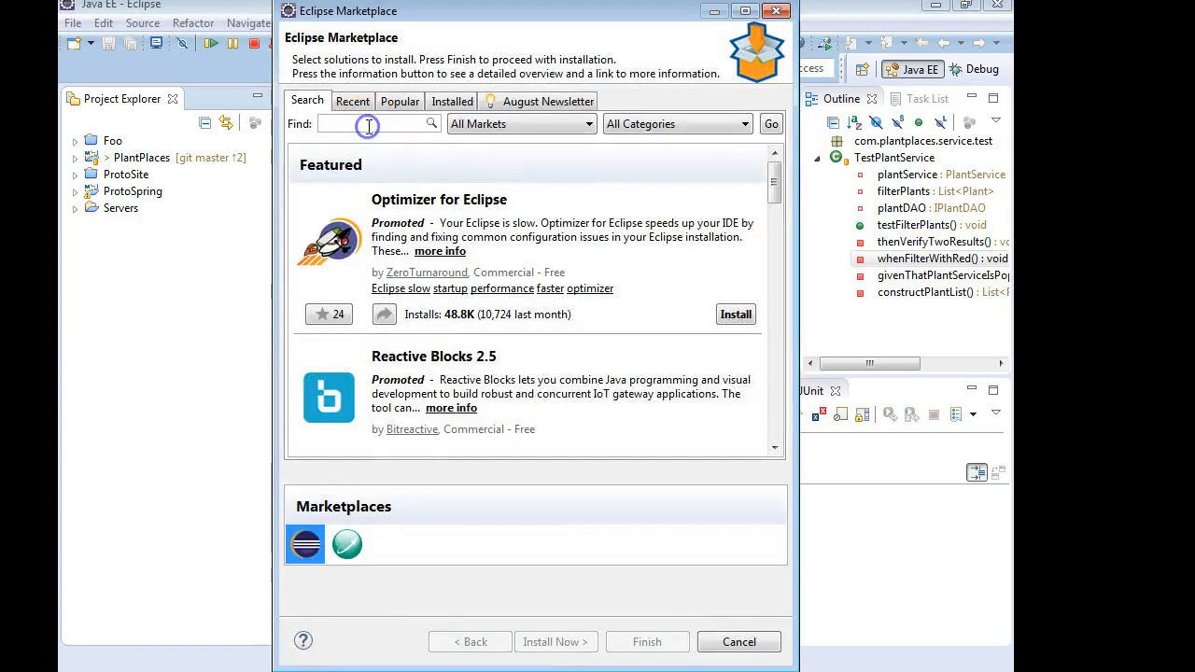
pyautogui.write('EclEmma')
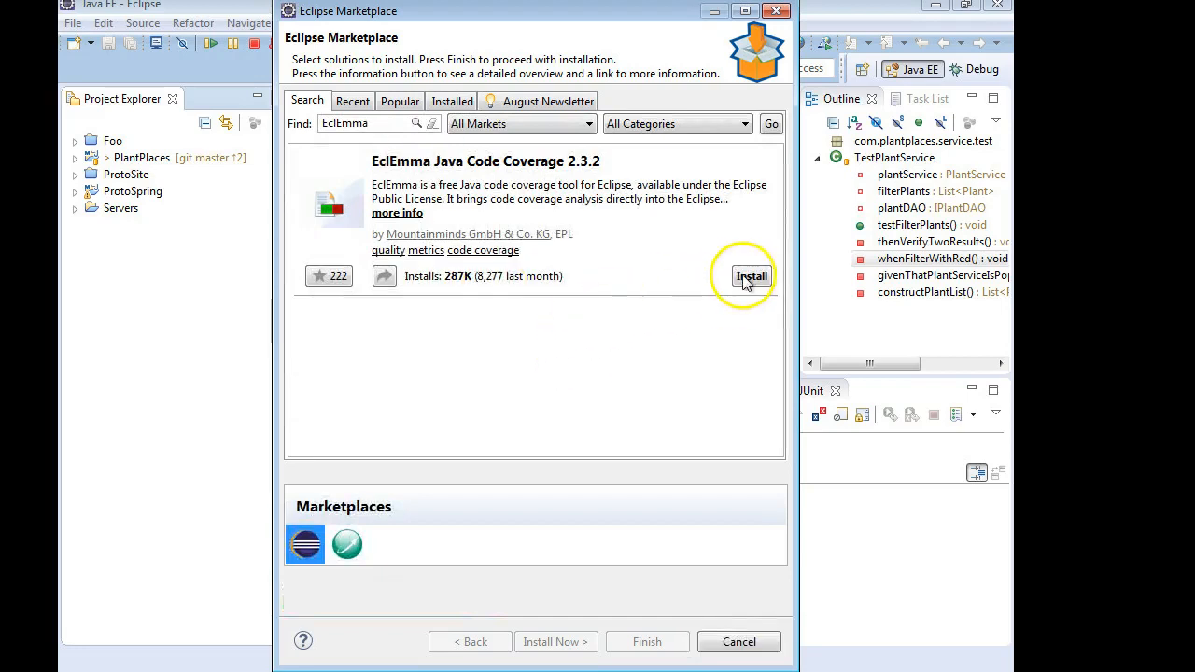
pyautogui.click(751, 276)
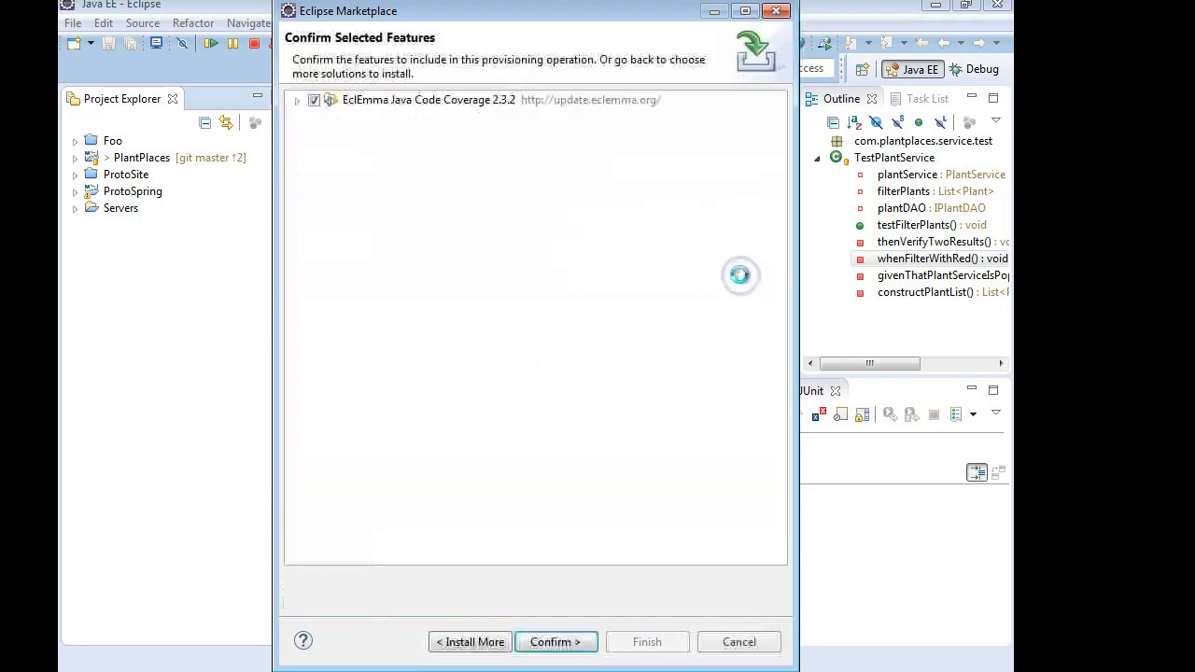
# Step: Confirm the EclEmma feature, accept its license terms and finish the installation
pyautogui.click(556, 642)
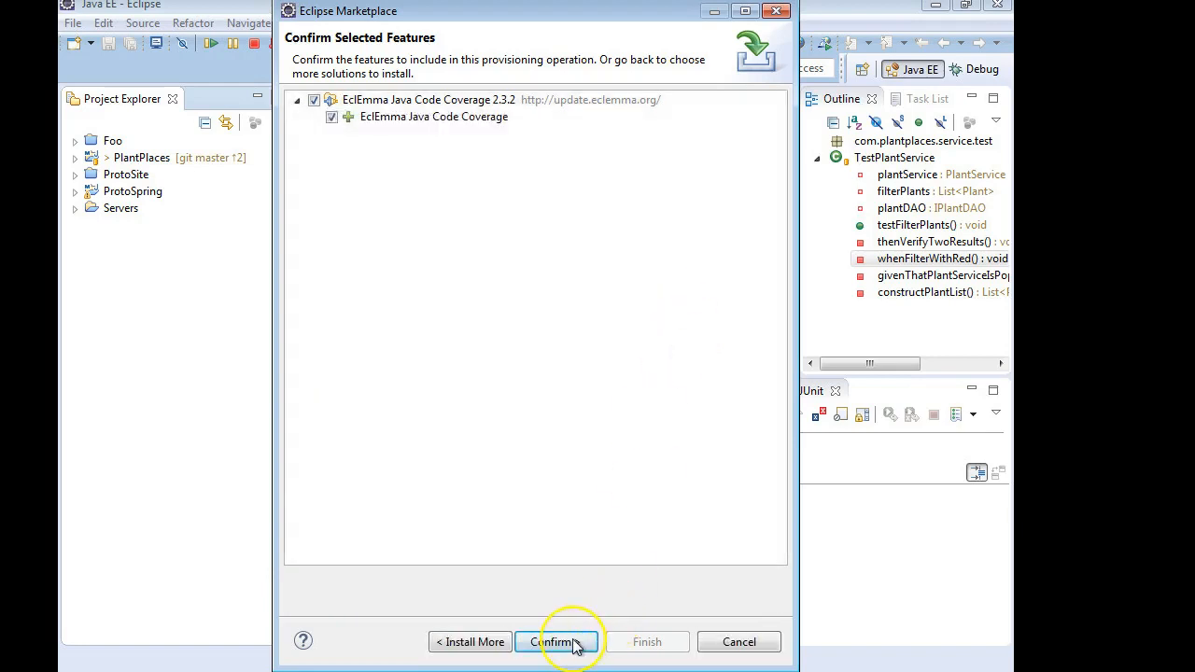
pyautogui.click(557, 643)
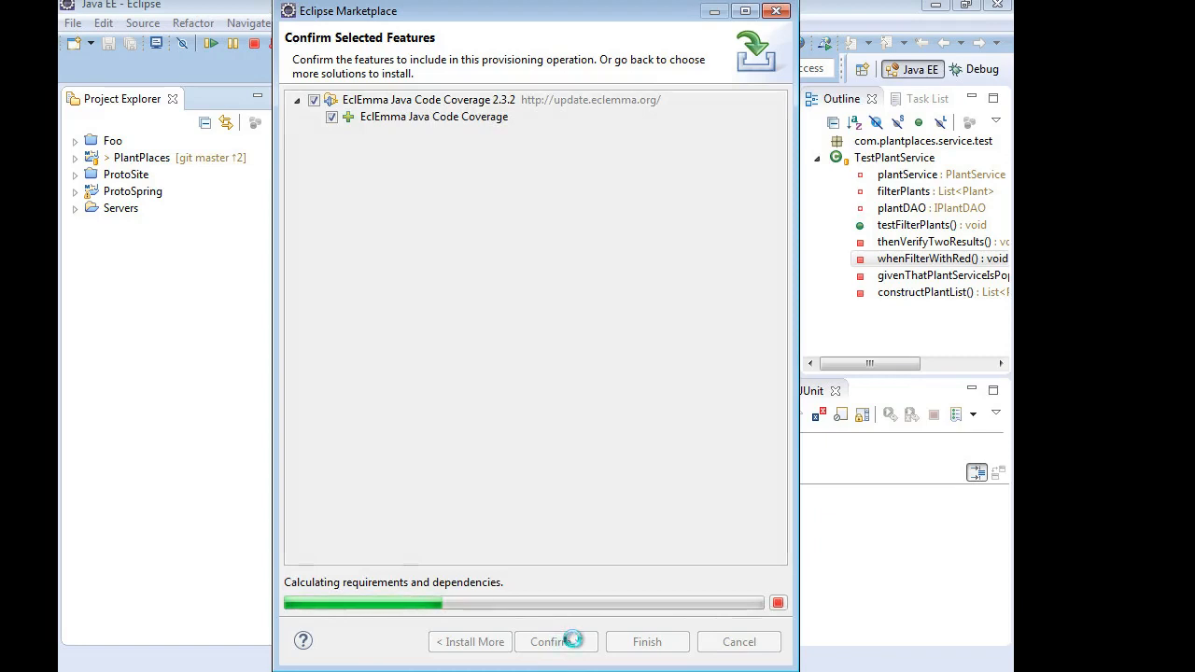
pyautogui.click(556, 643)
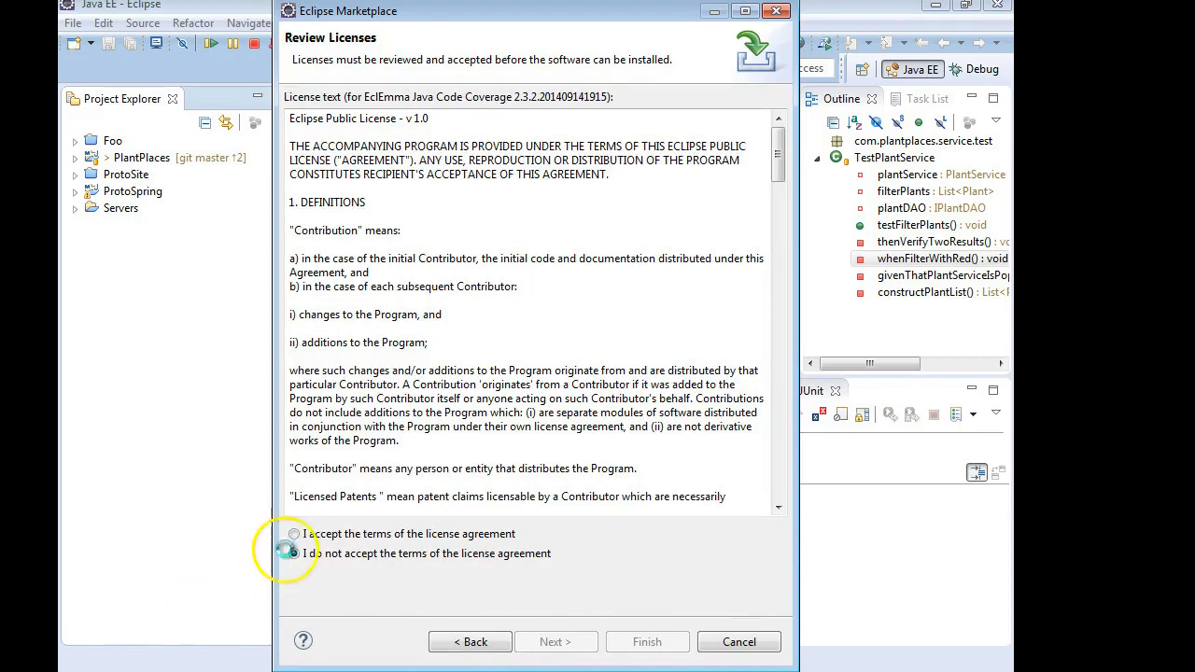
pyautogui.click(295, 535)
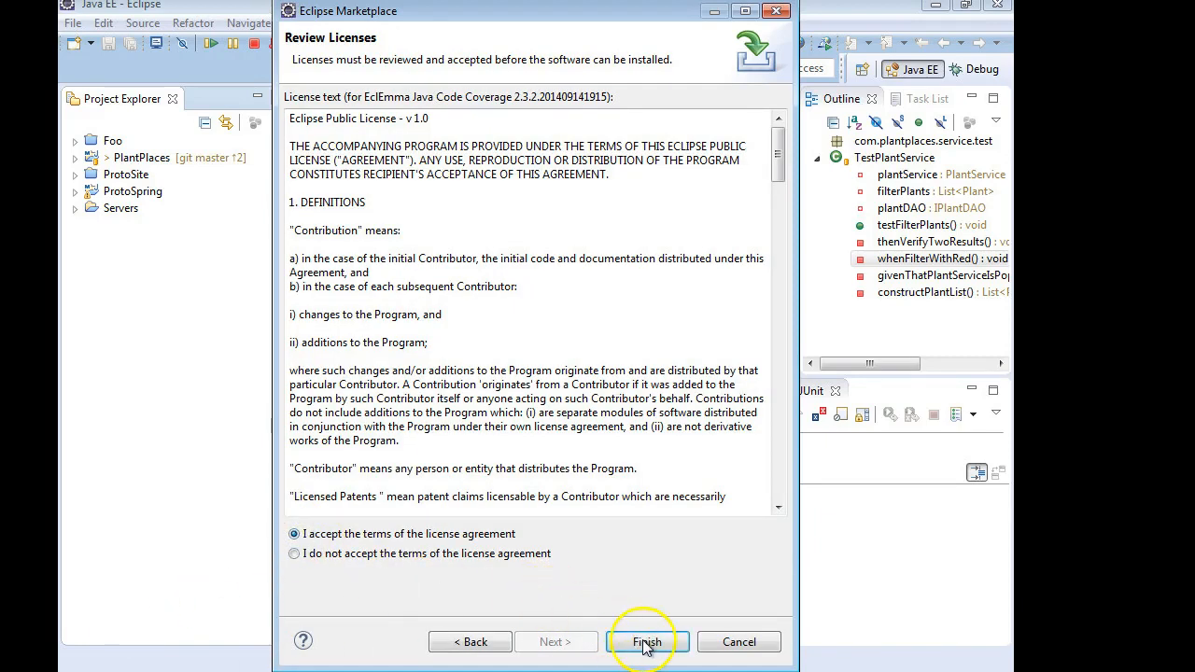
pyautogui.click(647, 643)
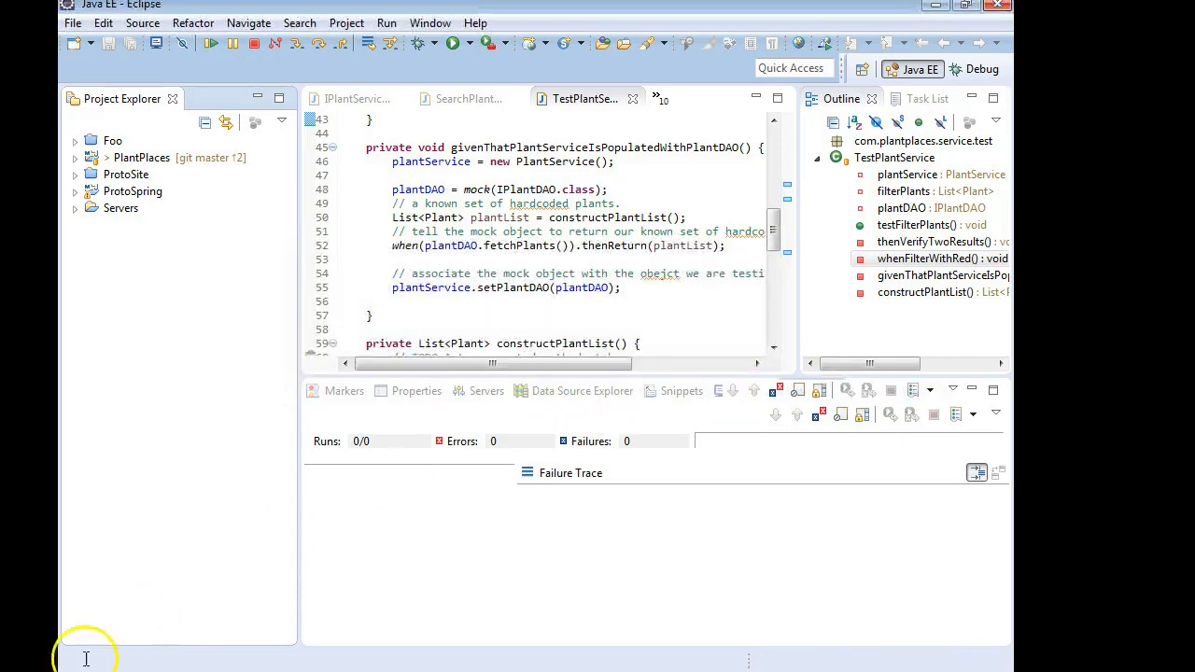
# Step: Bring up the PlantPlaces project's context menu to run it with coverage
pyautogui.click(142, 157)
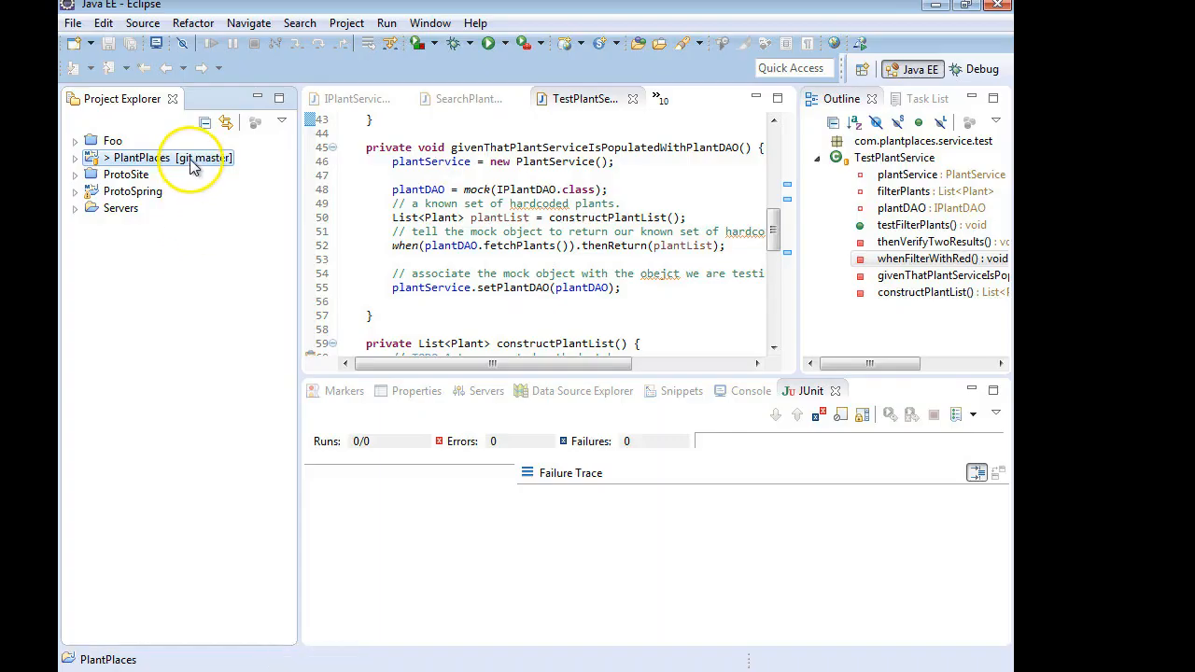
pyautogui.rightClick(140, 157)
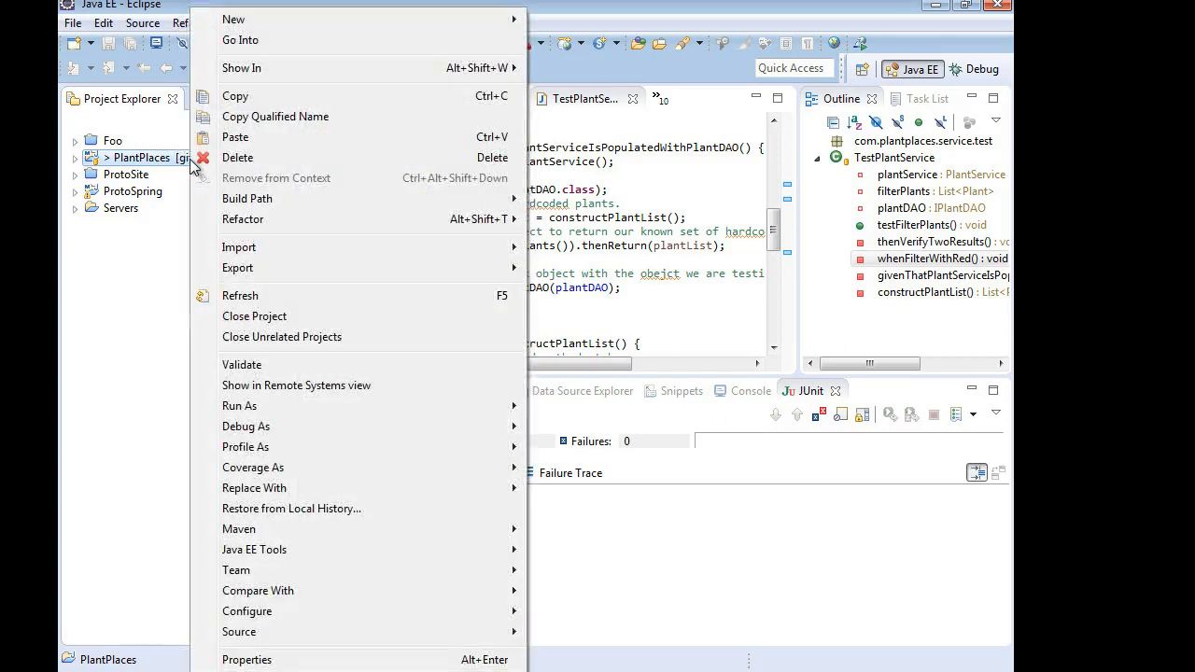
pyautogui.moveTo(314, 467)
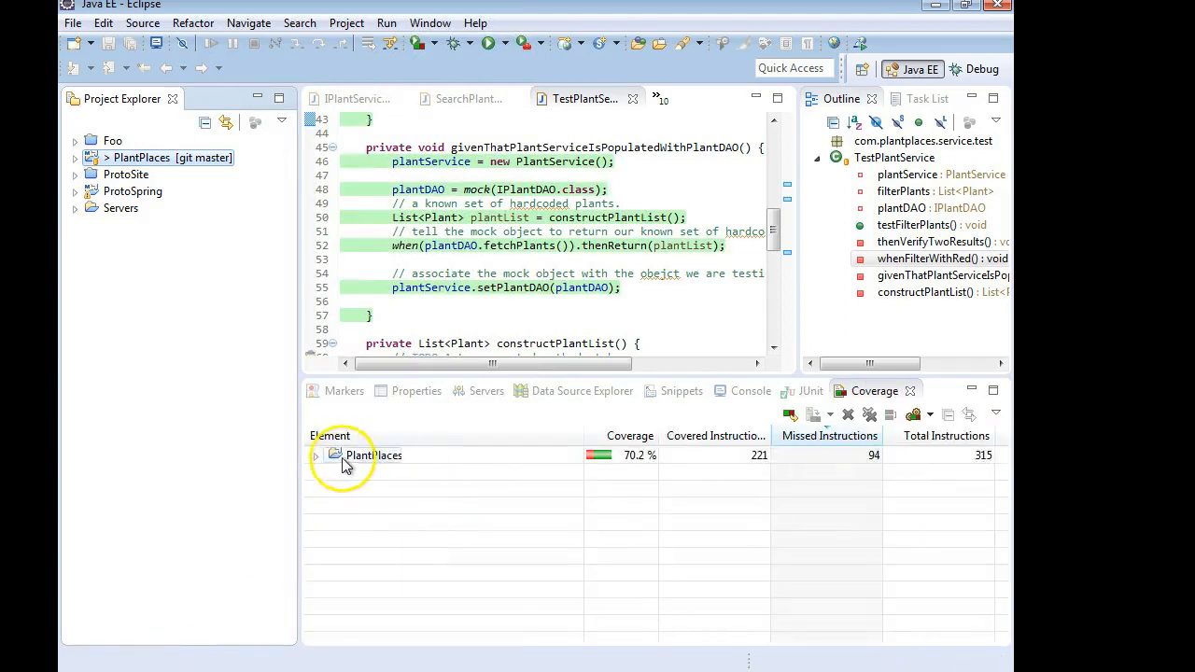
# Step: Expand PlantPlaces, src and com.plantplaces.dto in the Coverage view to see per-package percentages
pyautogui.click(315, 456)
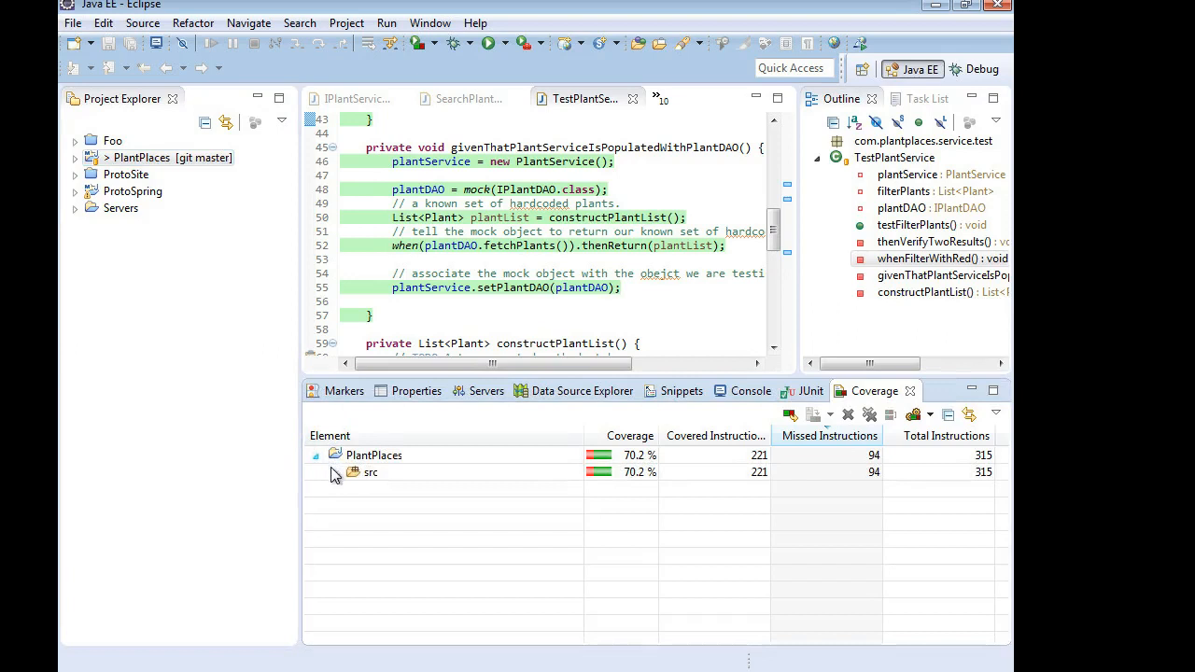
pyautogui.click(353, 471)
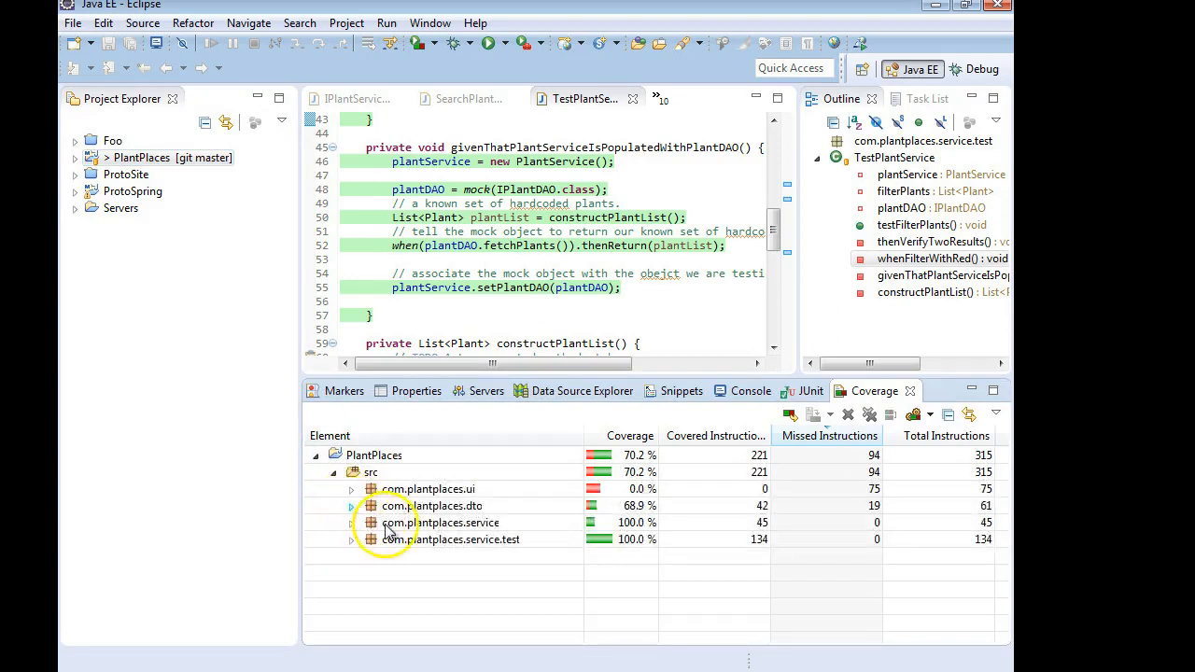
pyautogui.moveTo(476, 540)
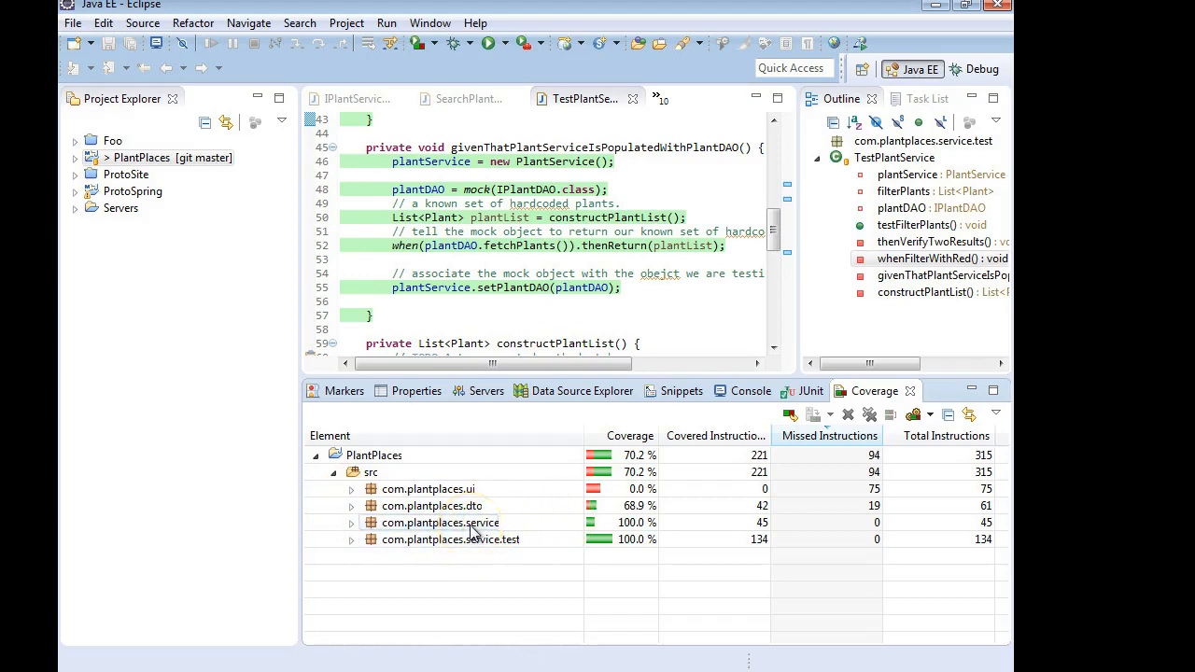
pyautogui.click(441, 523)
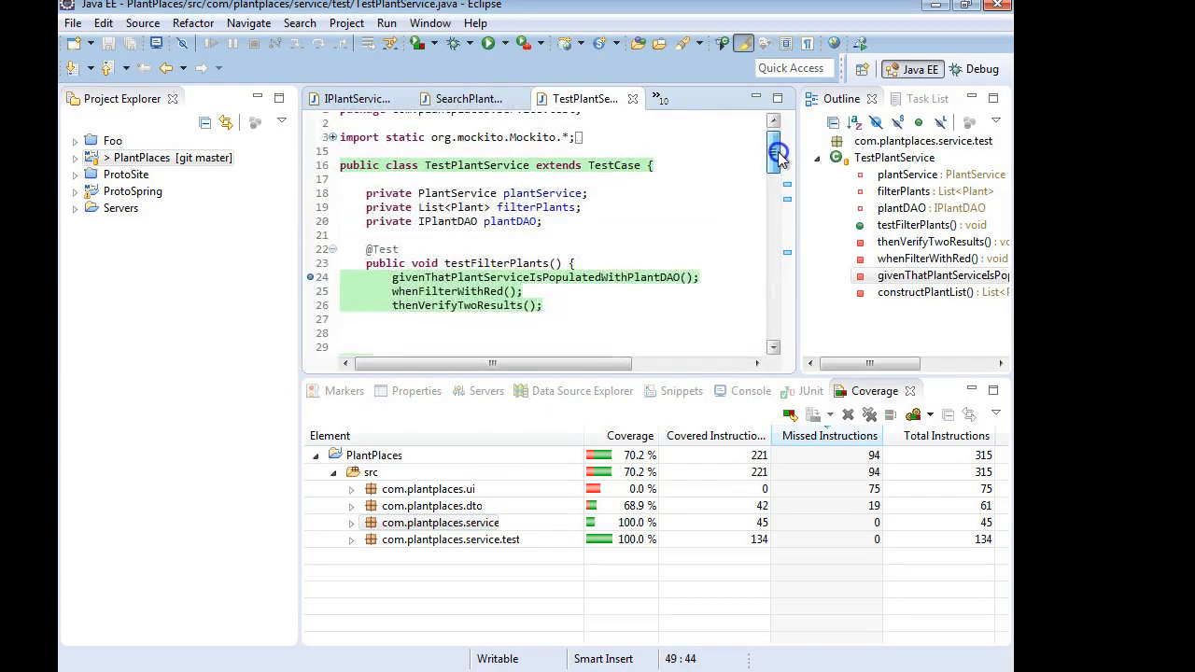
pyautogui.scroll(-3)
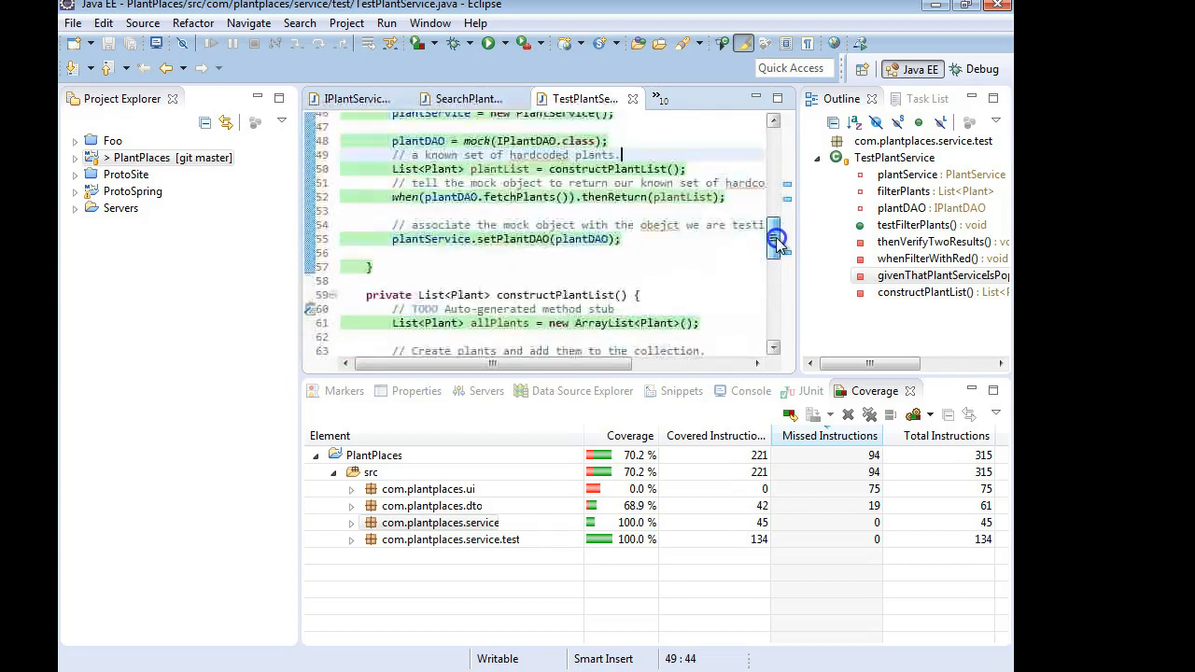
pyautogui.scroll(-3)
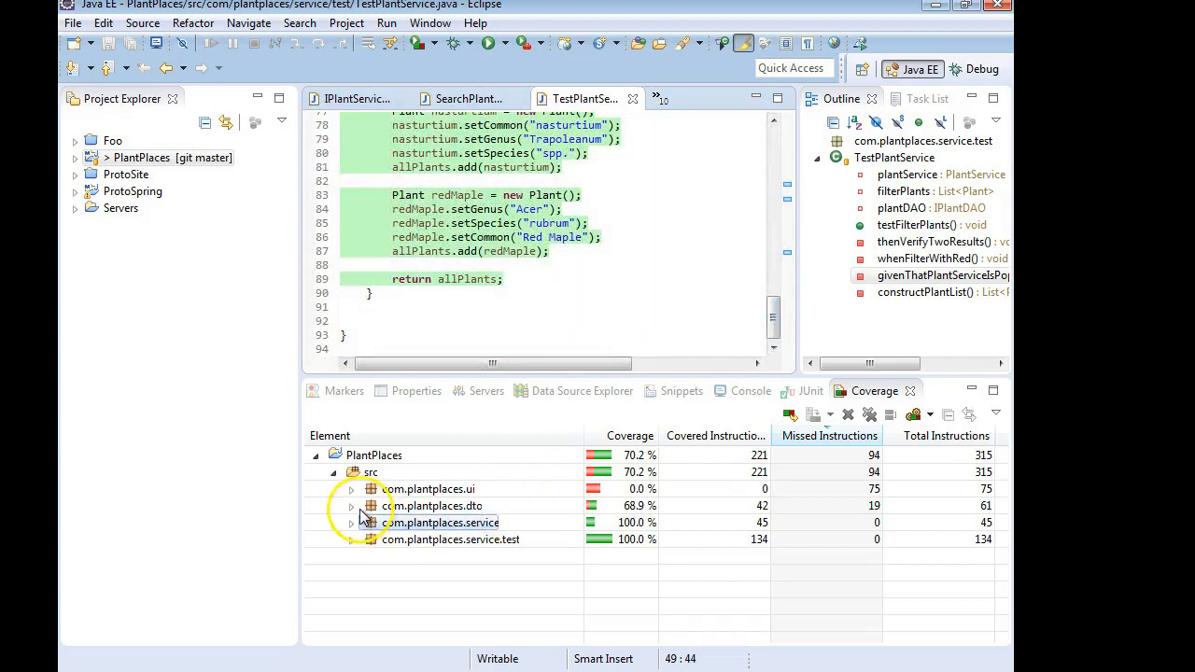
pyautogui.click(351, 504)
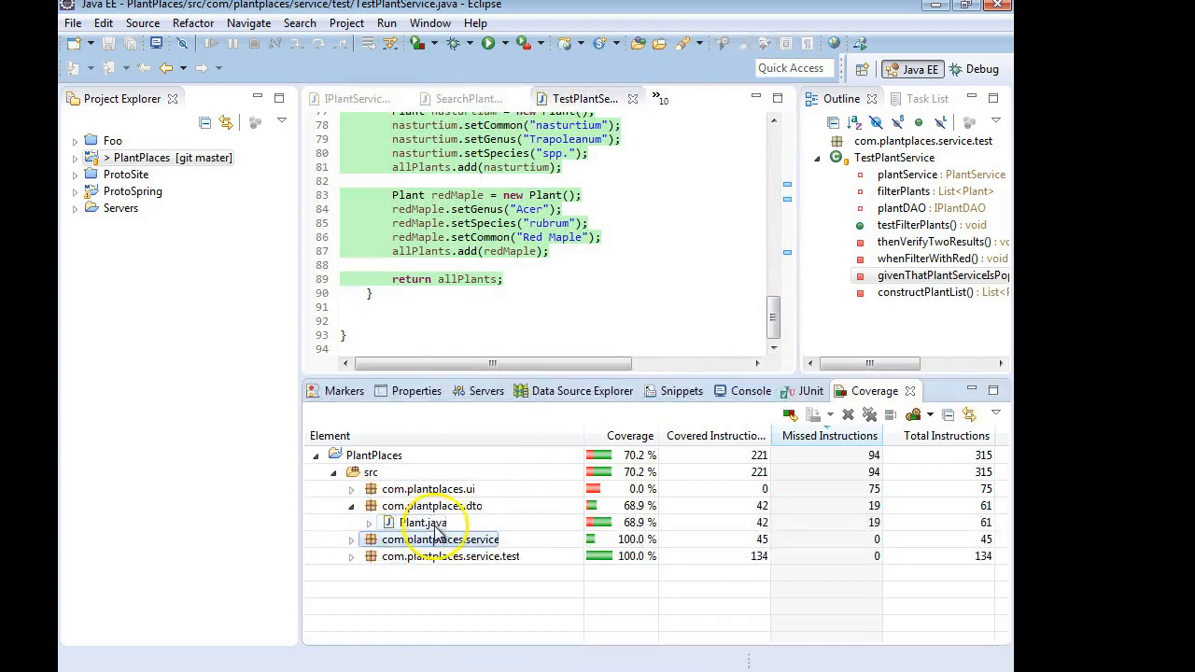
# Step: Inspect Plant.java's green covered lines and red uncovered getters
pyautogui.doubleClick(426, 523)
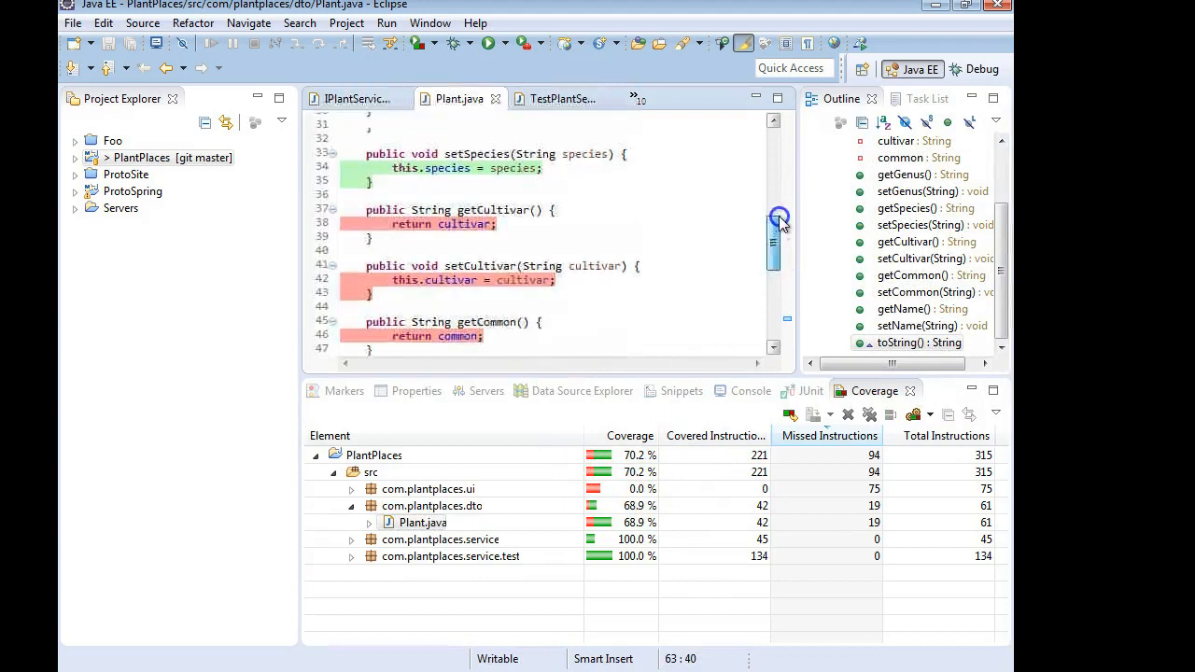
pyautogui.moveTo(781, 221); pyautogui.dragTo(783, 168)
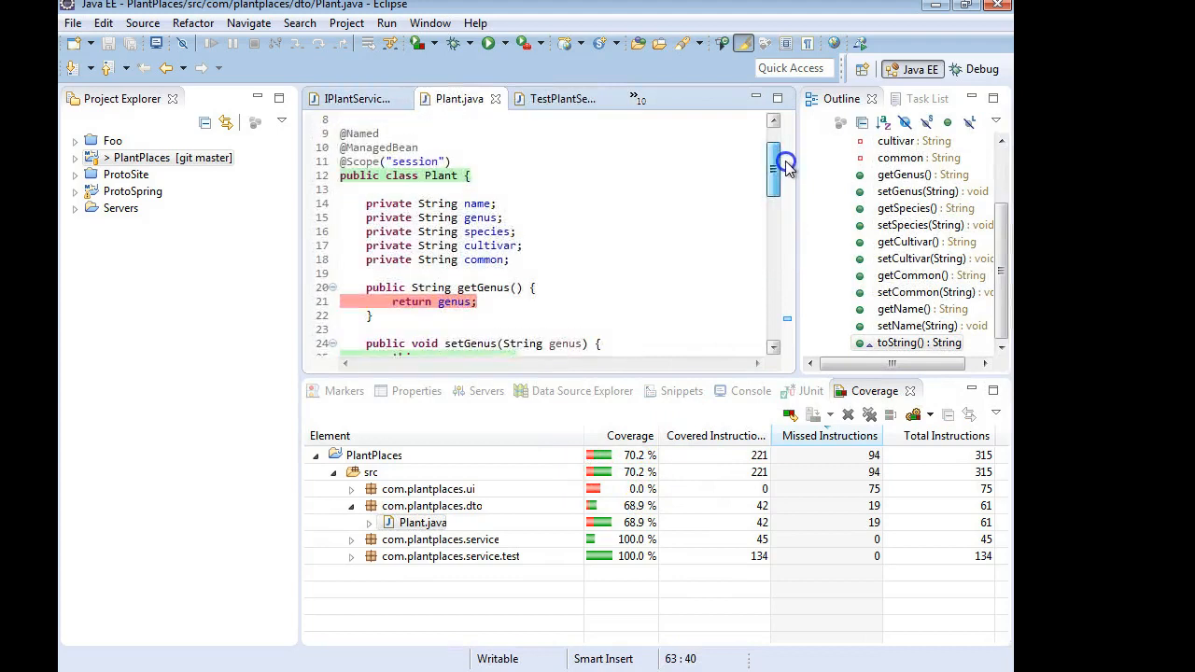
pyautogui.scroll(-3)
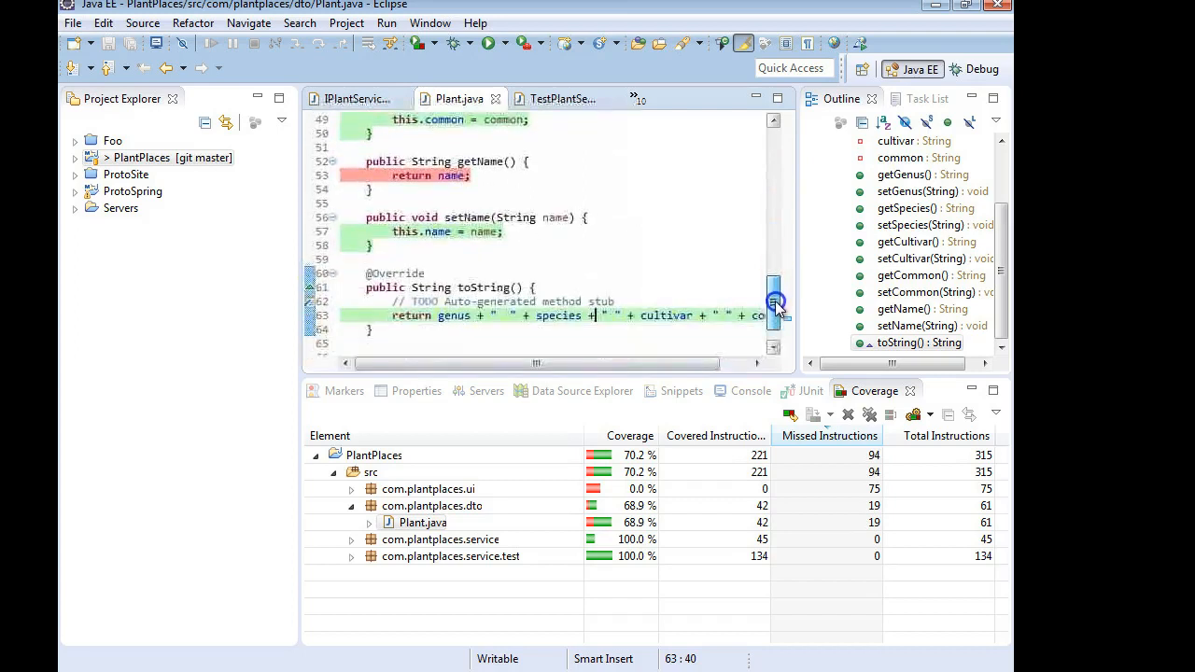
pyautogui.scroll(-3)
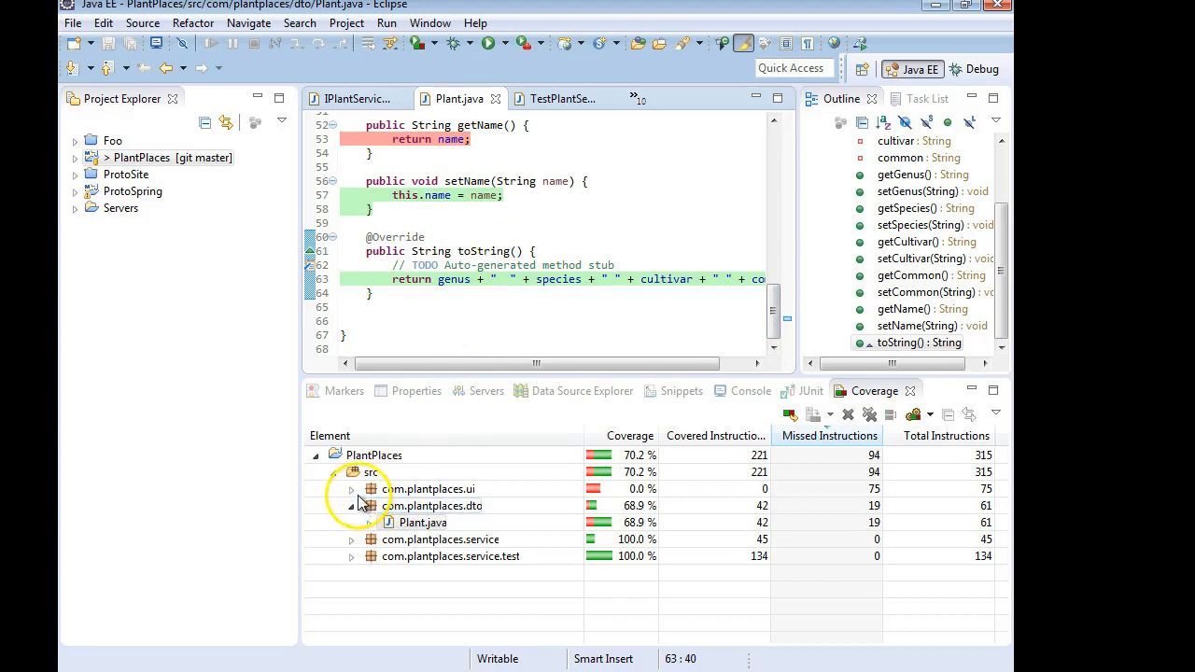
# Step: Check com.plantplaces.ui's 0.0% SearchPlants coverage, then collapse the tree back to src
pyautogui.click(351, 490)
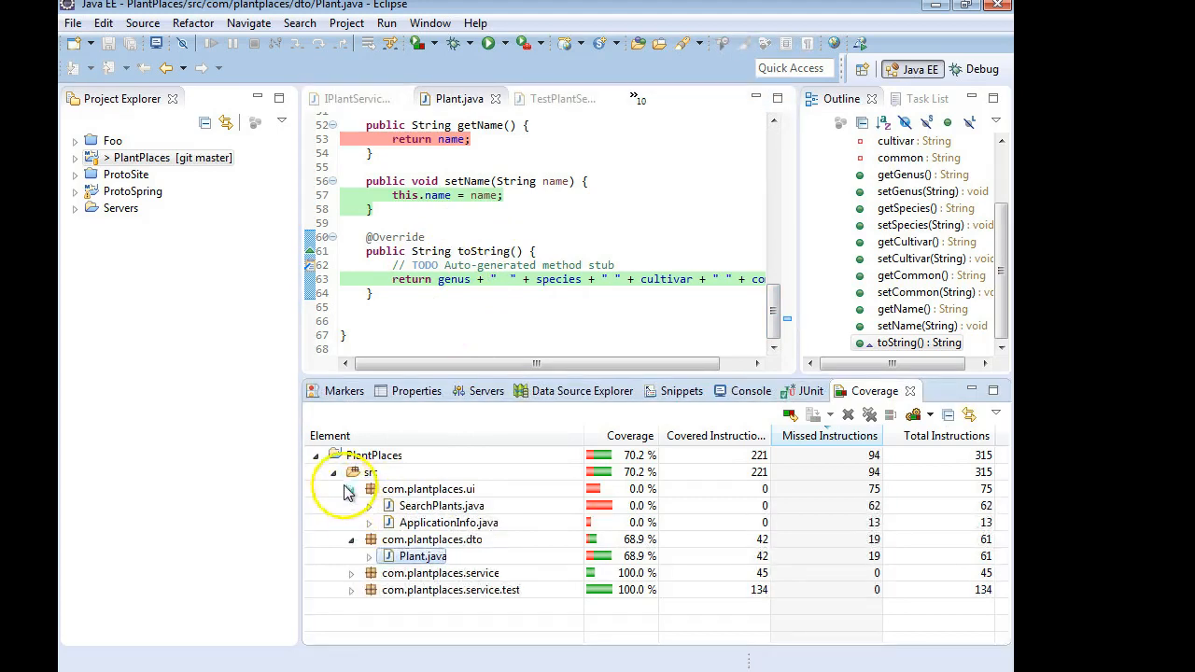
pyautogui.click(332, 470)
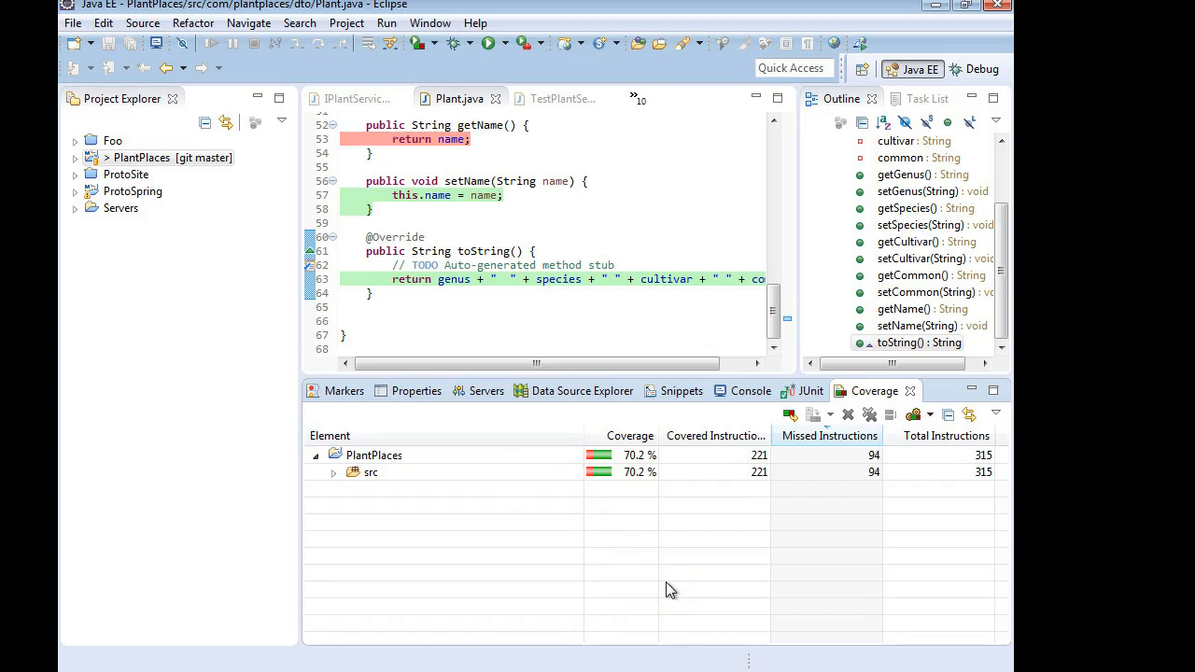
pyautogui.moveTo(314, 663)
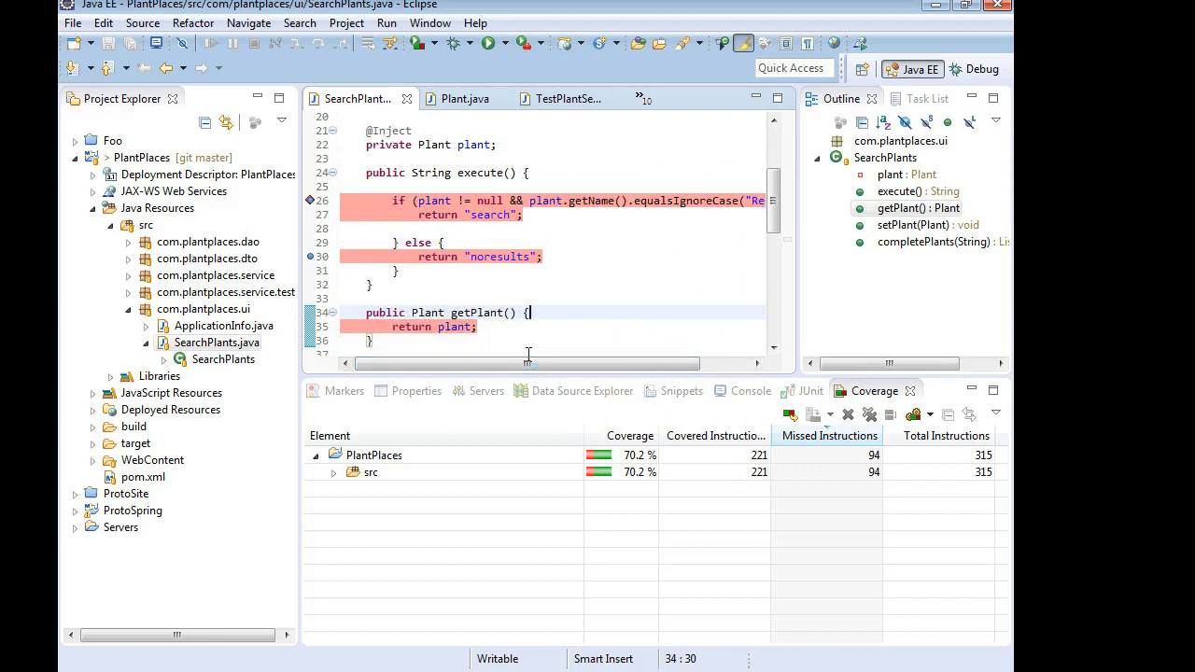
pyautogui.moveTo(183, 209)
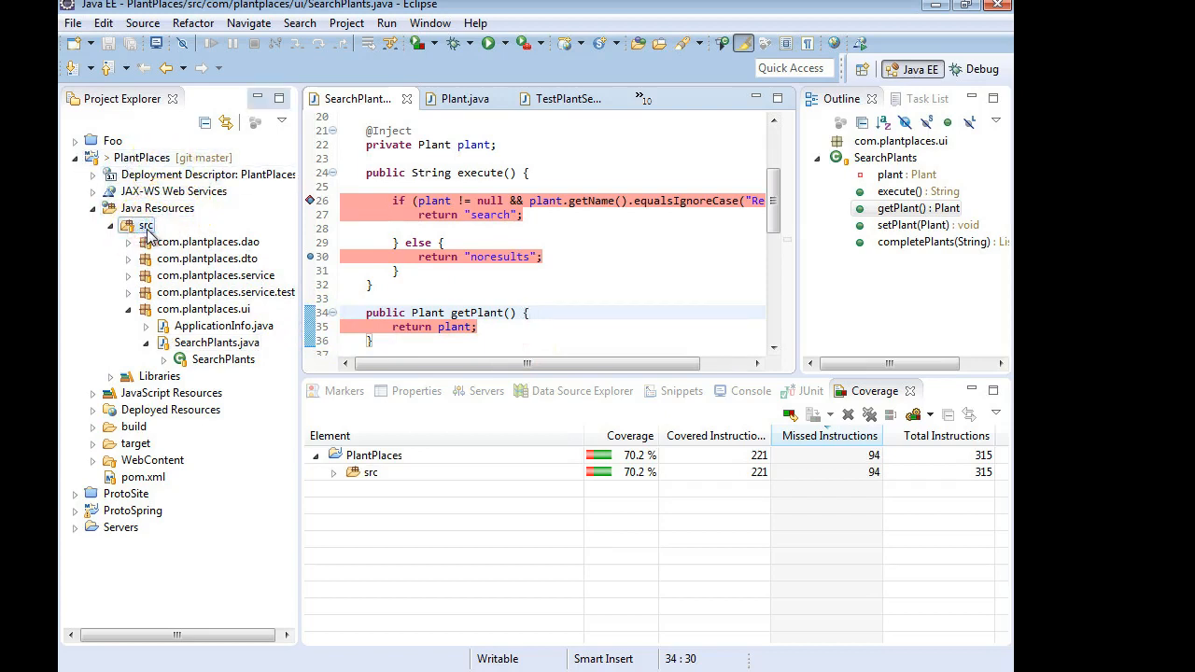
# Step: Start a new class TestSearchPlants in package com.plantplaces.ui.test under src
pyautogui.rightClick(146, 226)
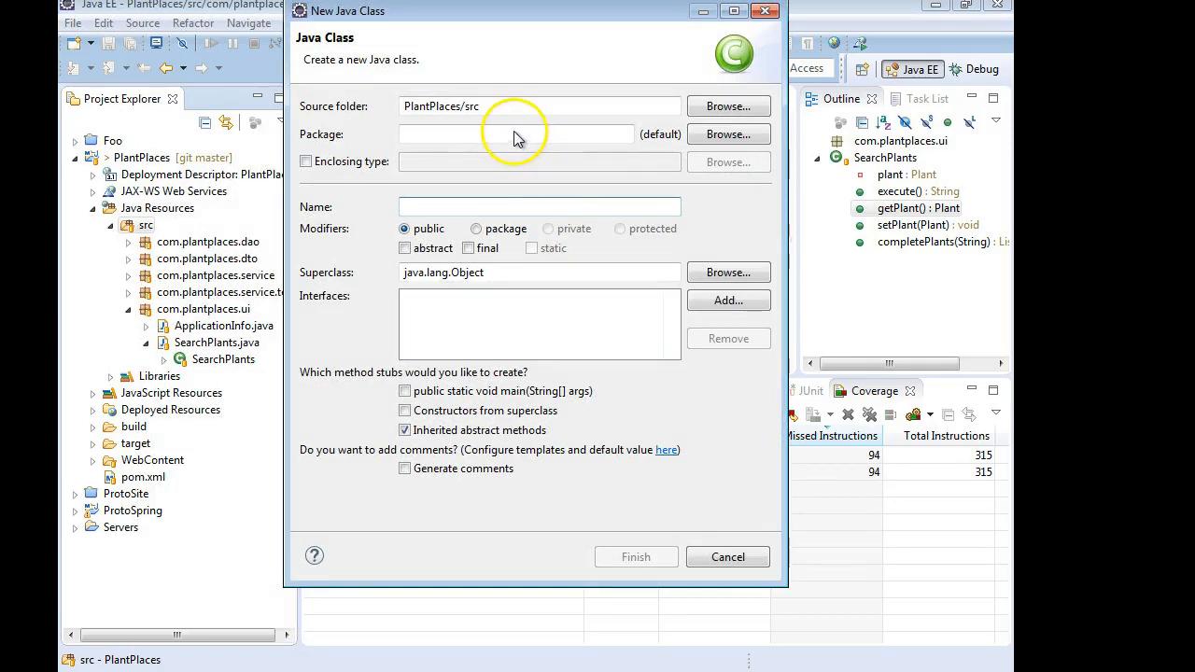
pyautogui.click(516, 134)
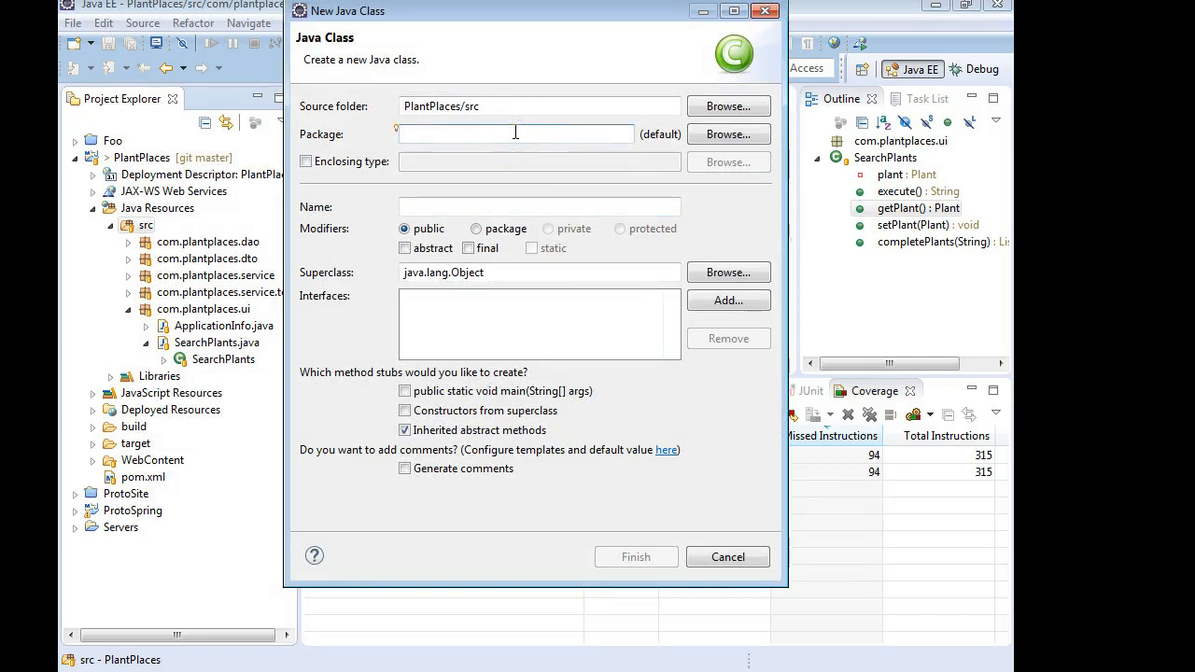
pyautogui.write('com.plantplaces.ui.test')
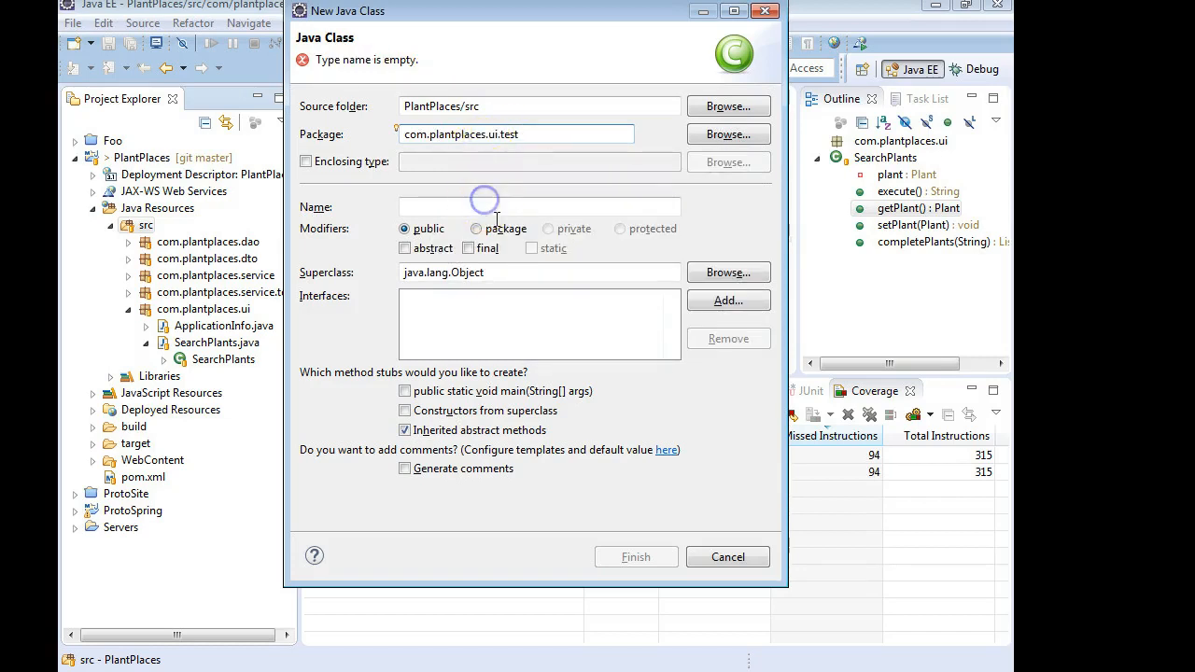
pyautogui.write('TestSearchPlant')
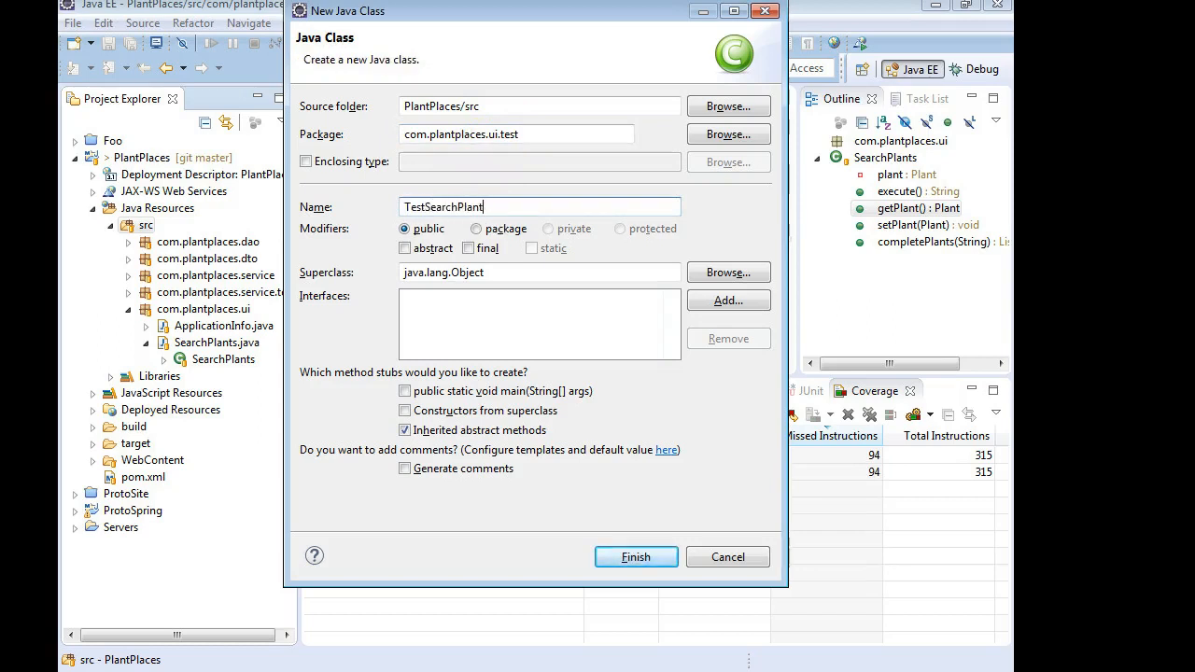
pyautogui.write('s')
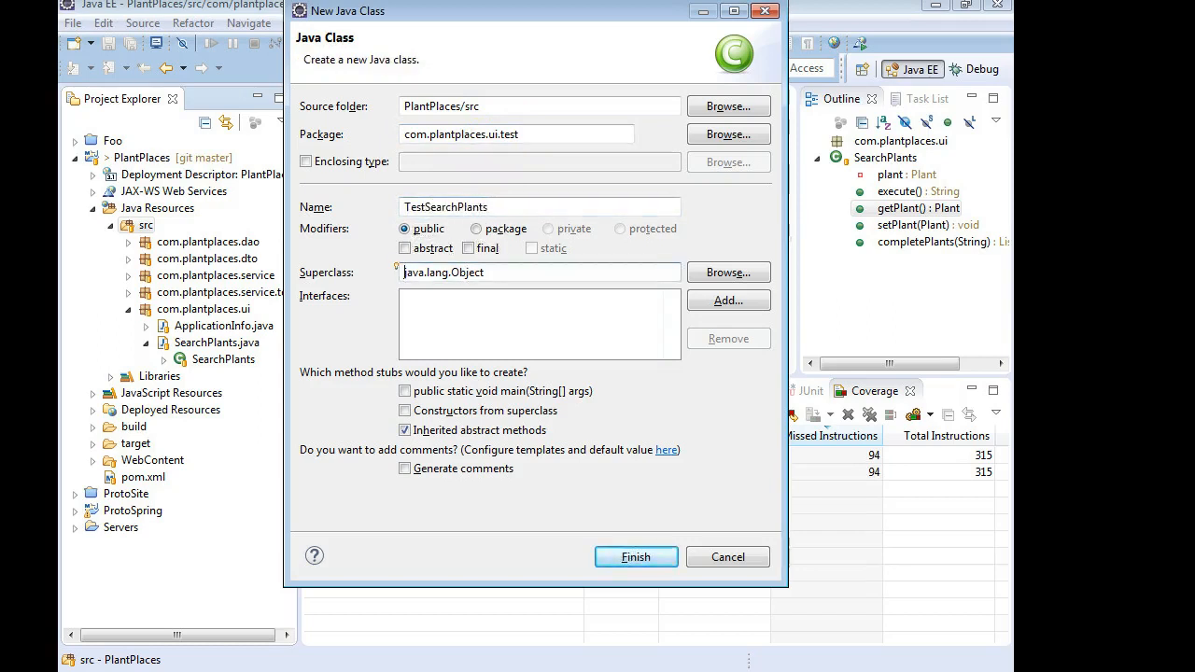
# Step: Set junit.framework.TestCase as the superclass and create the class
pyautogui.click(729, 273)
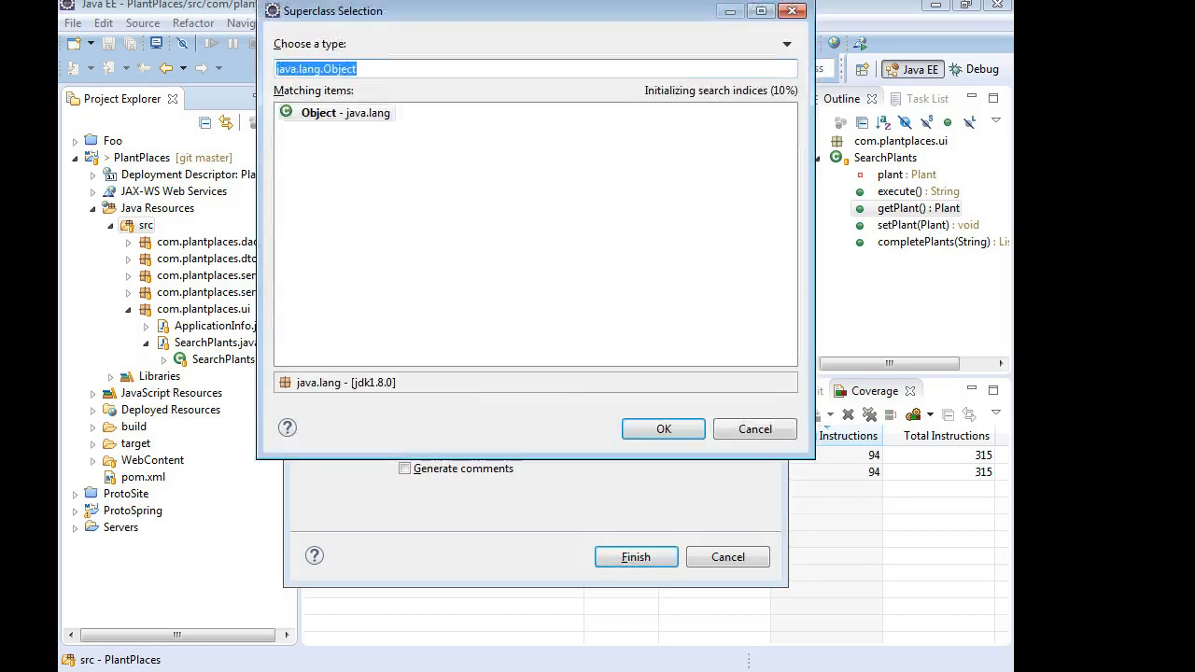
pyautogui.write('TestCase')
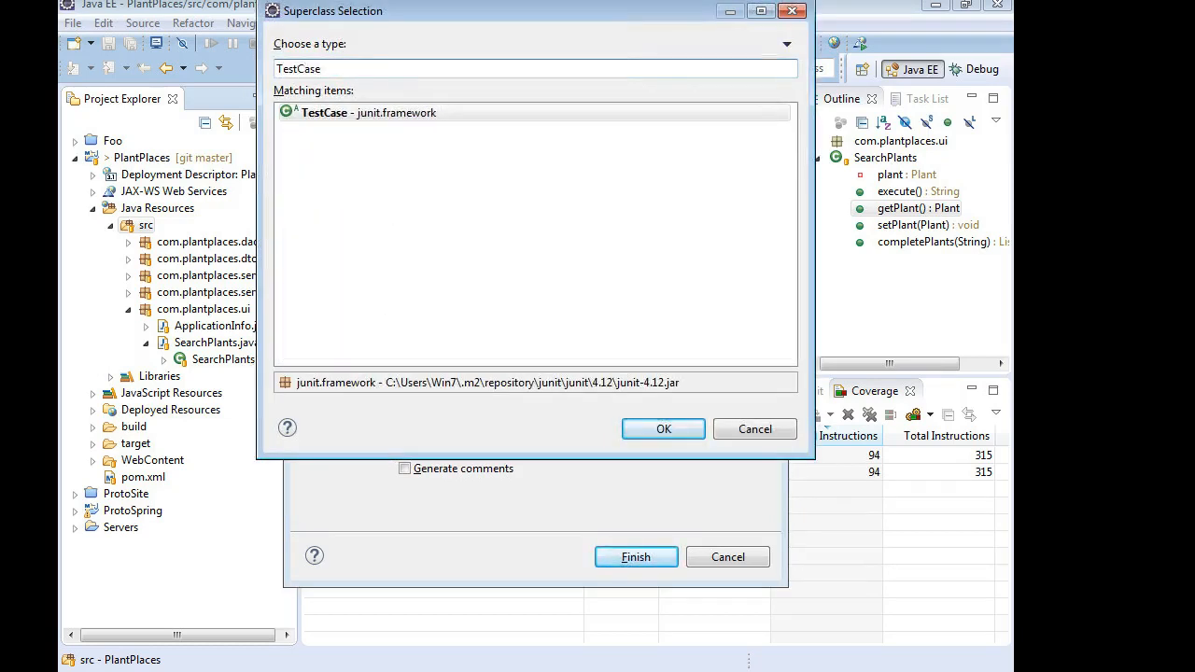
pyautogui.click(663, 427)
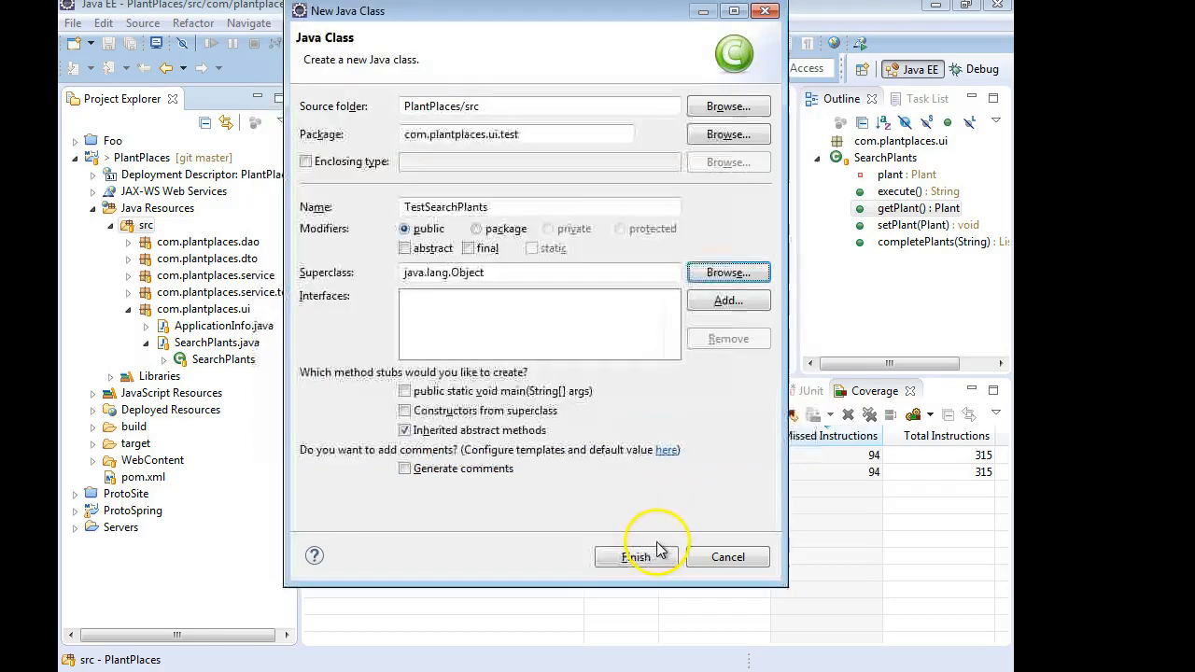
pyautogui.click(637, 556)
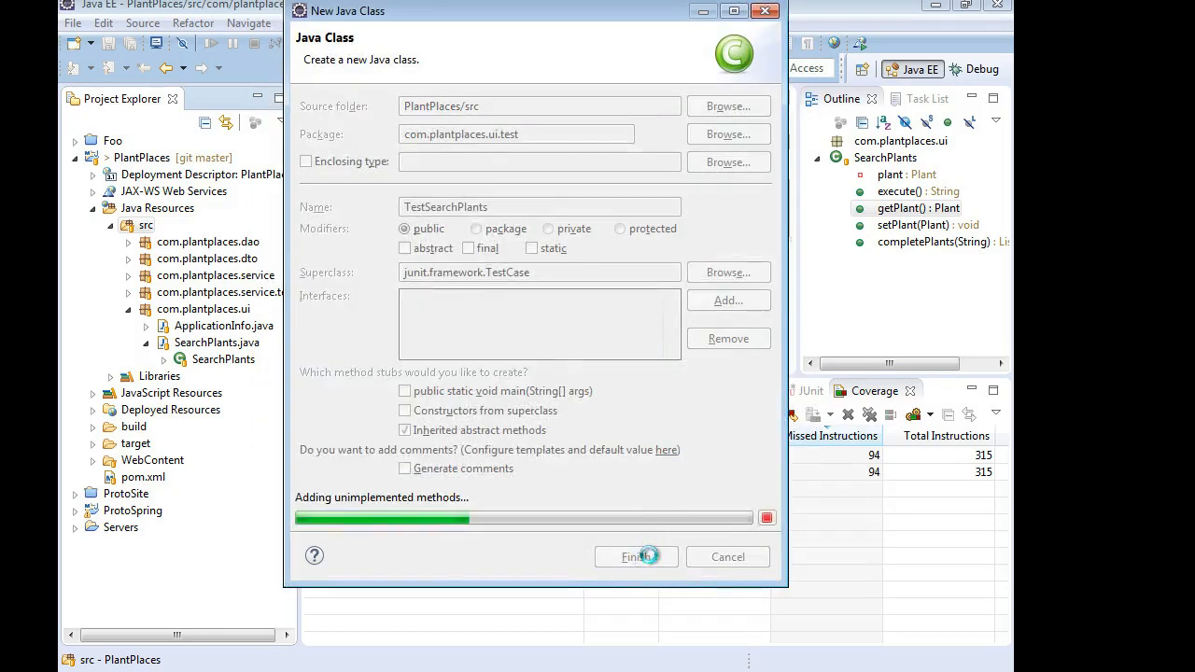
pyautogui.click(635, 556)
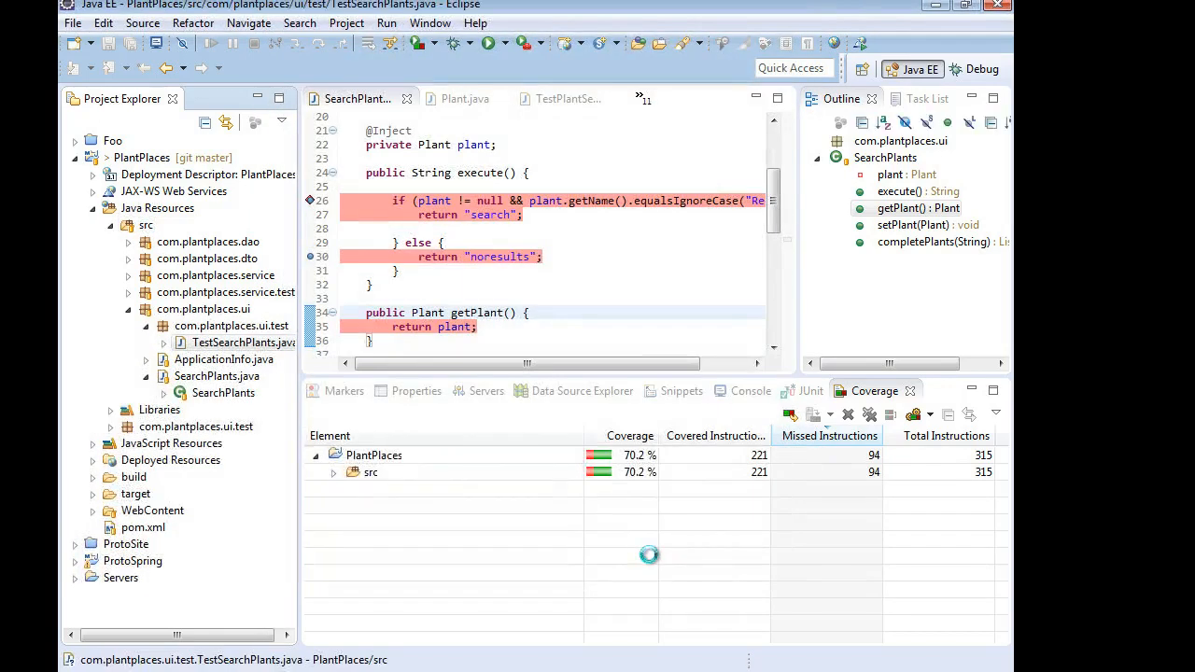
pyautogui.click(570, 97)
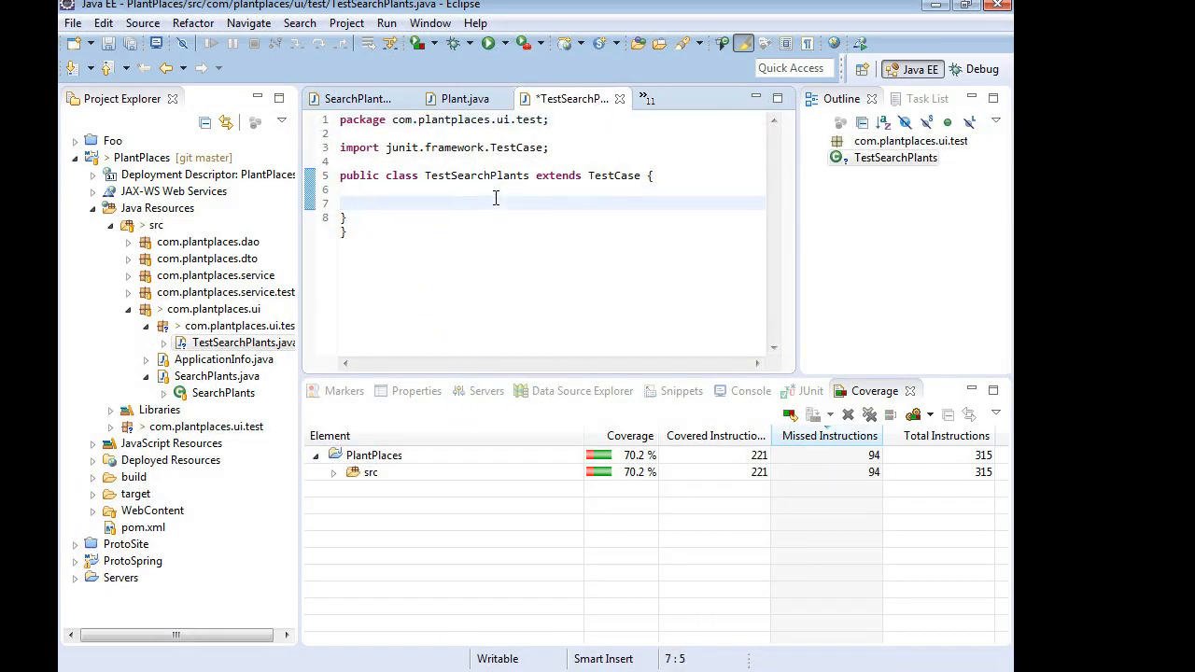
pyautogui.press('Enter')
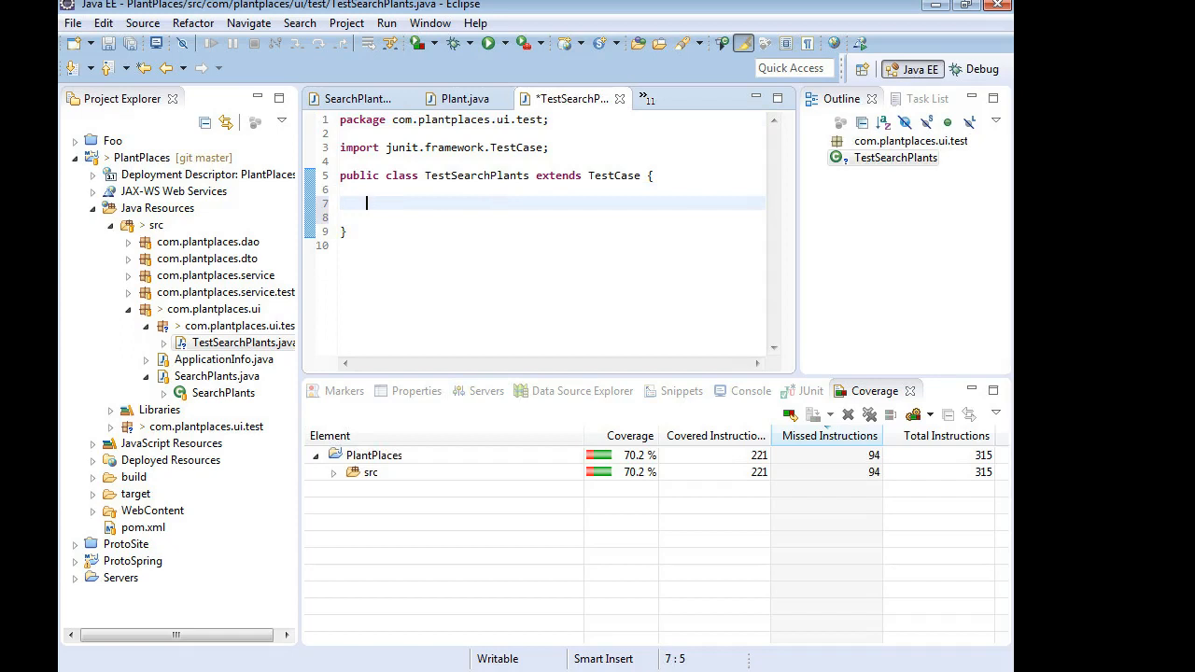
pyautogui.write('@Test')
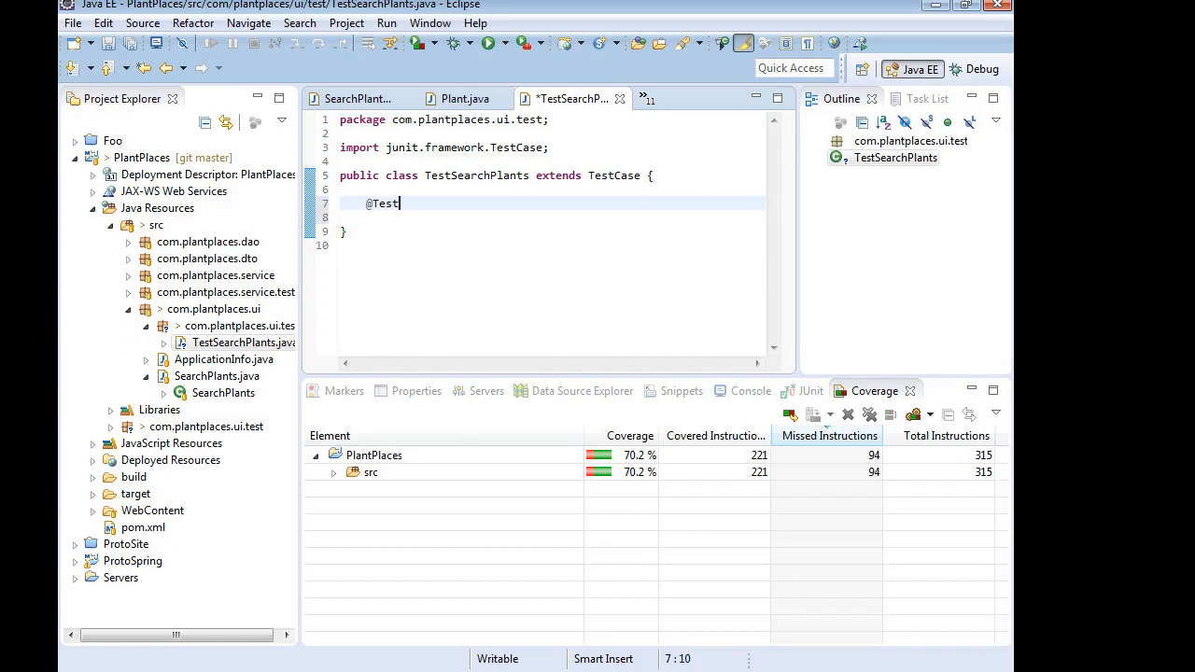
pyautogui.write('test')
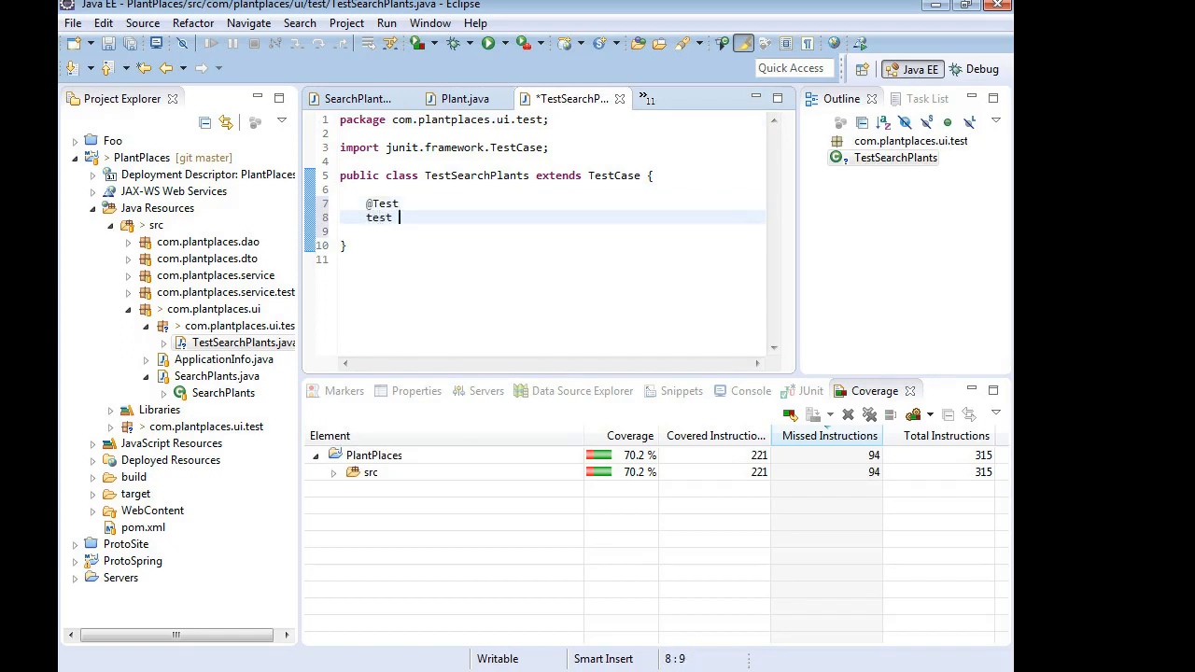
pyautogui.write('SearchPlants')
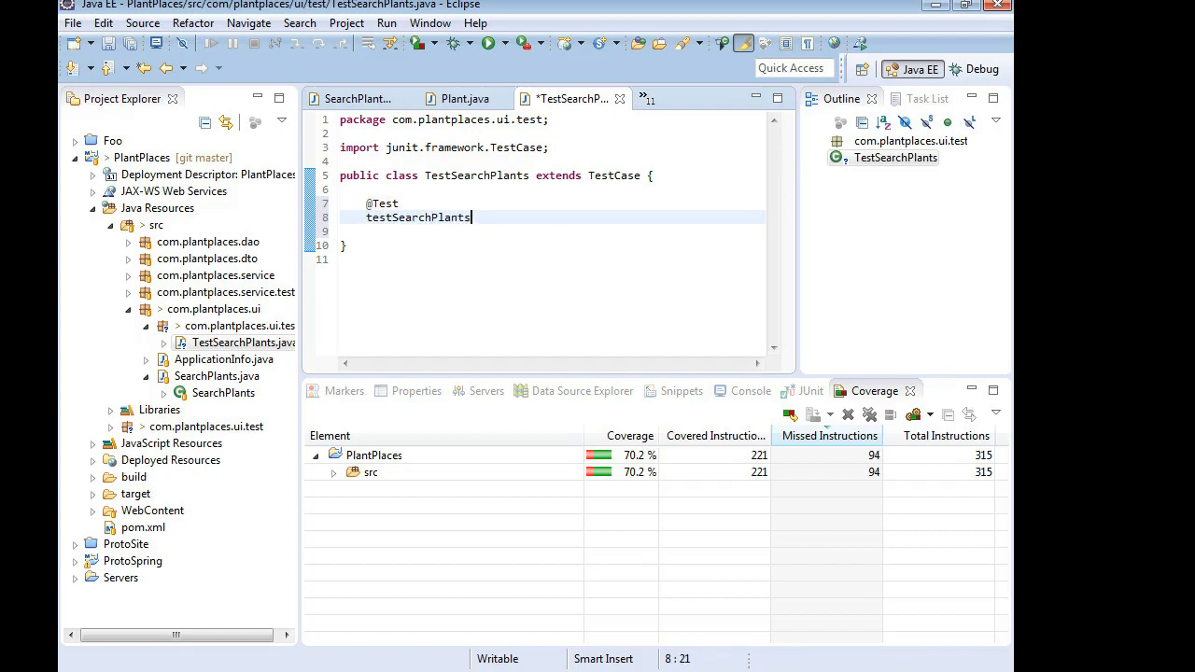
pyautogui.write('Execute')
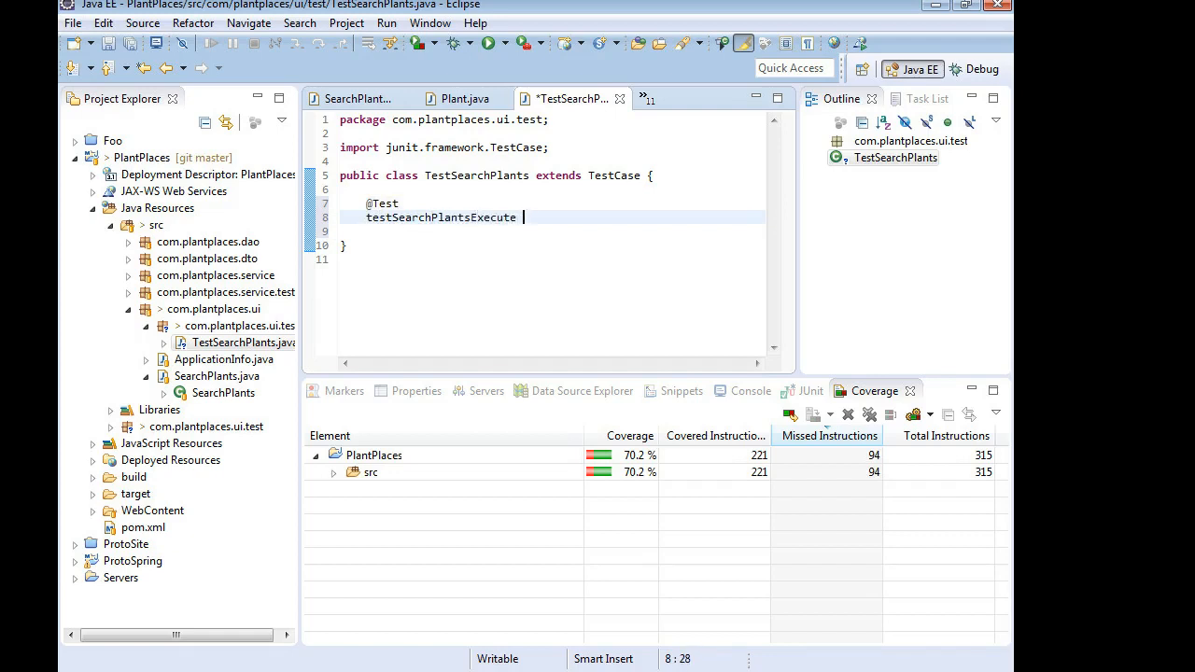
pyautogui.write('() {')
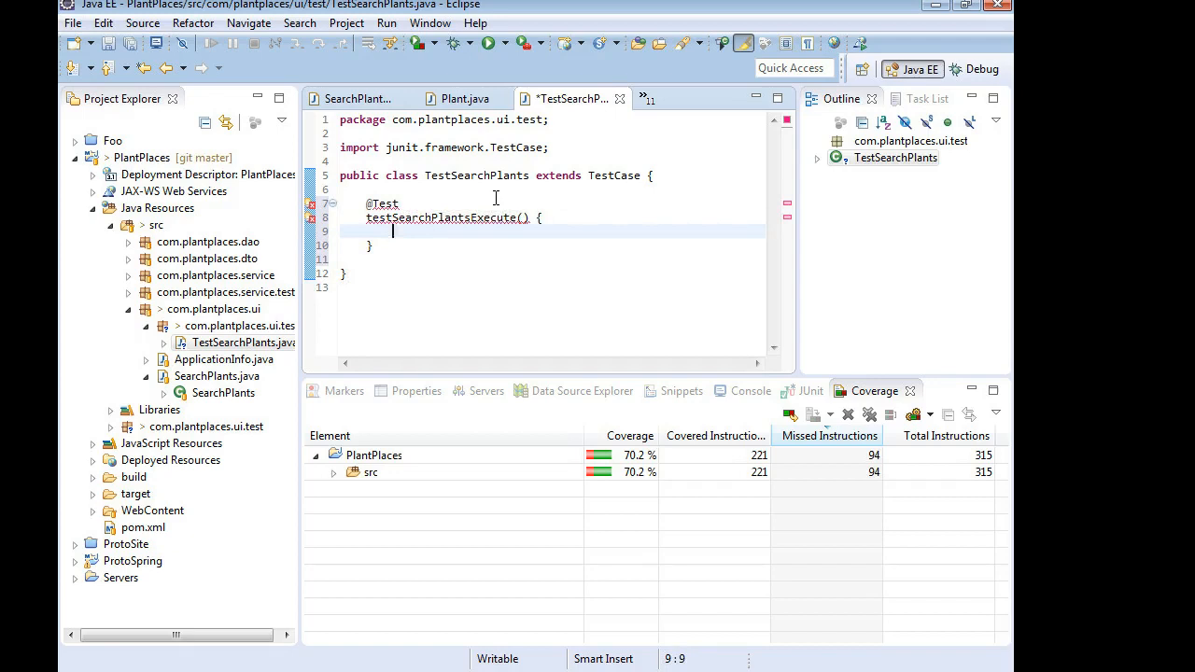
# Step: Call giveSearchPlantsCreatedWithRedbud(), whenInvokeExecute() and begin the thenVerifyReturns call inside the test
pyautogui.write('giveSearch')
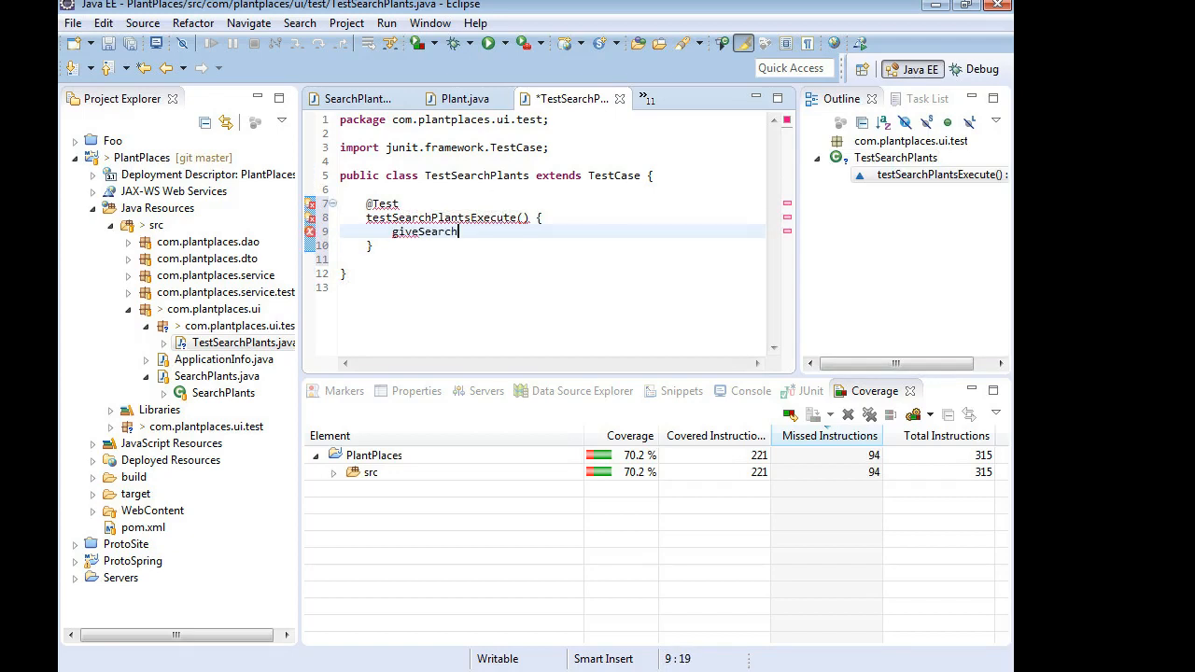
pyautogui.write('public void')
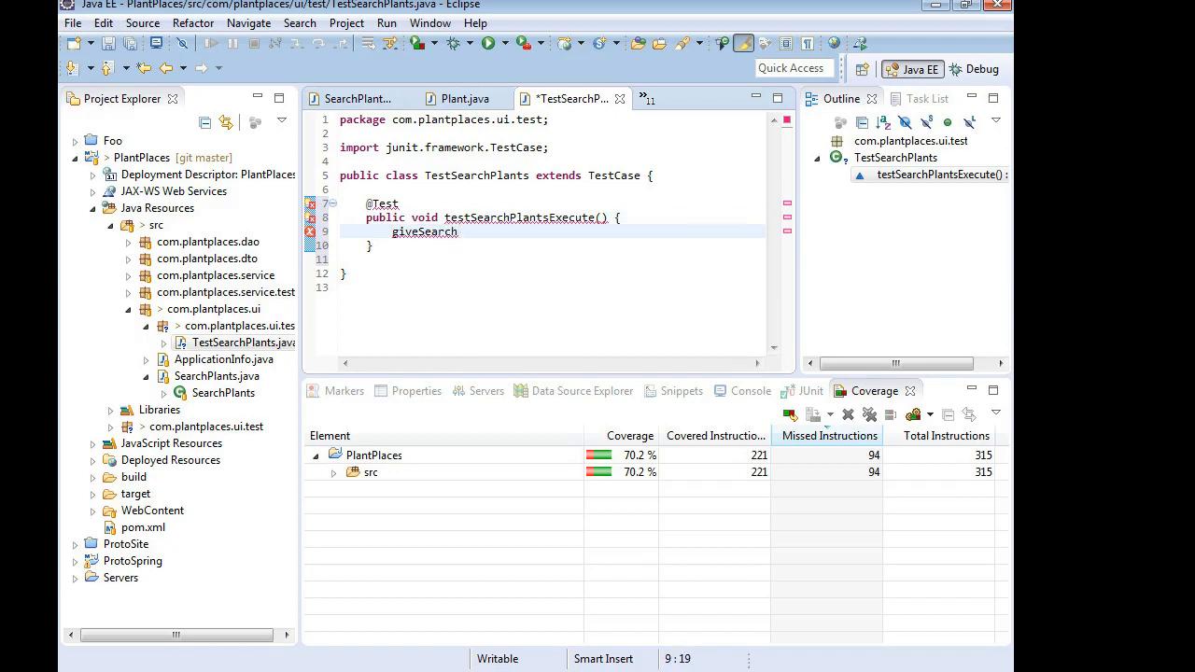
pyautogui.write('P')
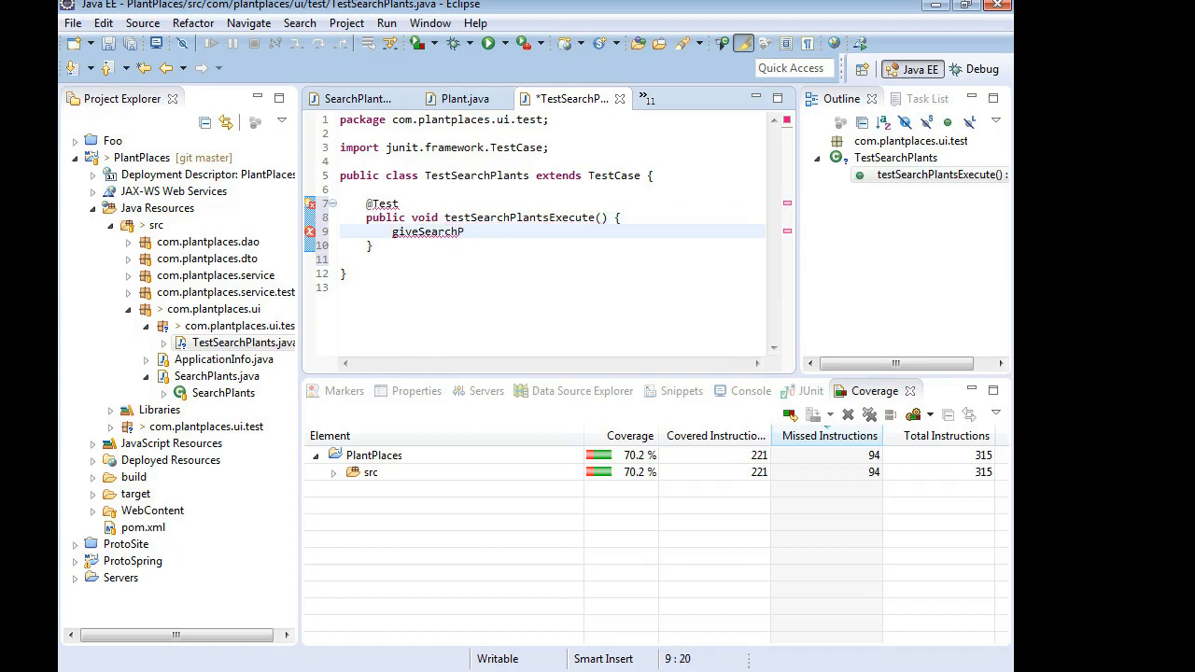
pyautogui.write('lants')
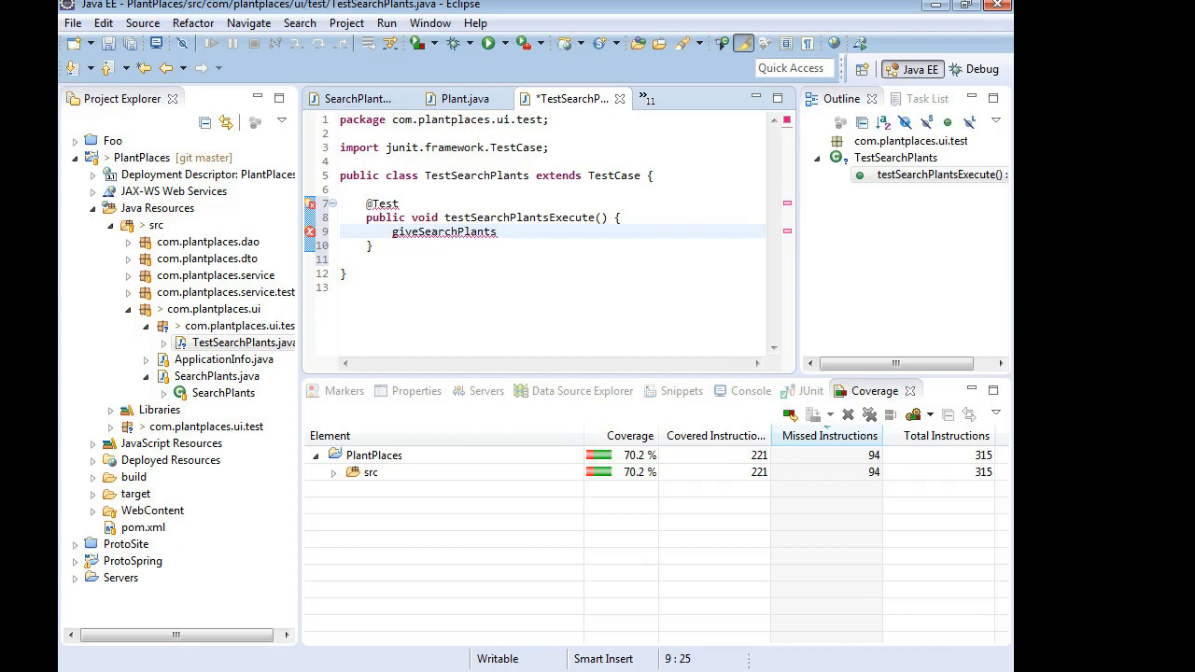
pyautogui.write('CreatedWith')
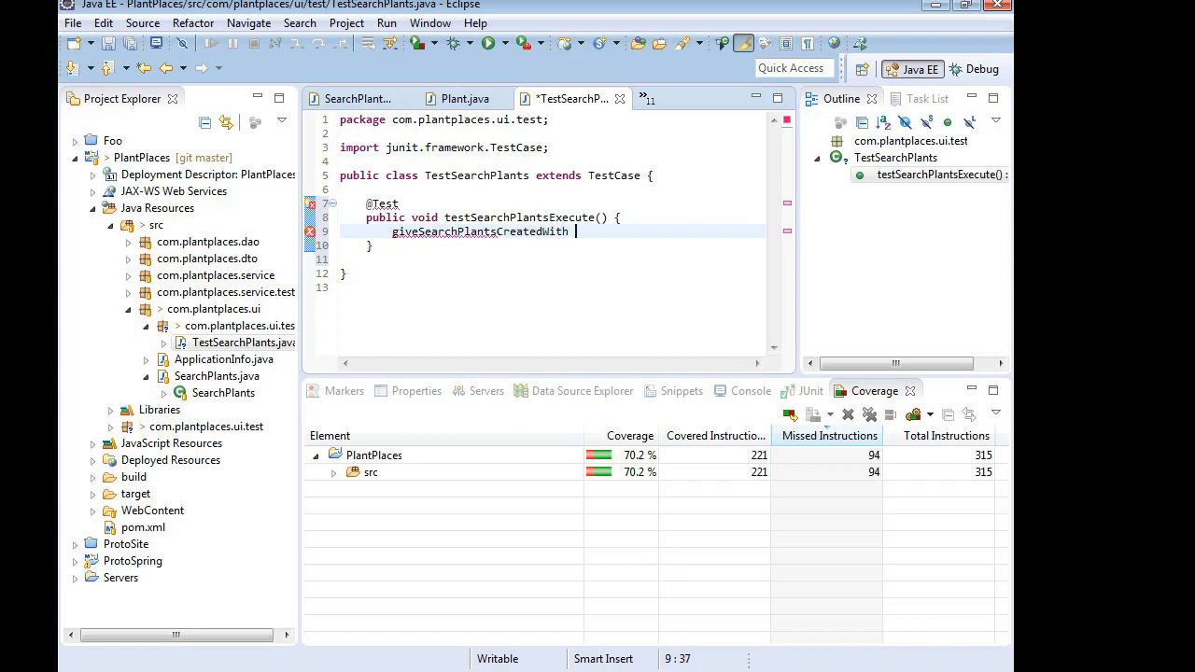
pyautogui.write('Redbud')
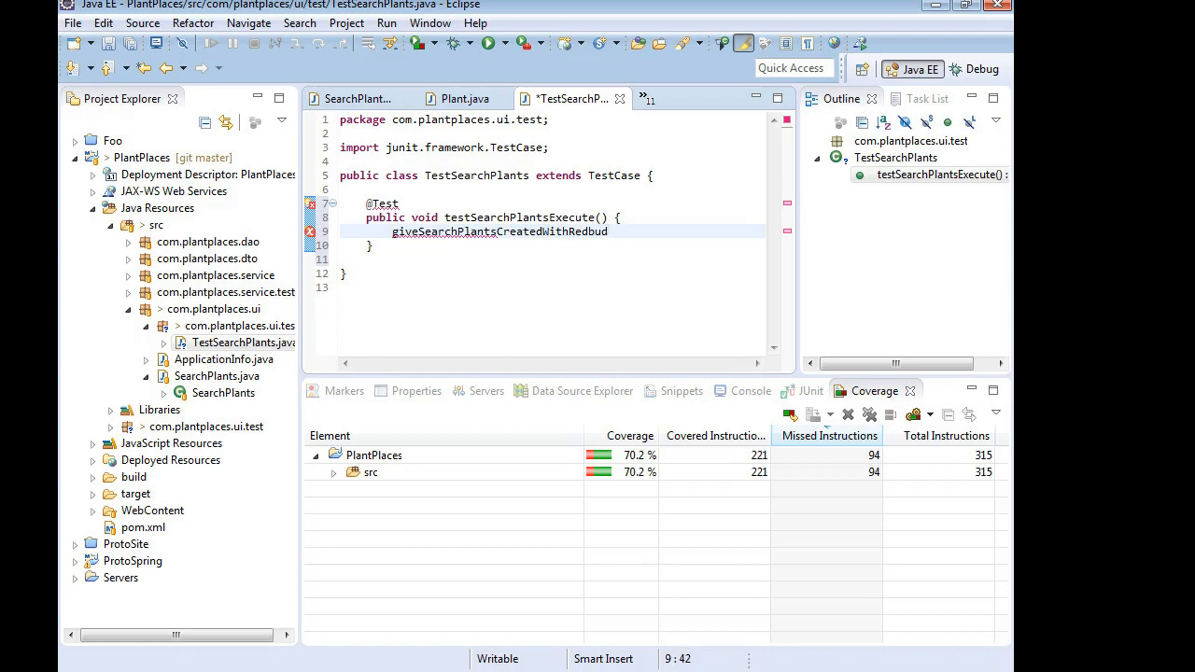
pyautogui.write('();')
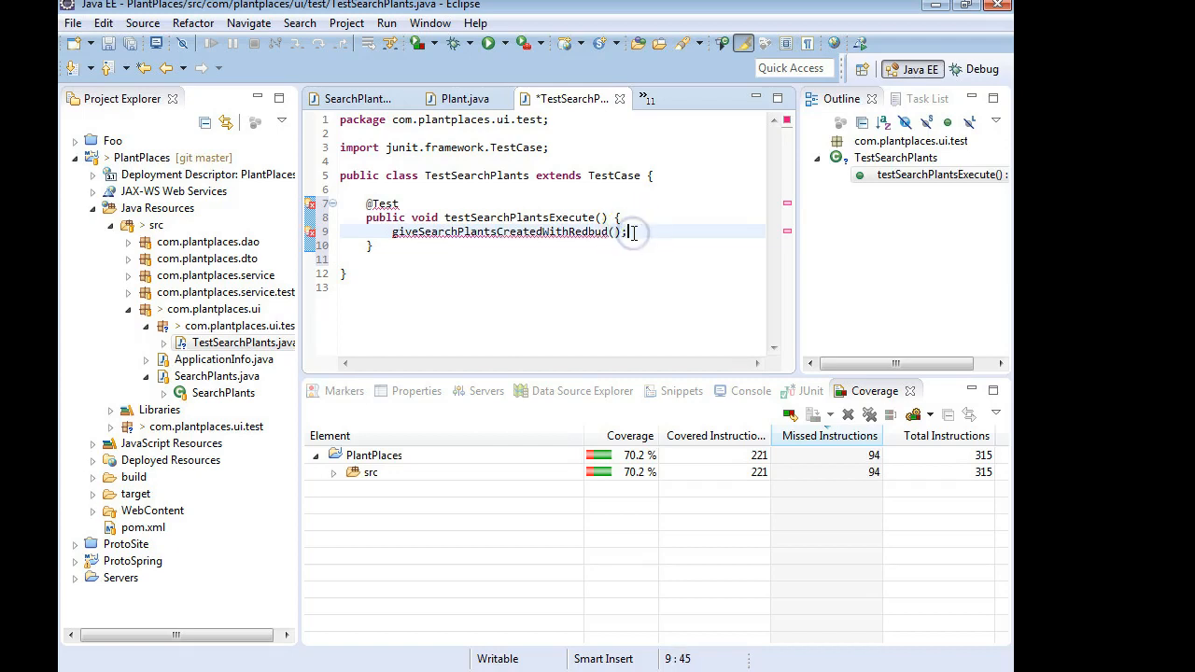
pyautogui.write('whenInv')
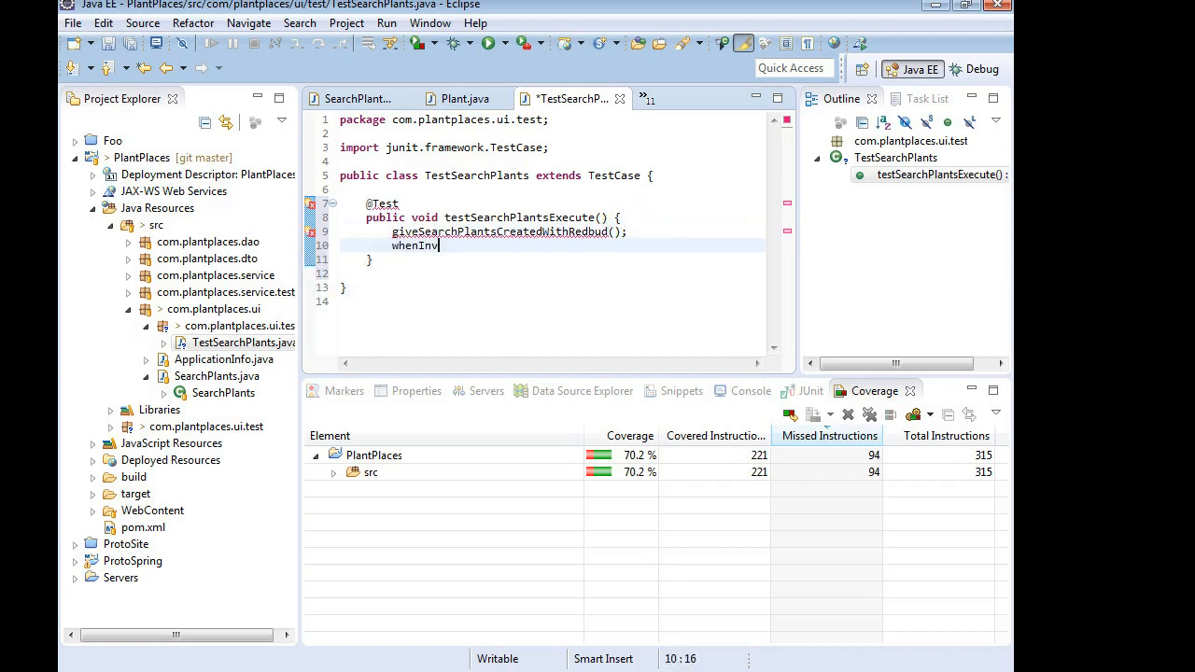
pyautogui.write('okeExecute')
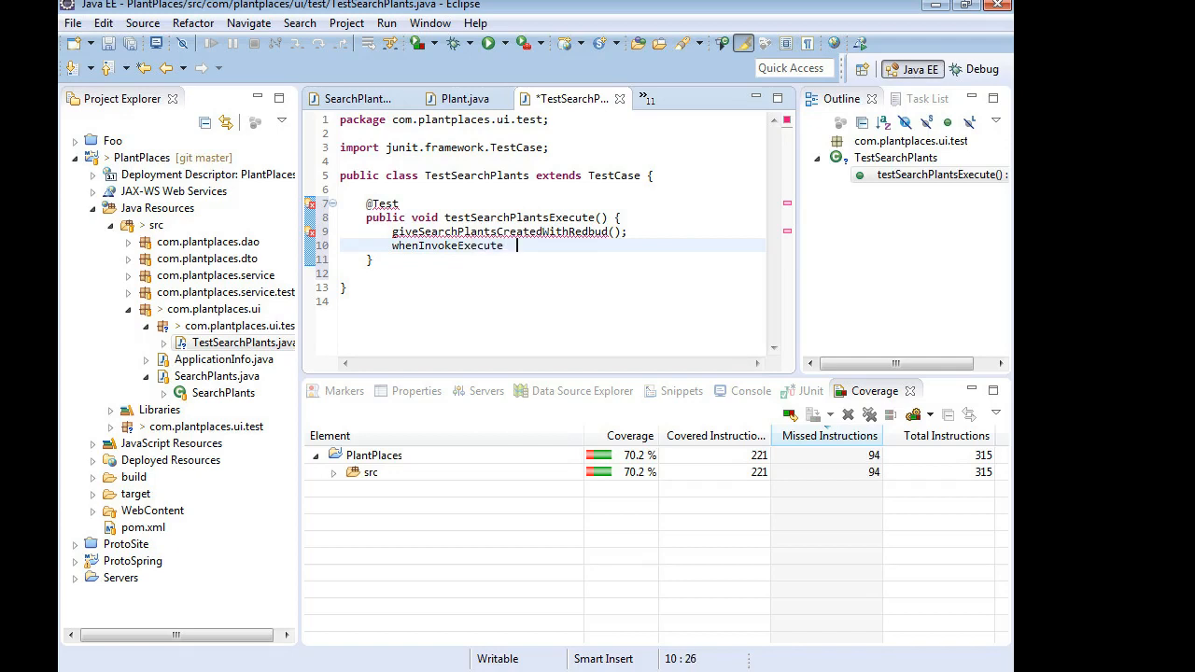
pyautogui.write('();')
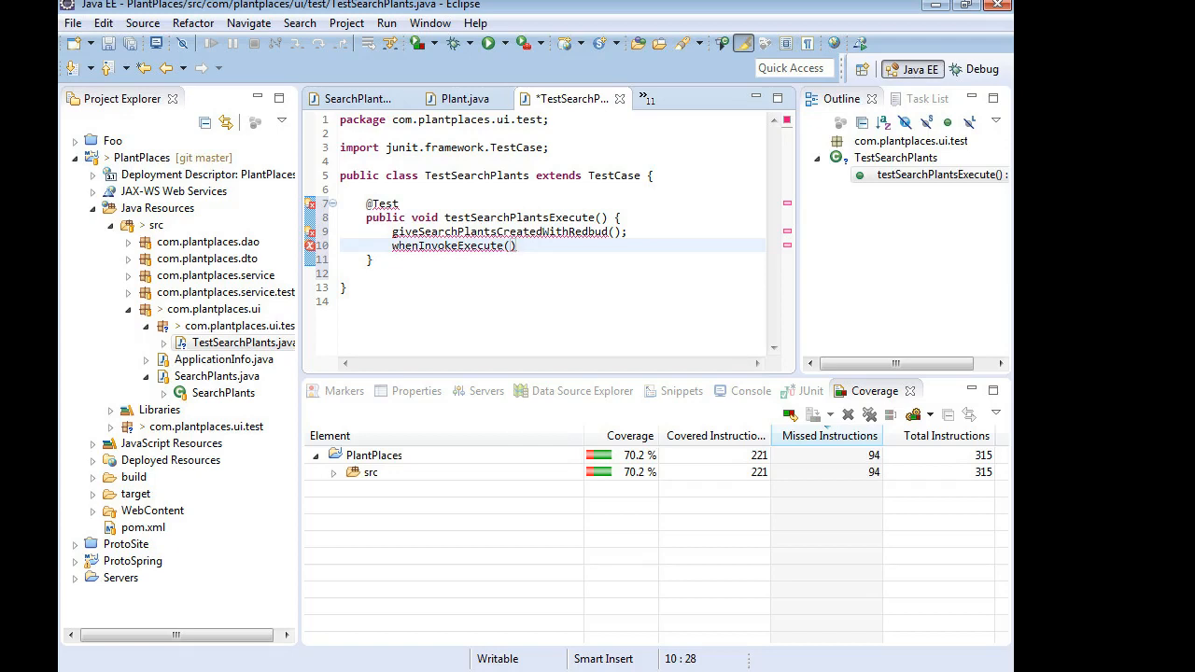
pyautogui.write('thenVerify')
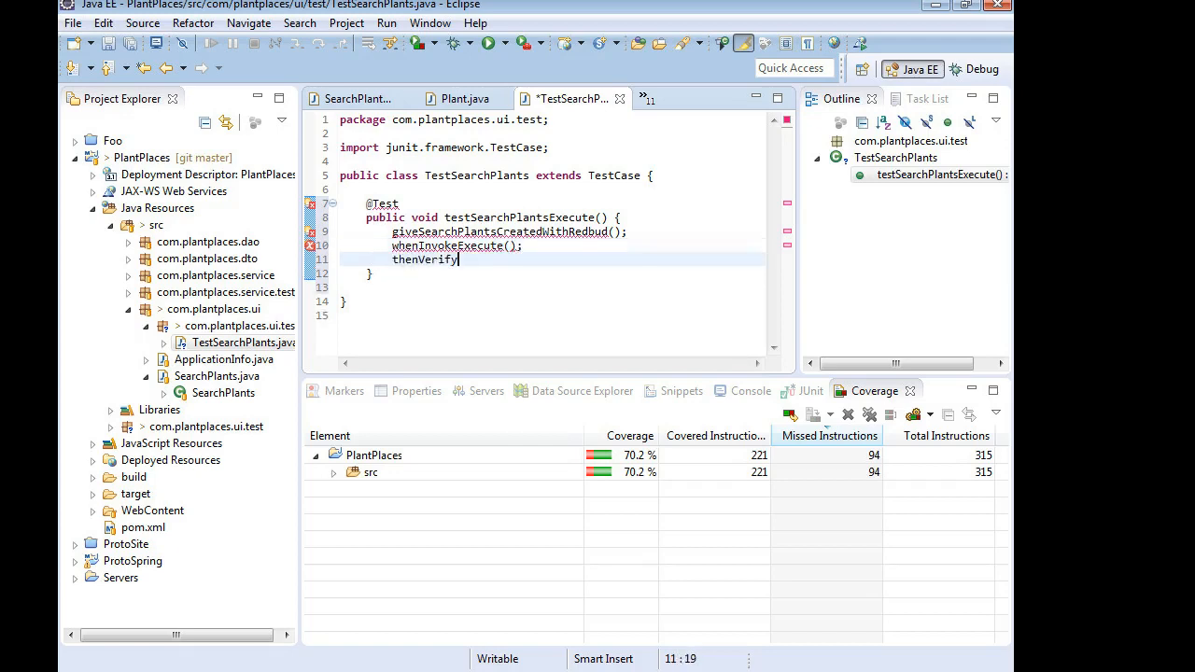
pyautogui.write('Returns')
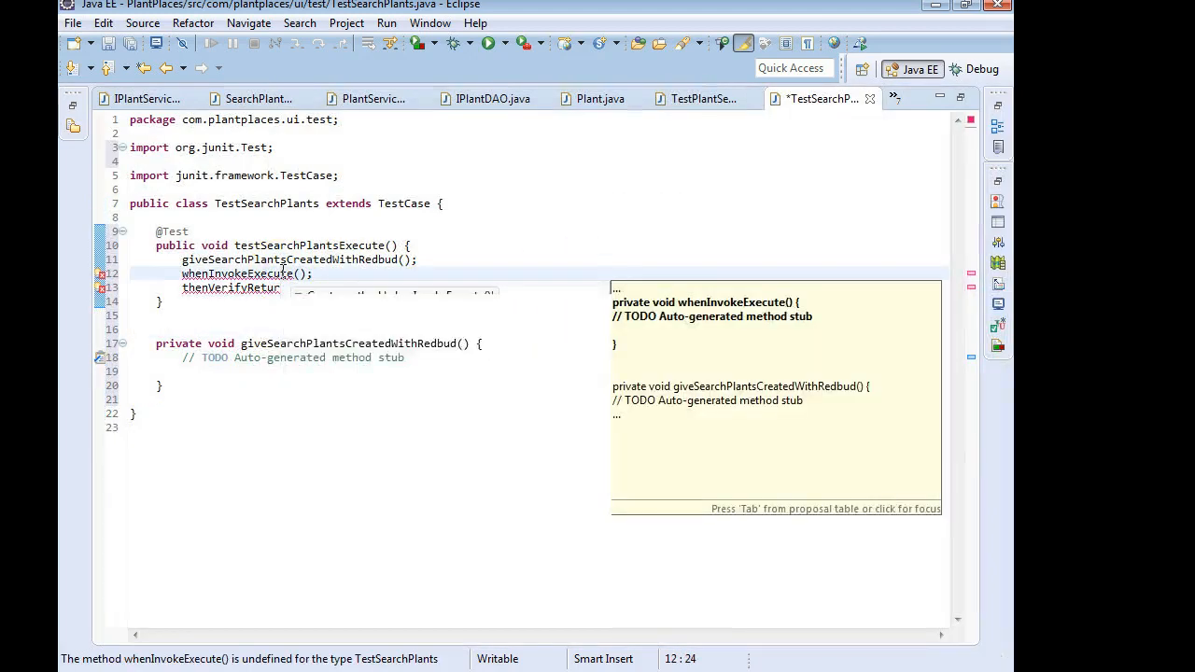
# Step: Complete thenVerifyReturnSuccess(); and generate the missing helper method stub via Quick Fix
pyautogui.write('Success();')
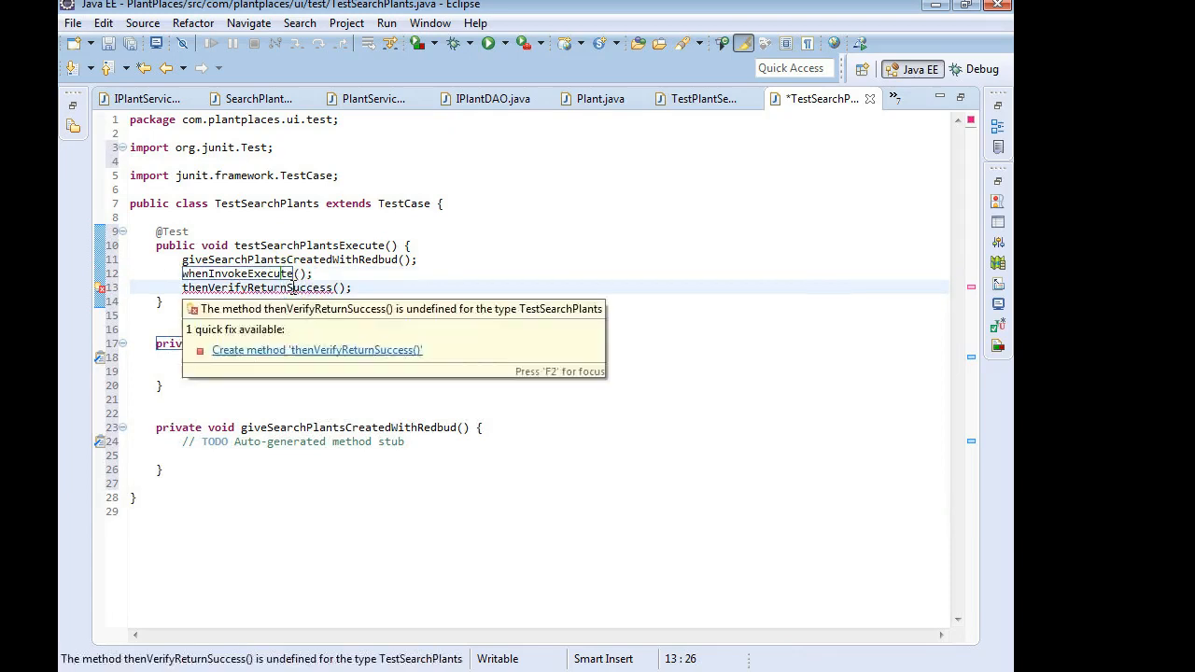
pyautogui.click(317, 349)
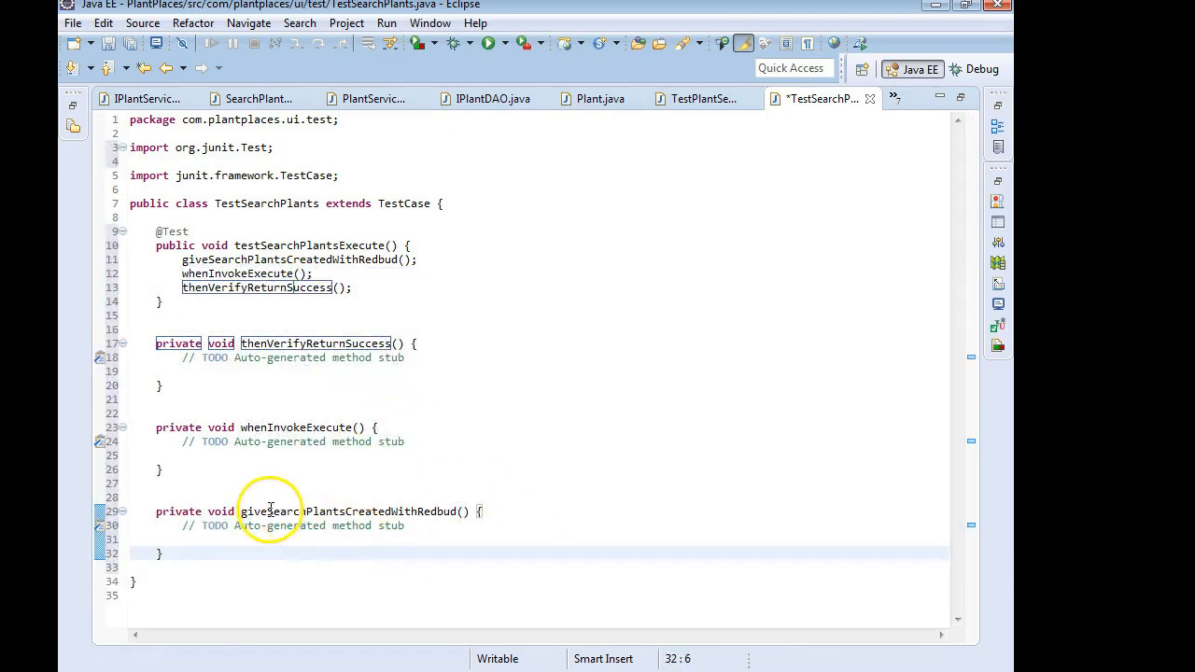
pyautogui.moveTo(331, 551)
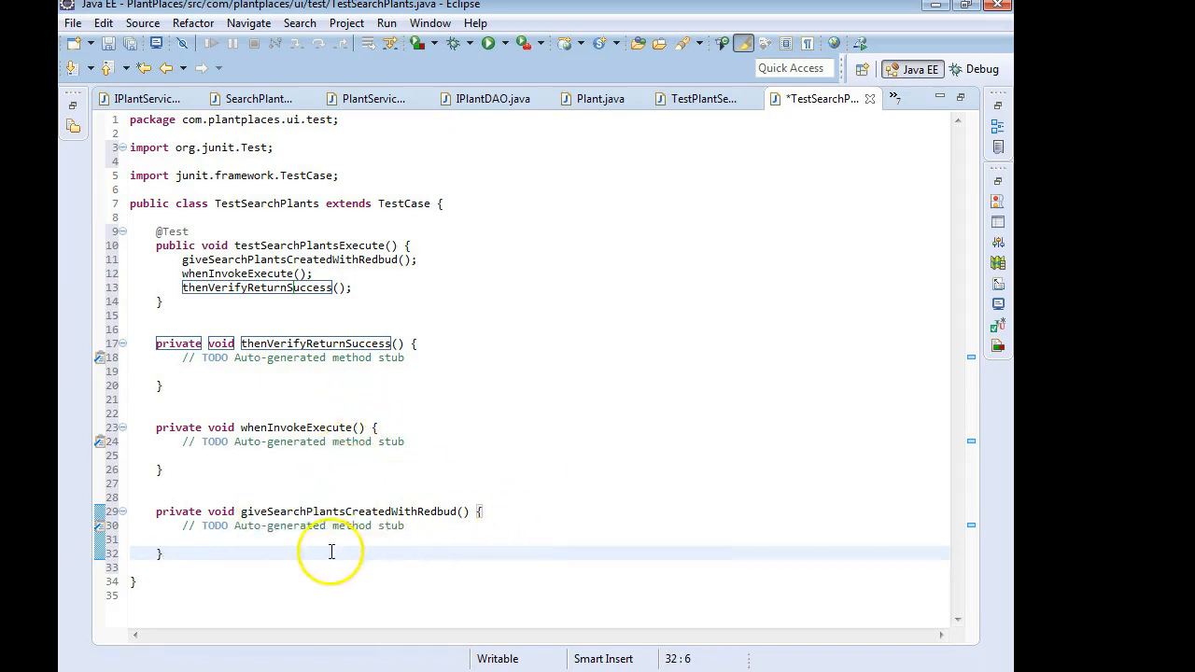
# Step: Create a new SearchPlants in the Redbud given method and convert the local variable to a field
pyautogui.click(183, 540)
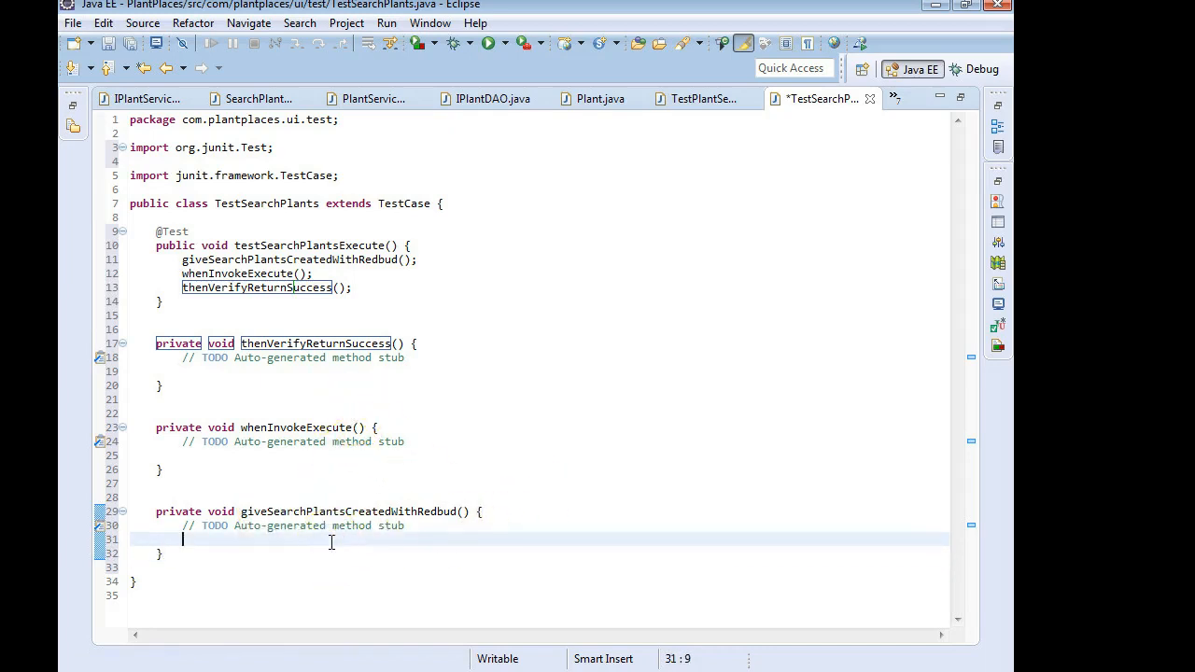
pyautogui.write('Serch')
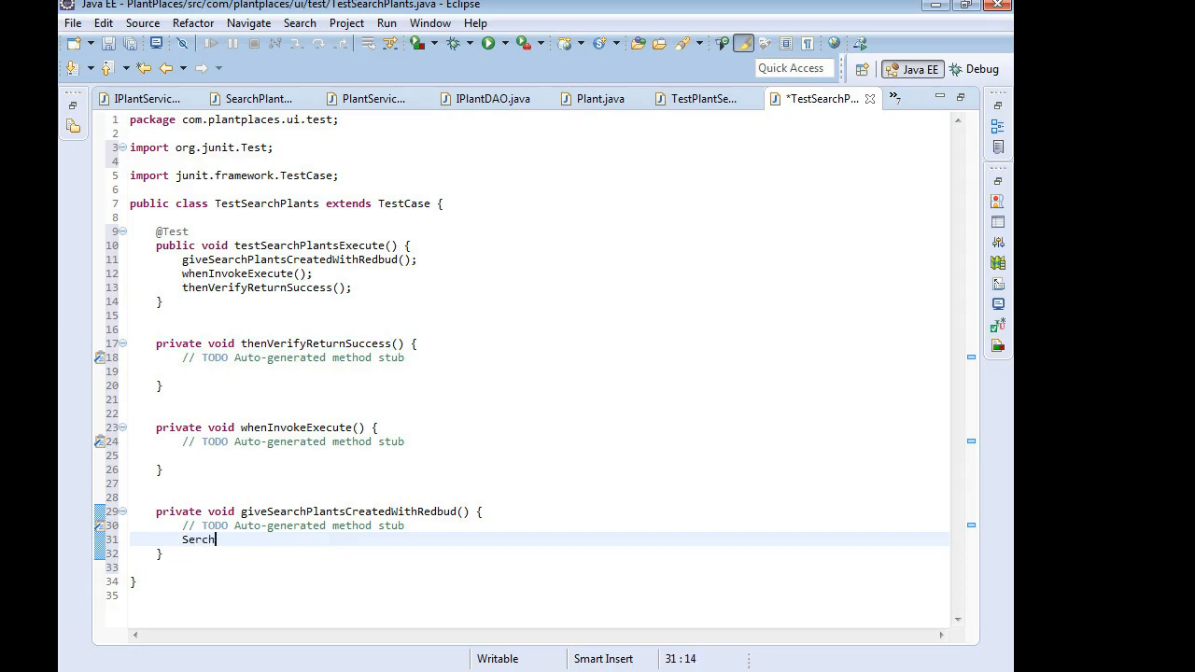
pyautogui.write('SearchP')
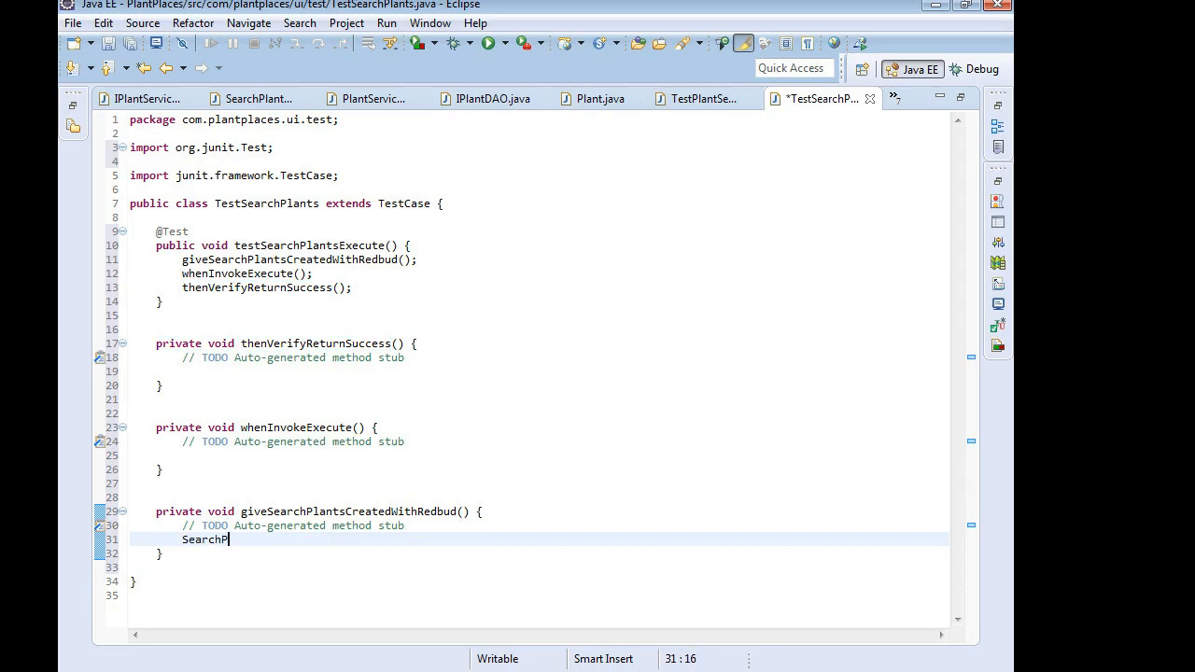
pyautogui.write('lants searchPlants = new Searc')
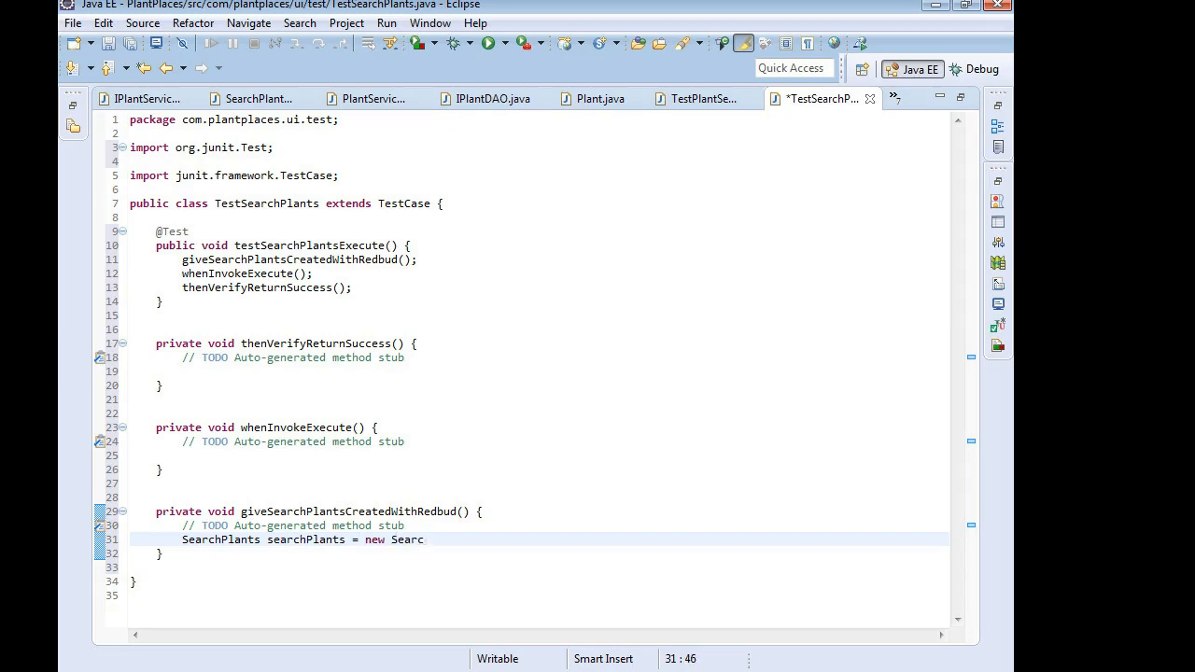
pyautogui.write('hPlants();')
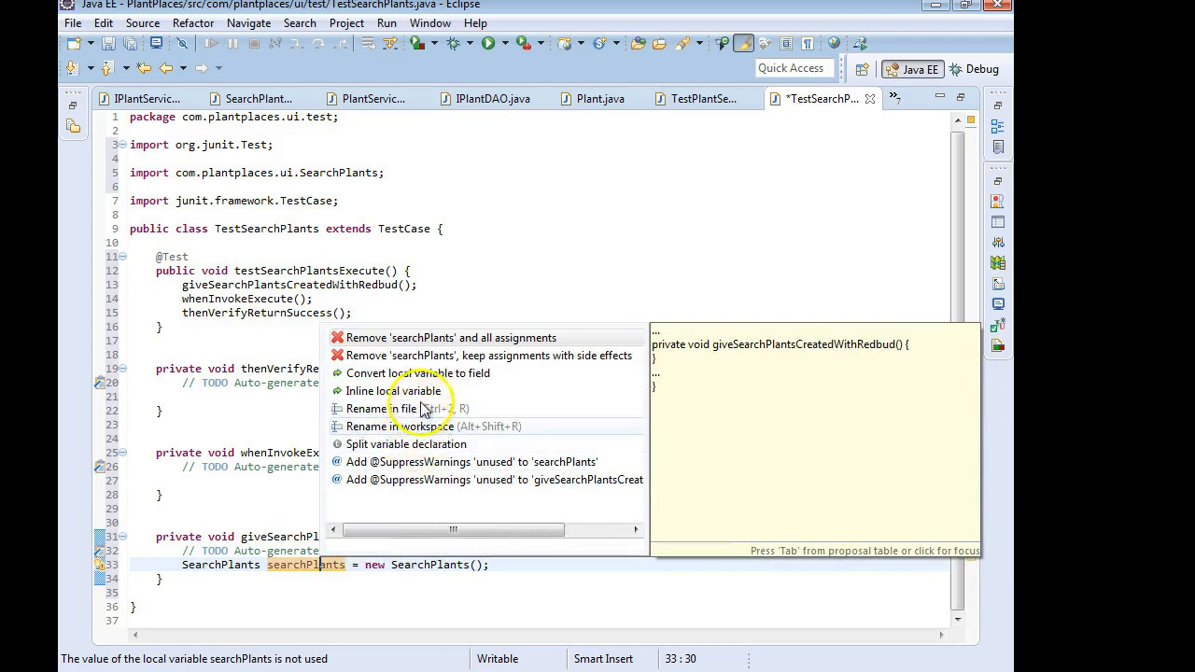
pyautogui.click(418, 373)
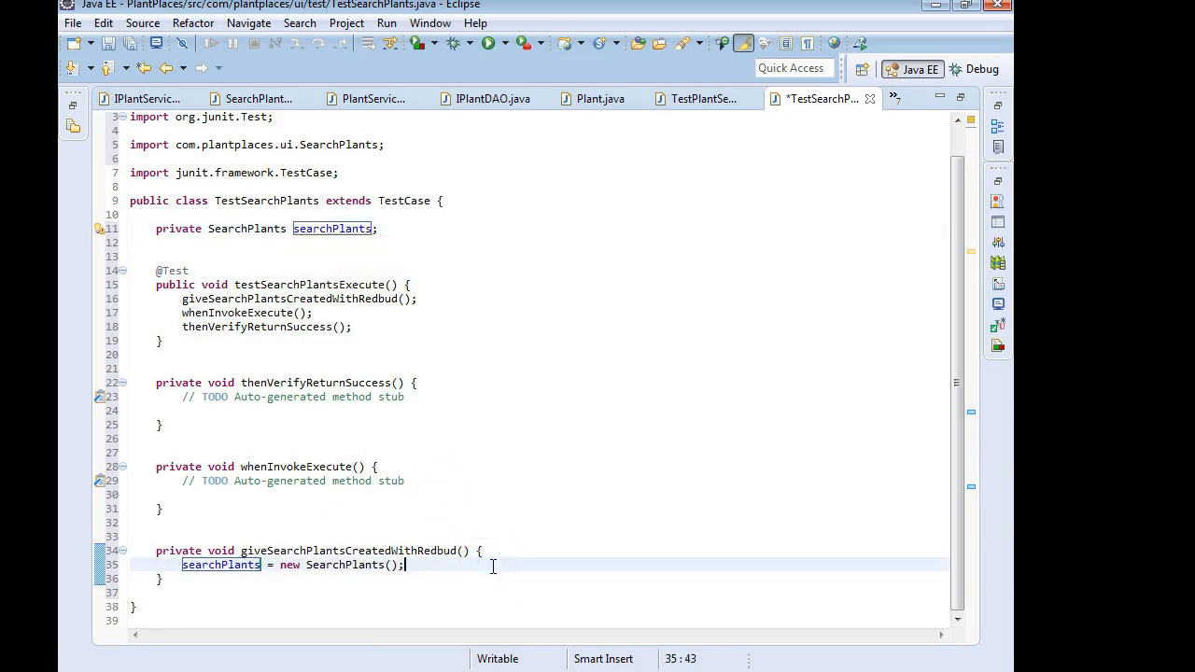
# Step: Create a Plant, set its name to "Redbud" and begin passing it to searchPlants
pyautogui.write('Plant')
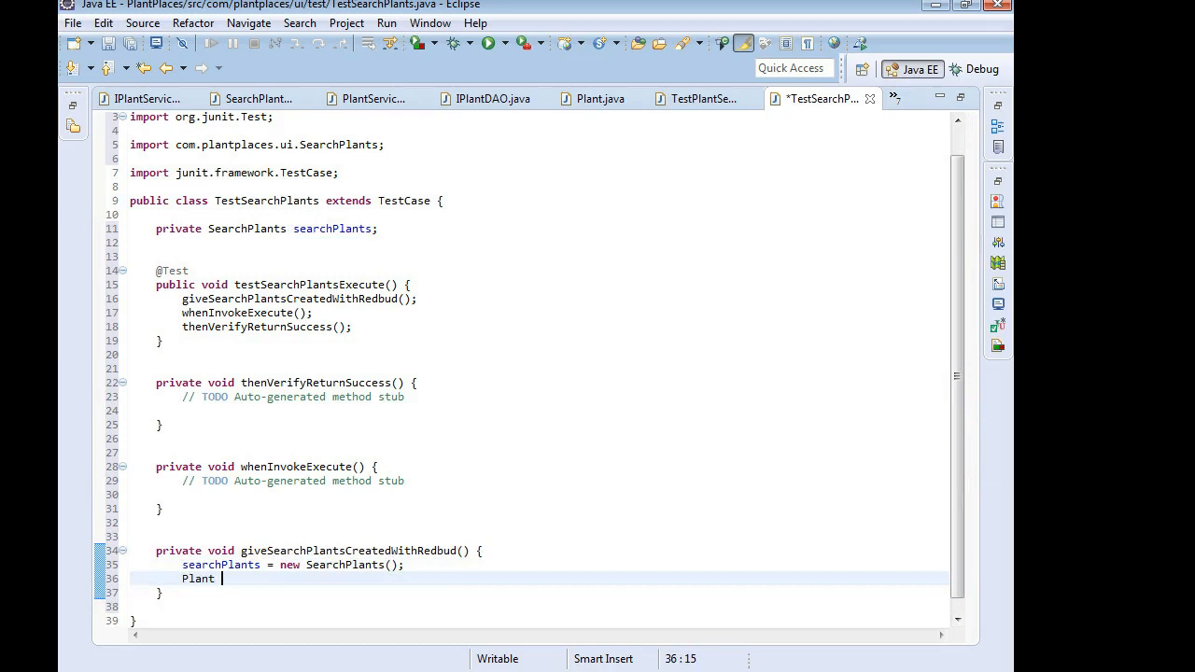
pyautogui.write('plant = new Plant;')
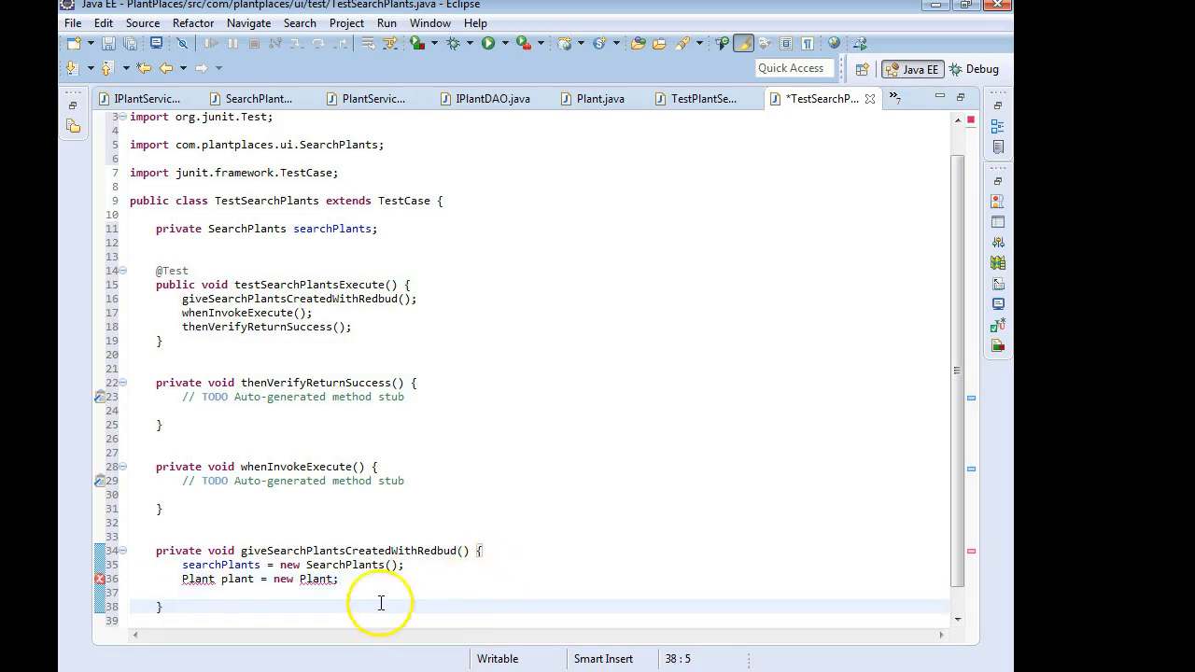
pyautogui.write('()')
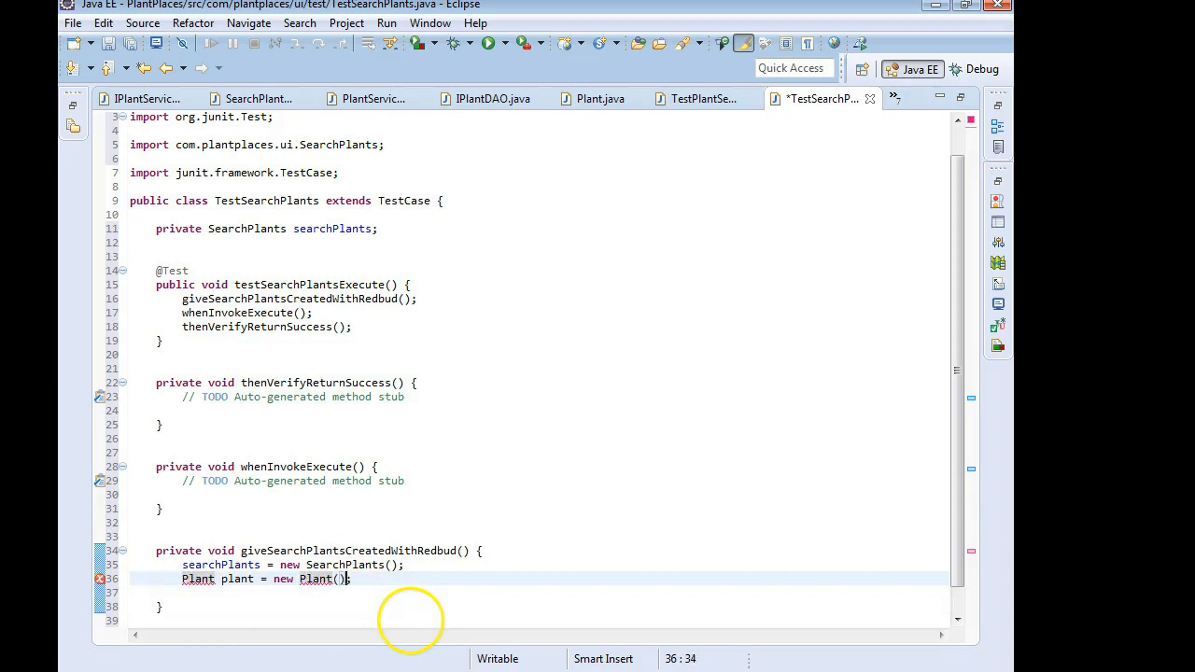
pyautogui.write('pl')
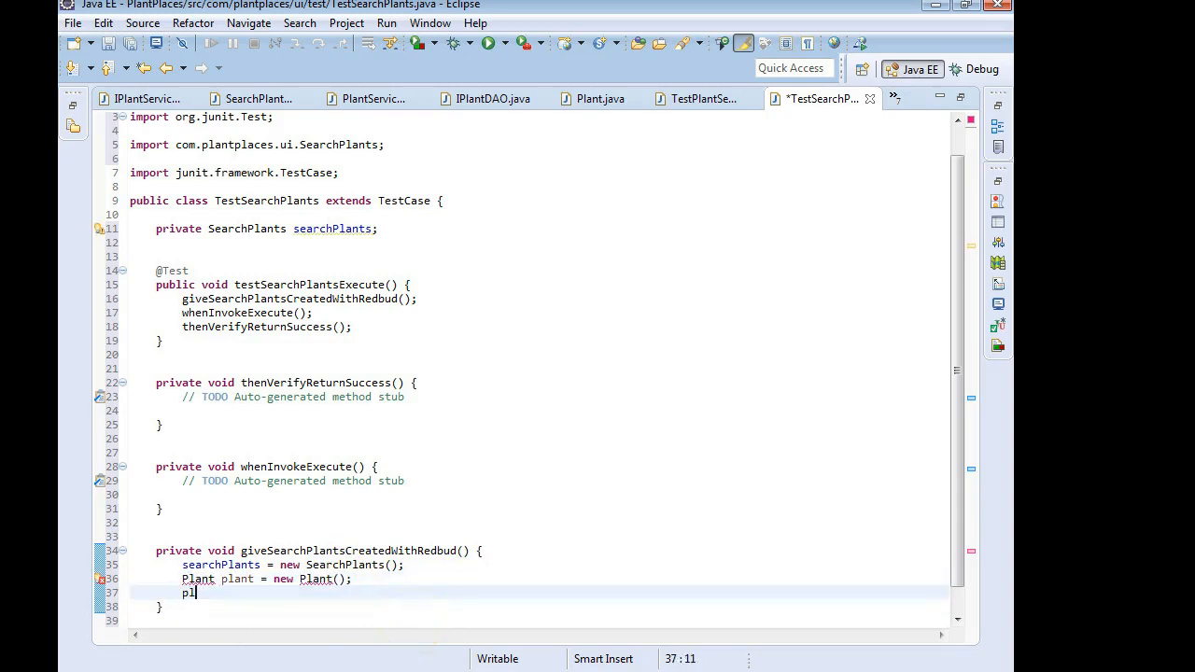
pyautogui.write('ant.s')
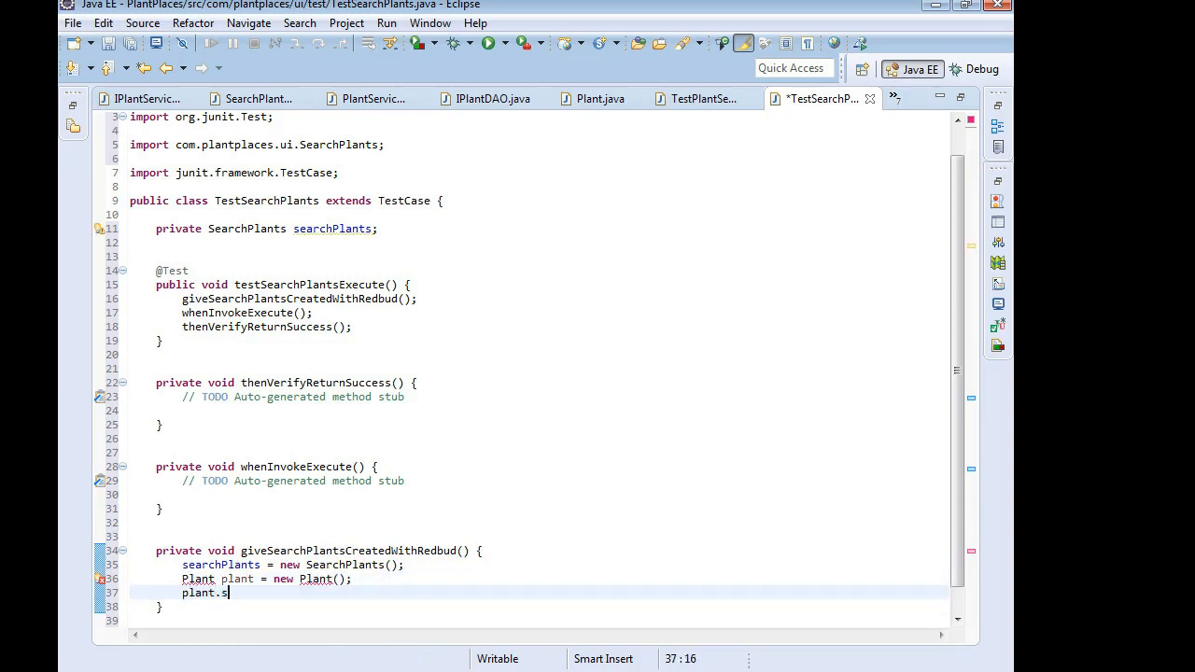
pyautogui.write('etName("Redbud");')
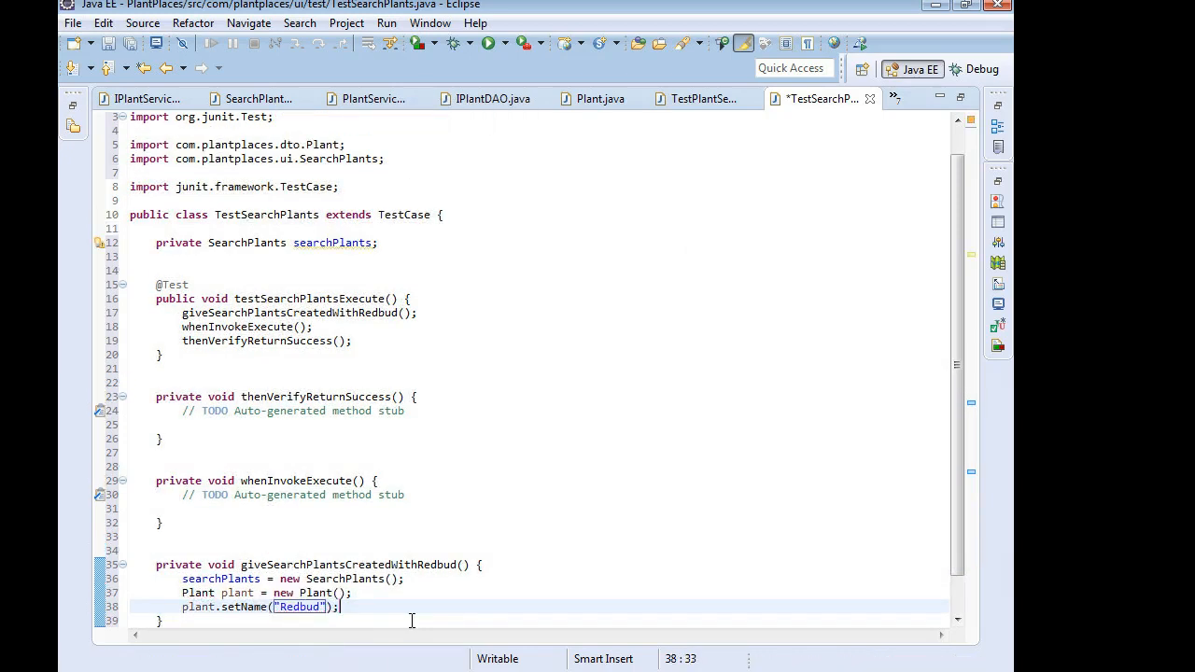
pyautogui.write('plant.set')
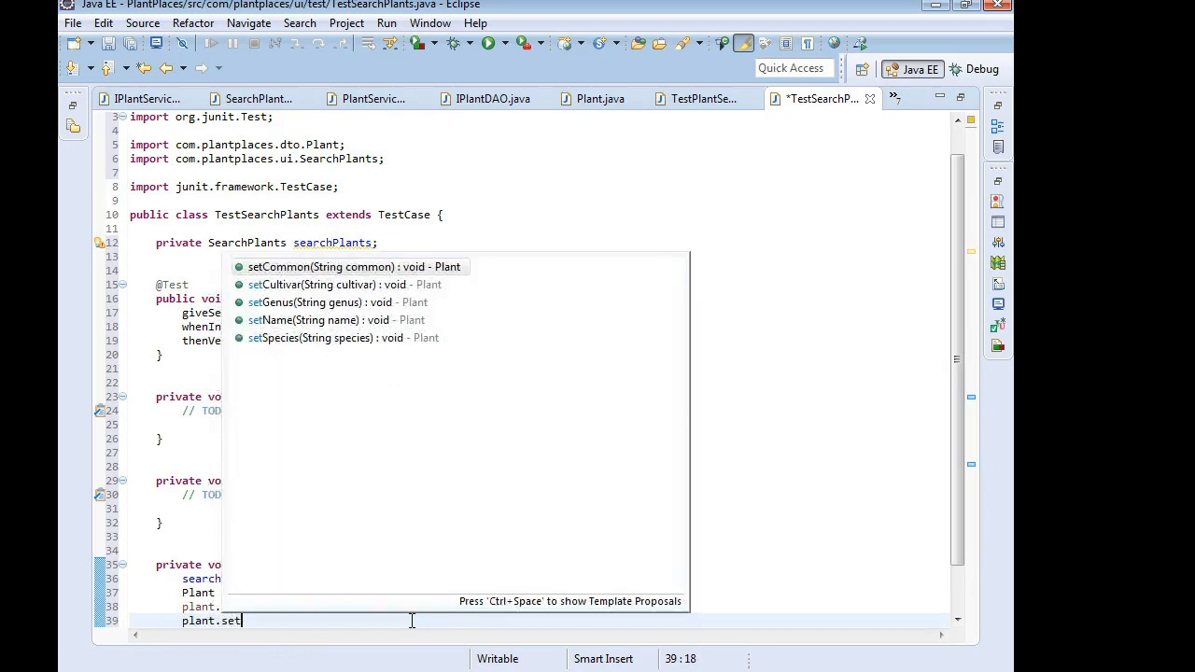
pyautogui.write('Gensu')
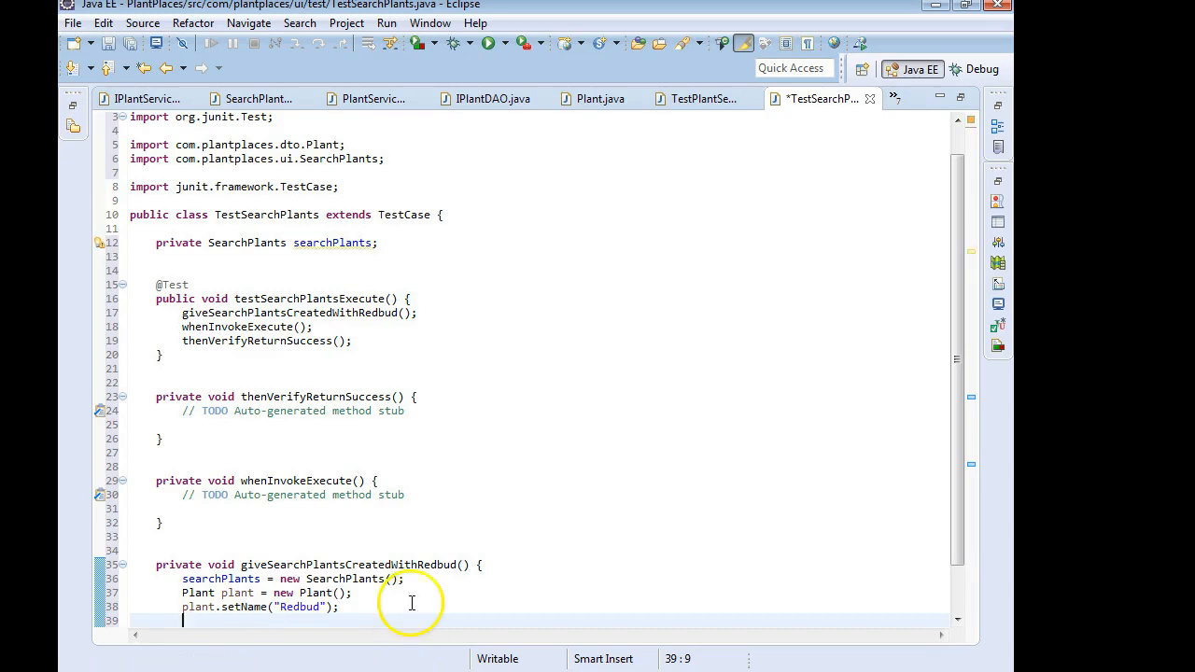
pyautogui.moveTo(374, 99)
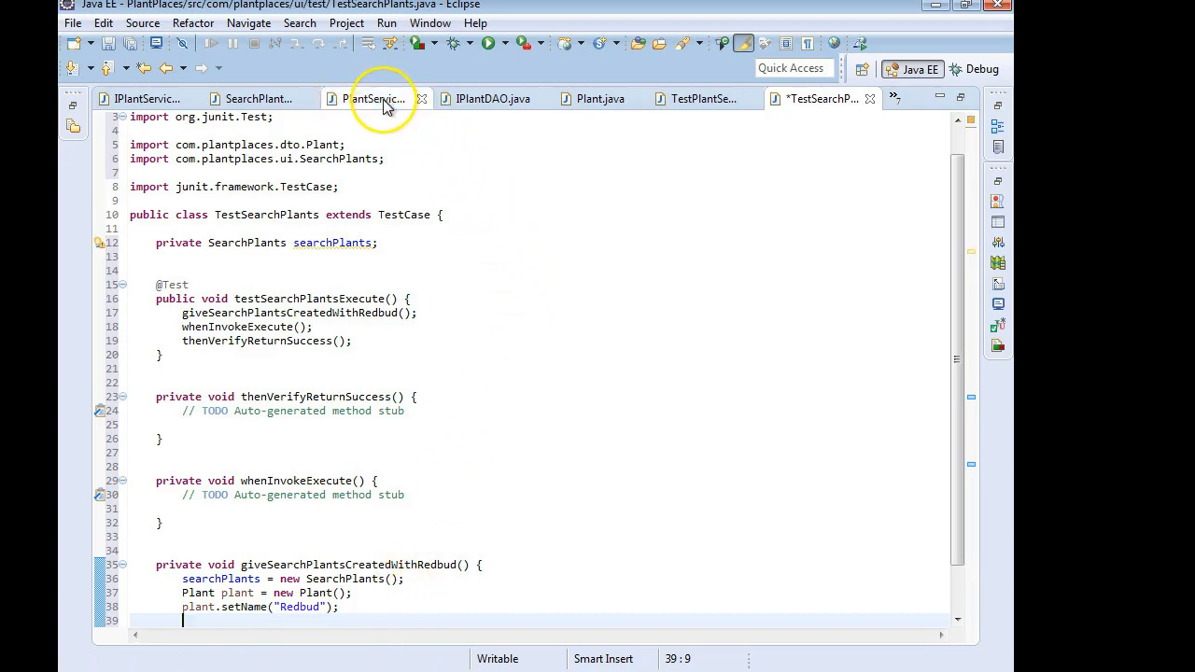
# Step: Check SearchPlants.java's setter, then finish searchPlants.setPlant(plant) in the test
pyautogui.click(254, 99)
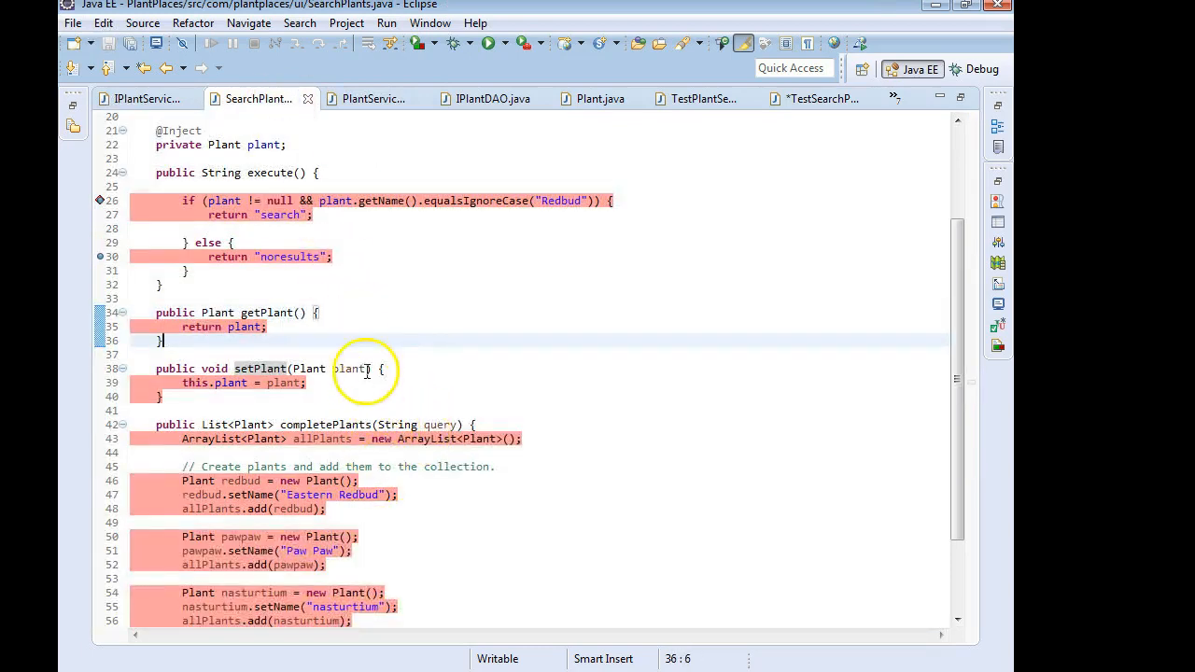
pyautogui.scroll(3)
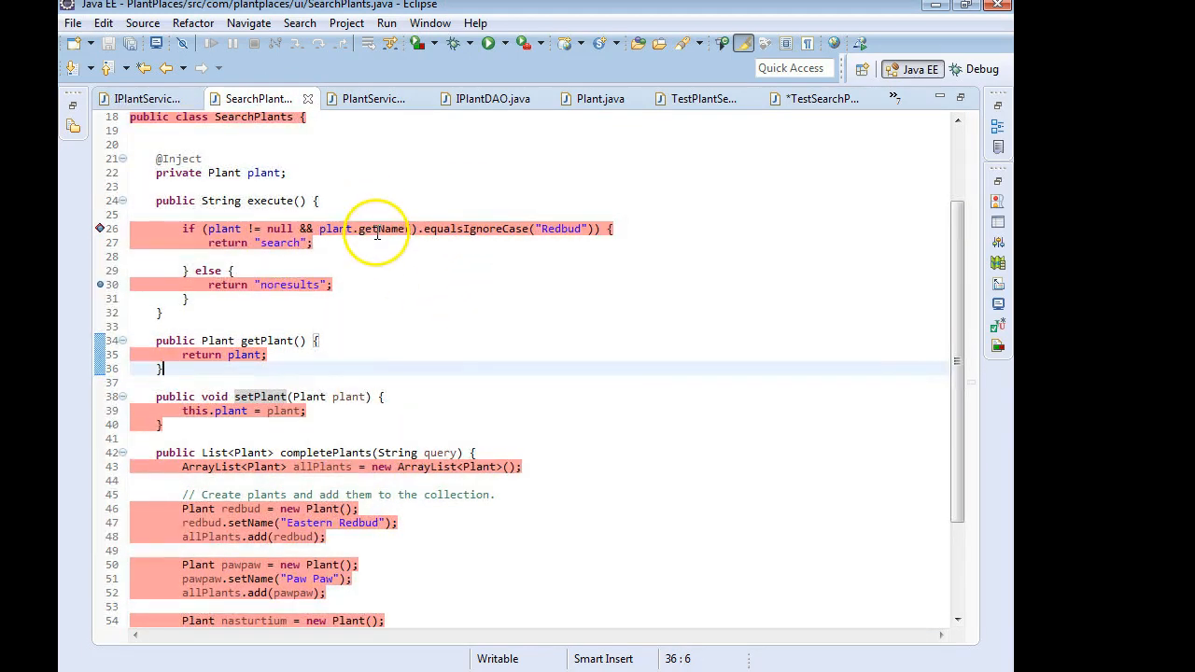
pyautogui.click(820, 97)
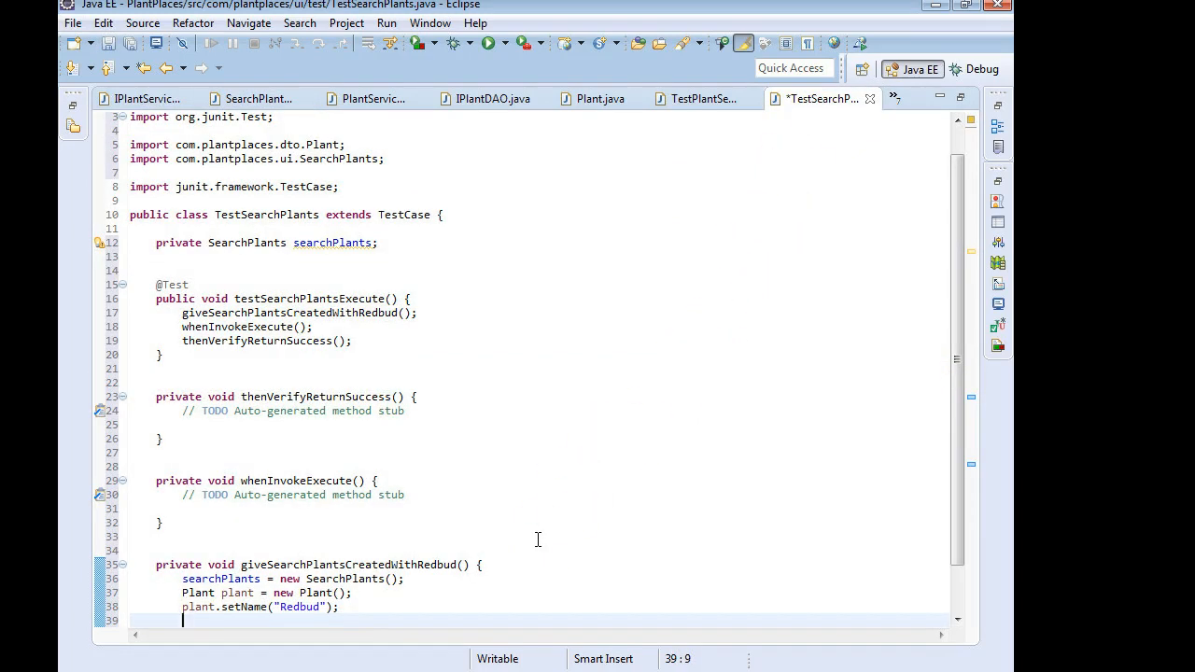
pyautogui.write('searchPlants.setPlant(plant);')
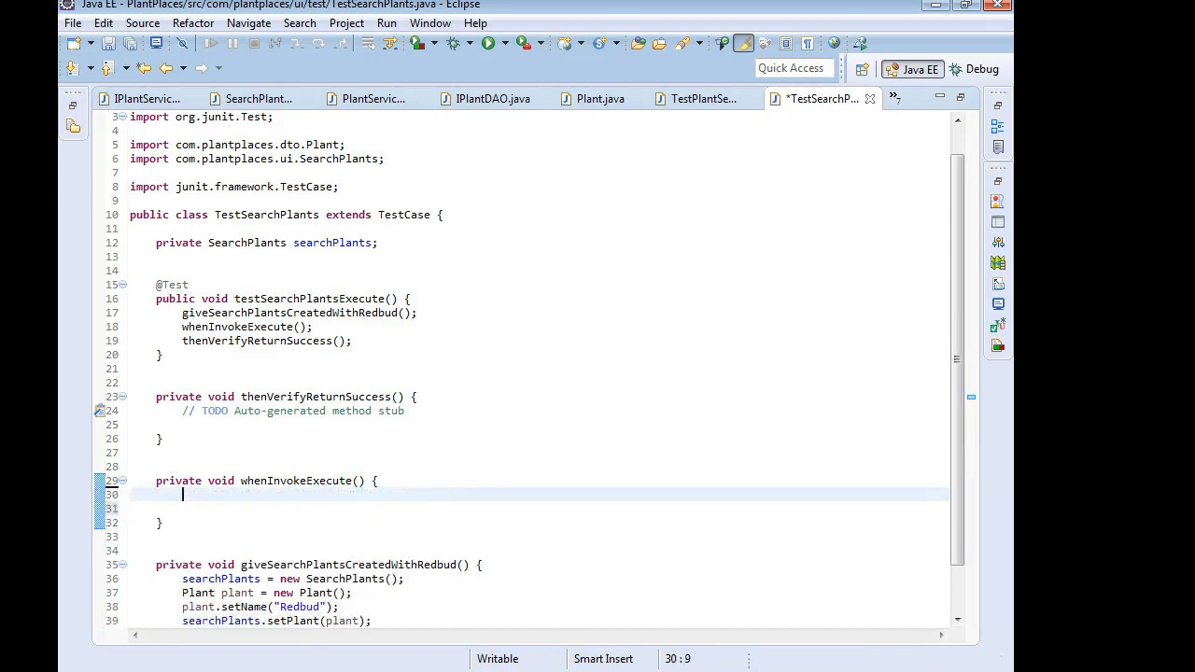
# Step: Call searchPlants.execute() and assign its result to a new String field named execute via Quick Fix
pyautogui.write('searchPlants.execute(')
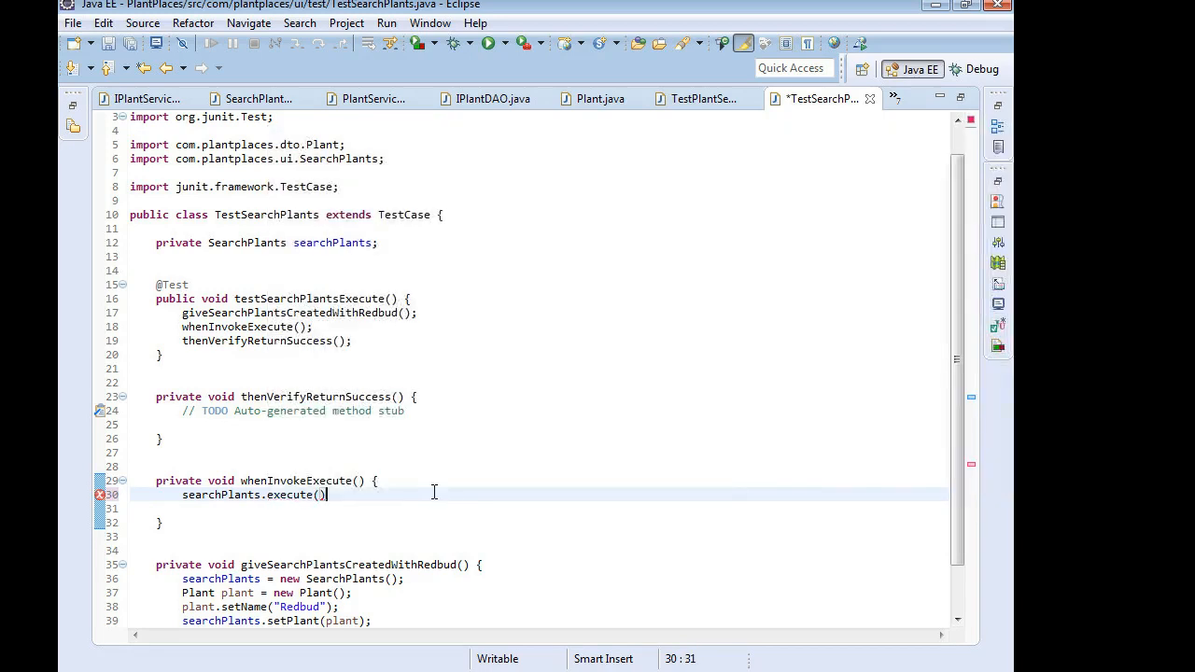
pyautogui.write(';')
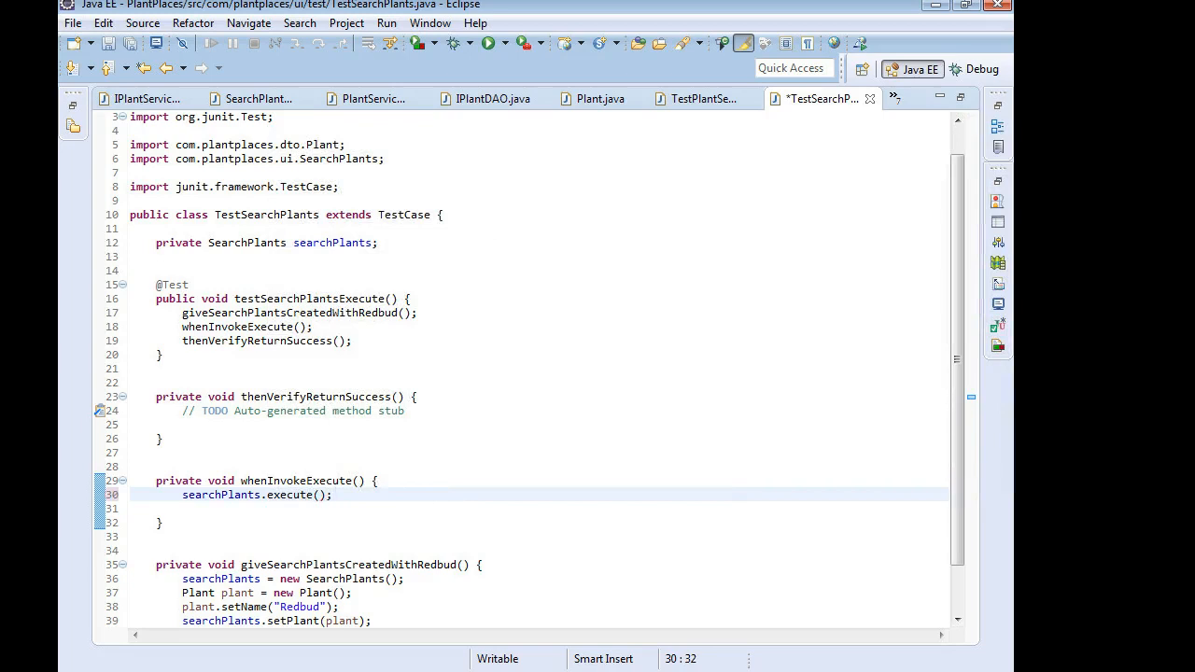
pyautogui.click(301, 495)
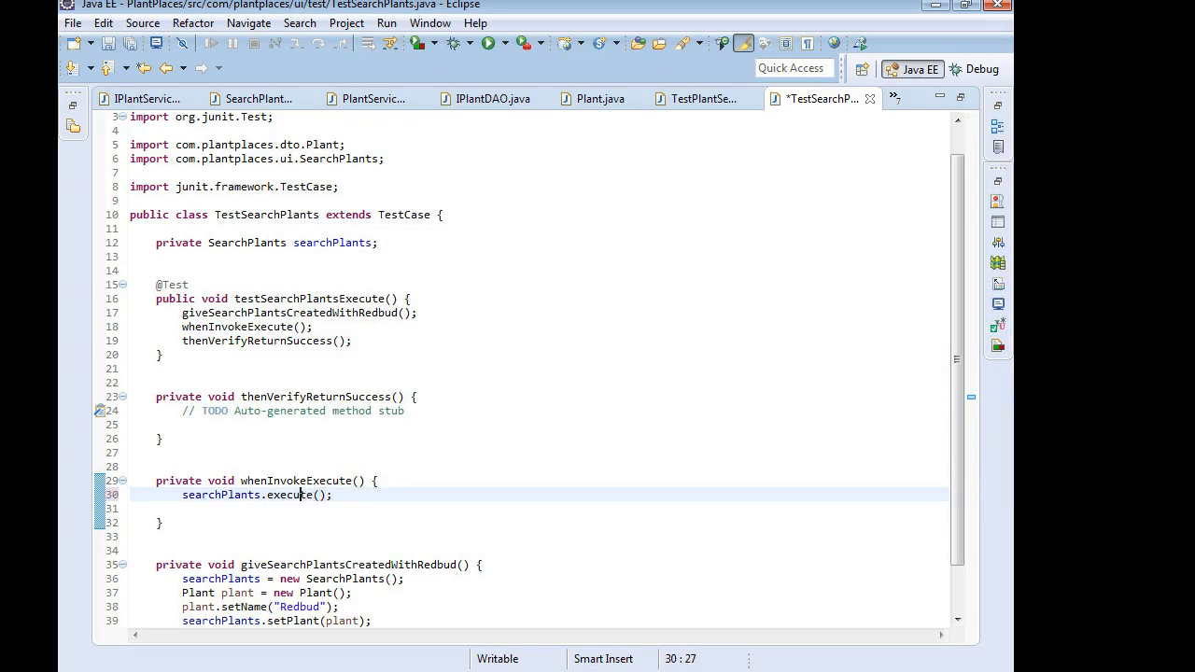
pyautogui.doubleClick(289, 495)
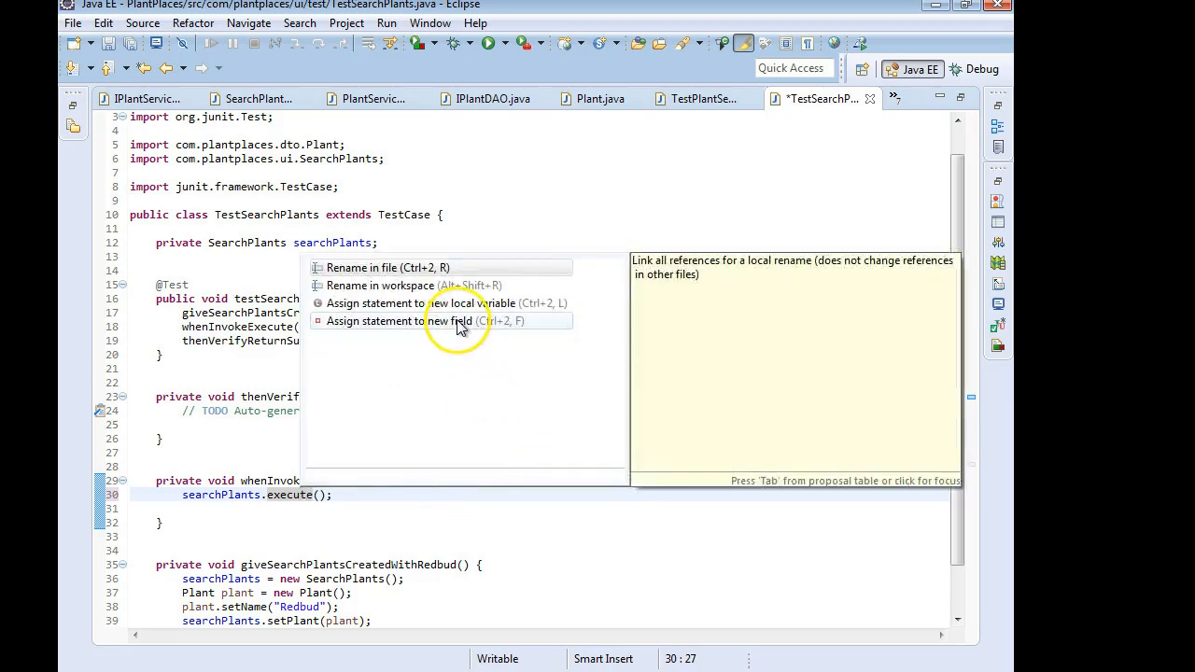
pyautogui.click(422, 322)
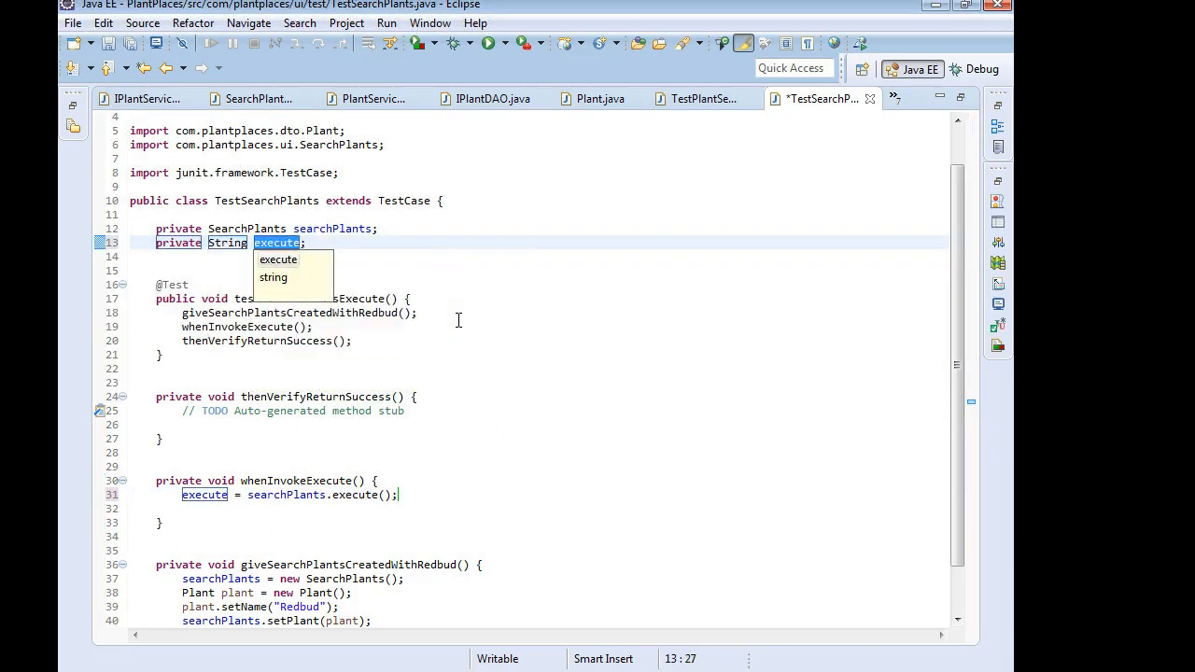
pyautogui.click(431, 411)
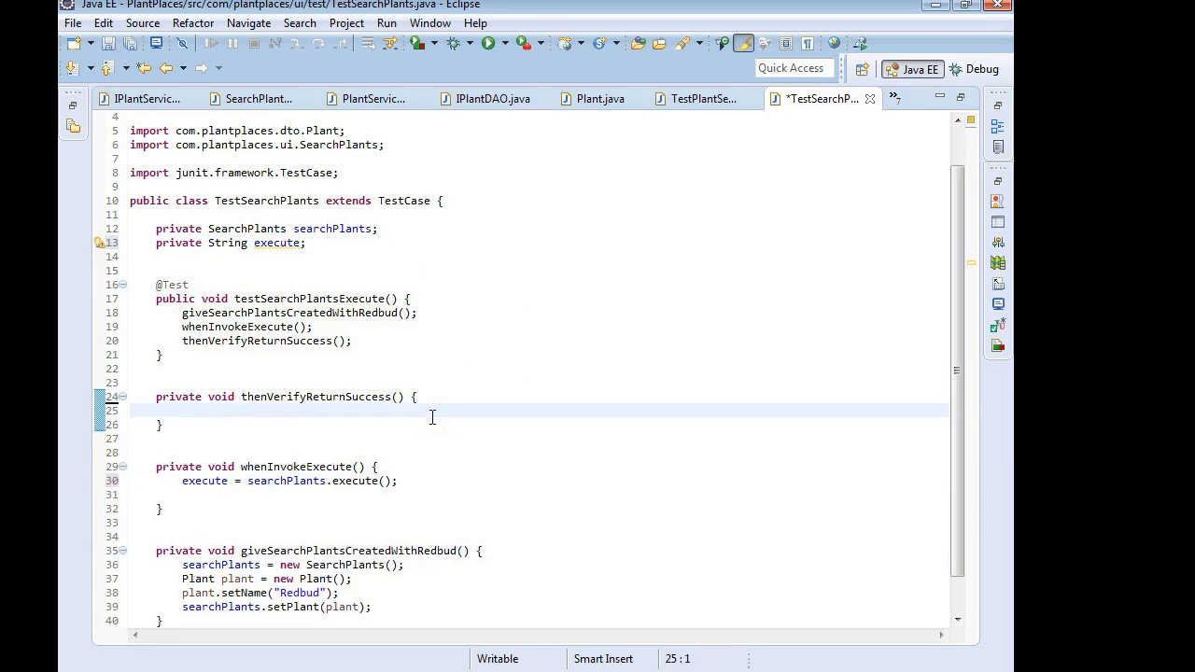
# Step: Write assertEquals("success", execute); inside thenVerifyReturnSuccess
pyautogui.write('a')
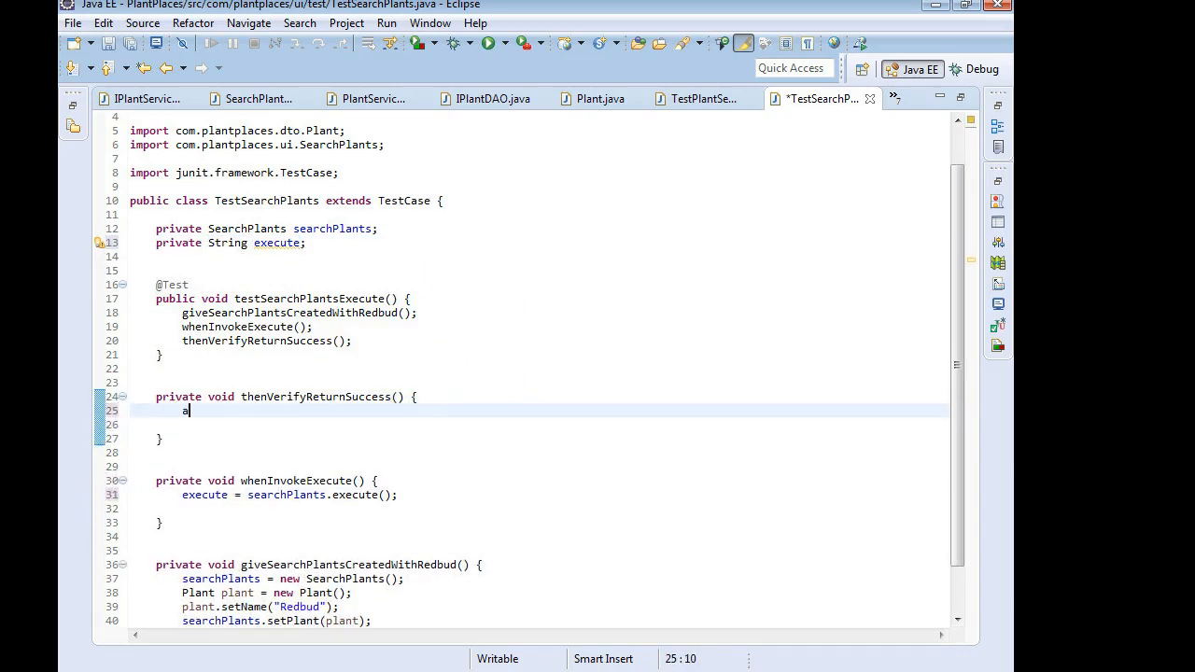
pyautogui.write('ssertEquals("s')
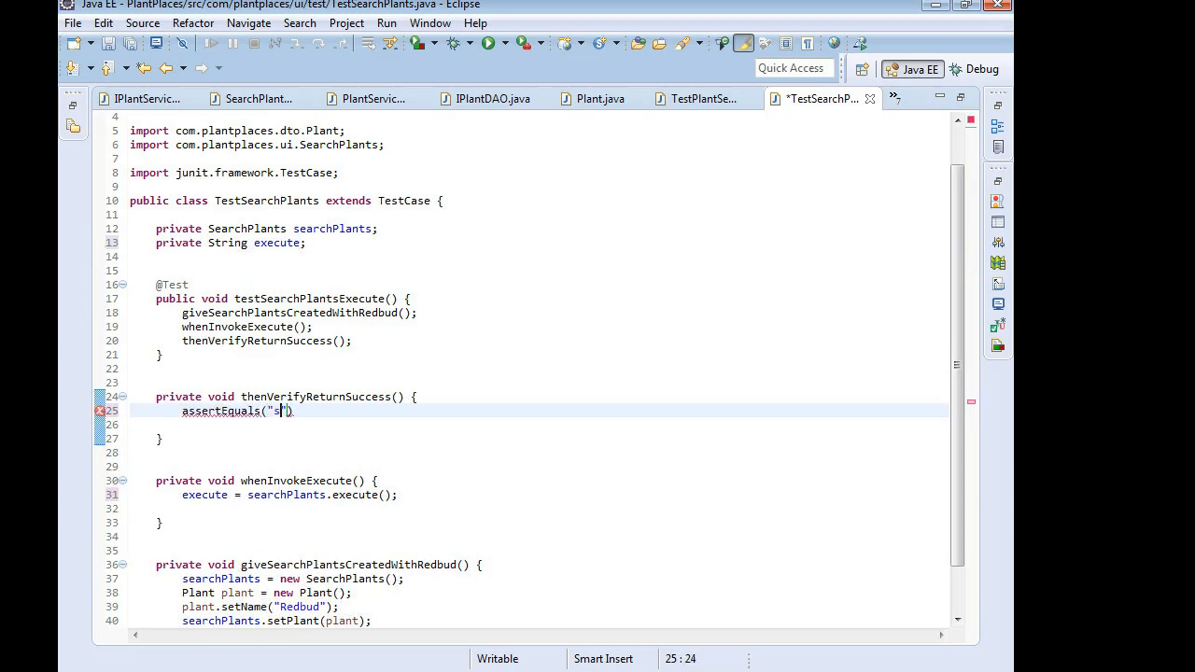
pyautogui.write('uccess')
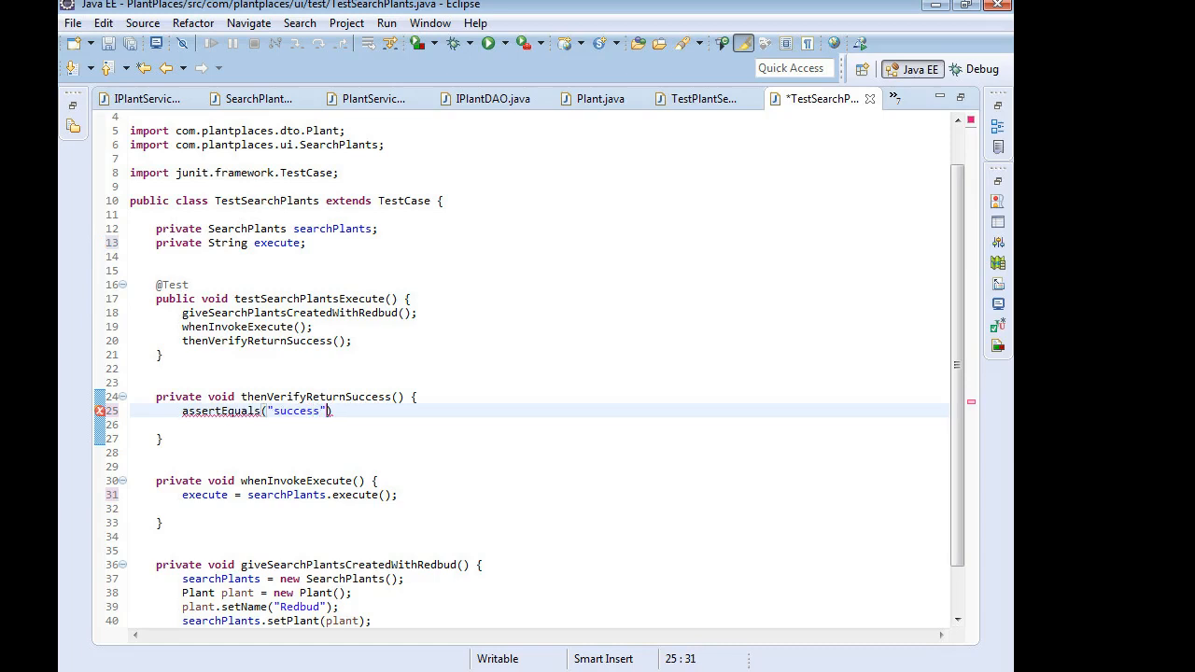
pyautogui.write(', e')
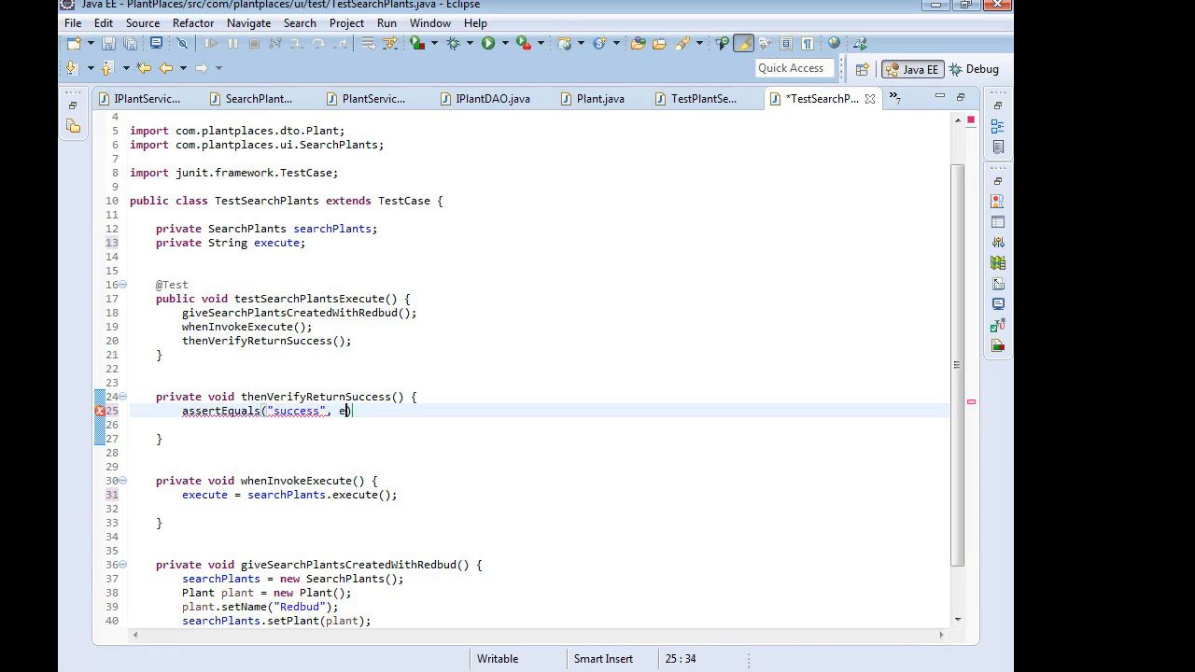
pyautogui.write('xecute')
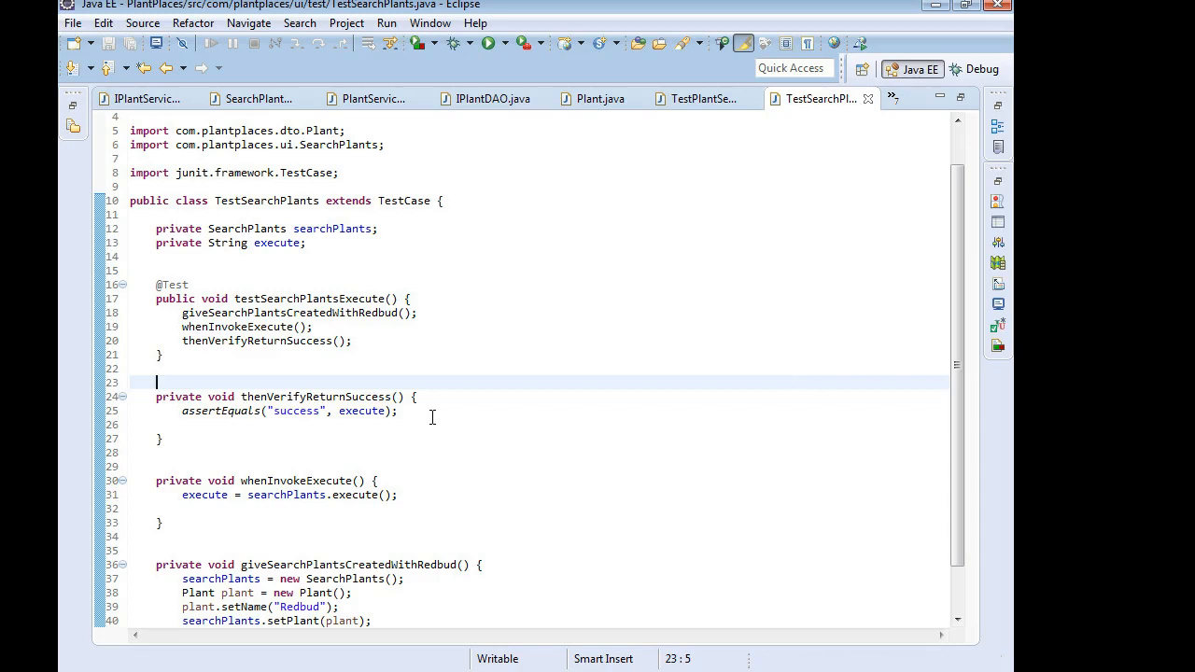
pyautogui.write('m')
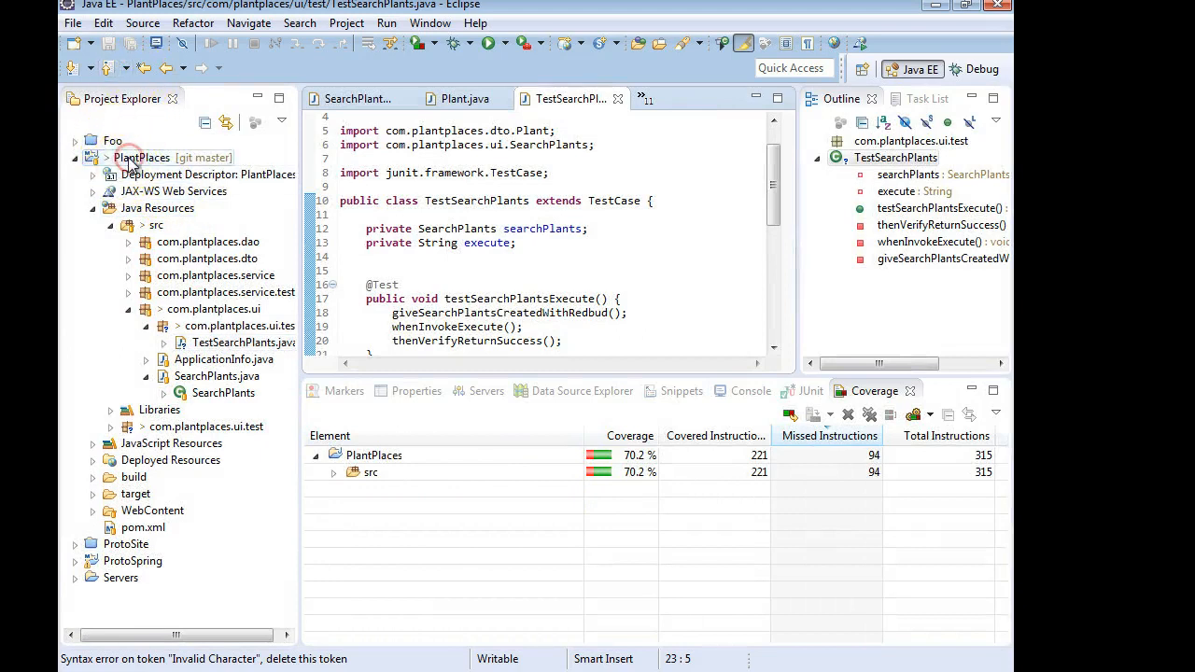
# Step: Run TestSearchPlants.java with Coverage As > JUnit Test, raising PlantPlaces coverage to 75.9%
pyautogui.rightClick(142, 157)
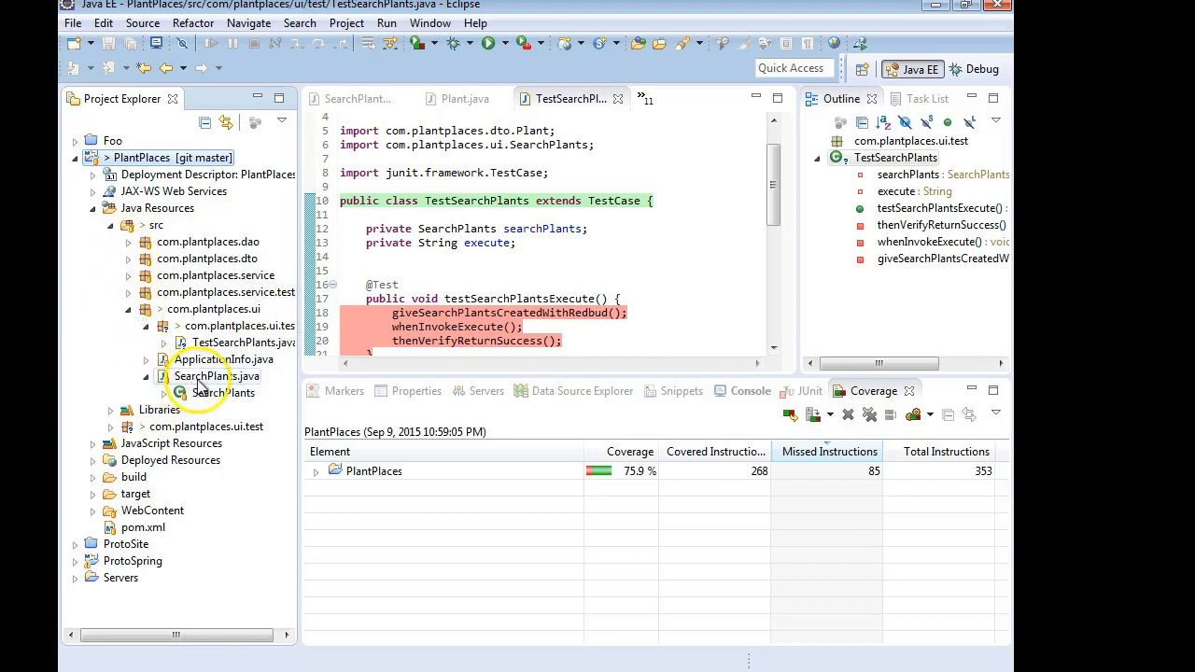
# Step: Inspect SearchPlants.java coverage colouring, noting the uncovered "noresults" branch, then return to TestSearchPlants
pyautogui.doubleClick(217, 376)
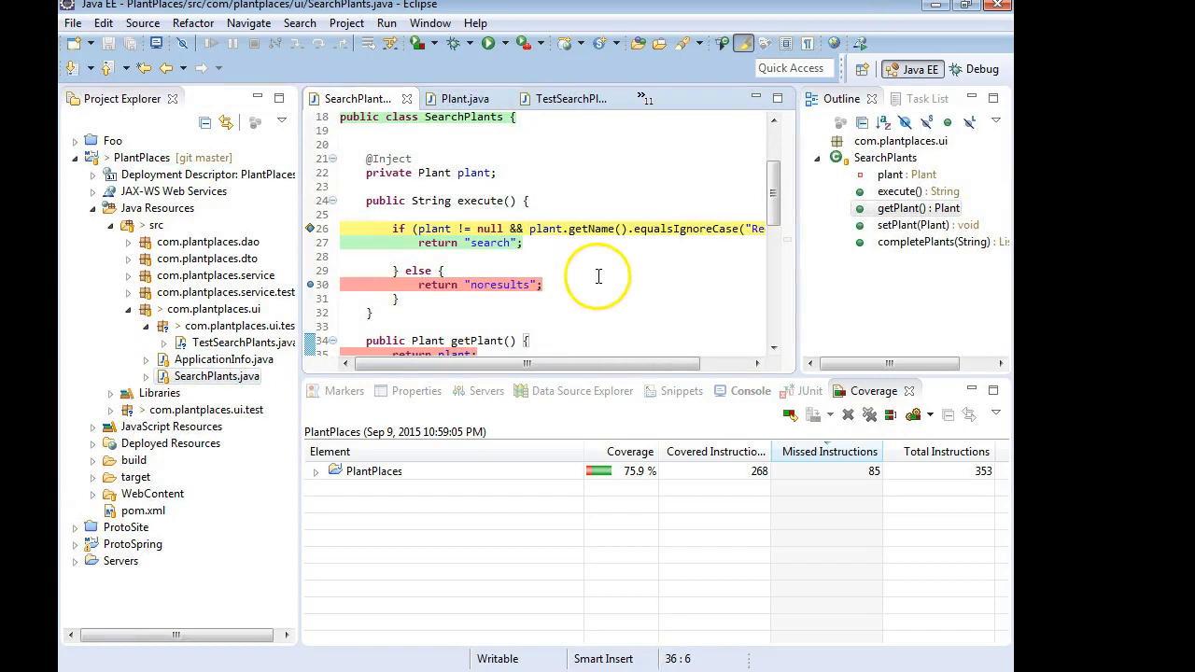
pyautogui.click(446, 270)
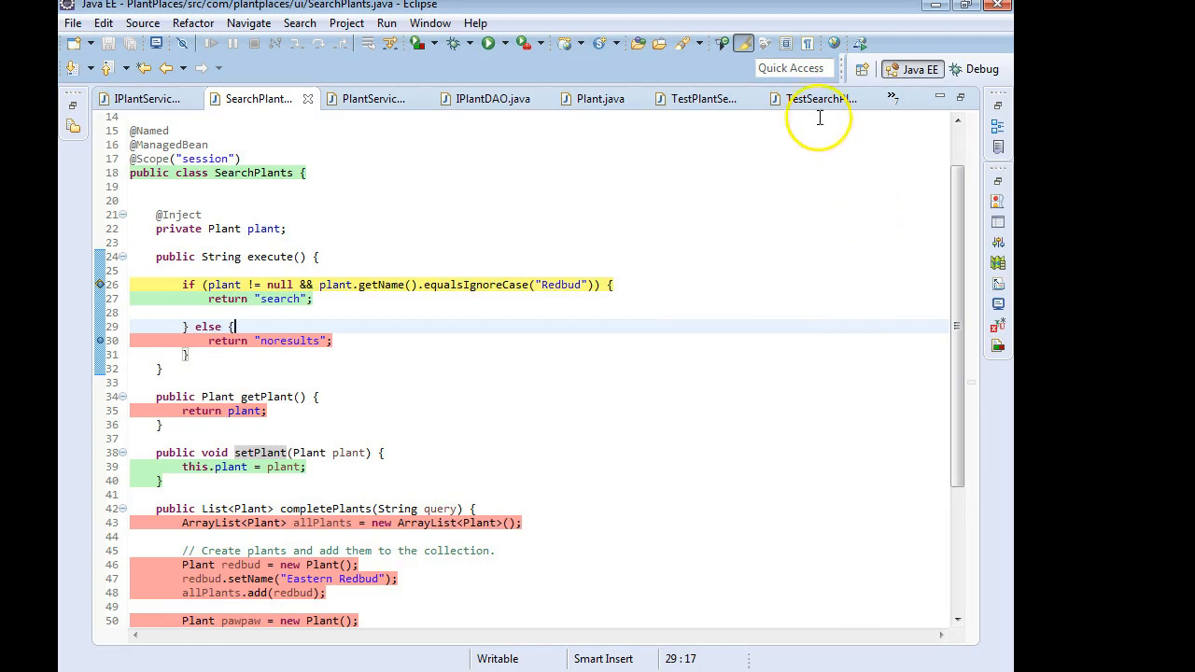
pyautogui.click(820, 97)
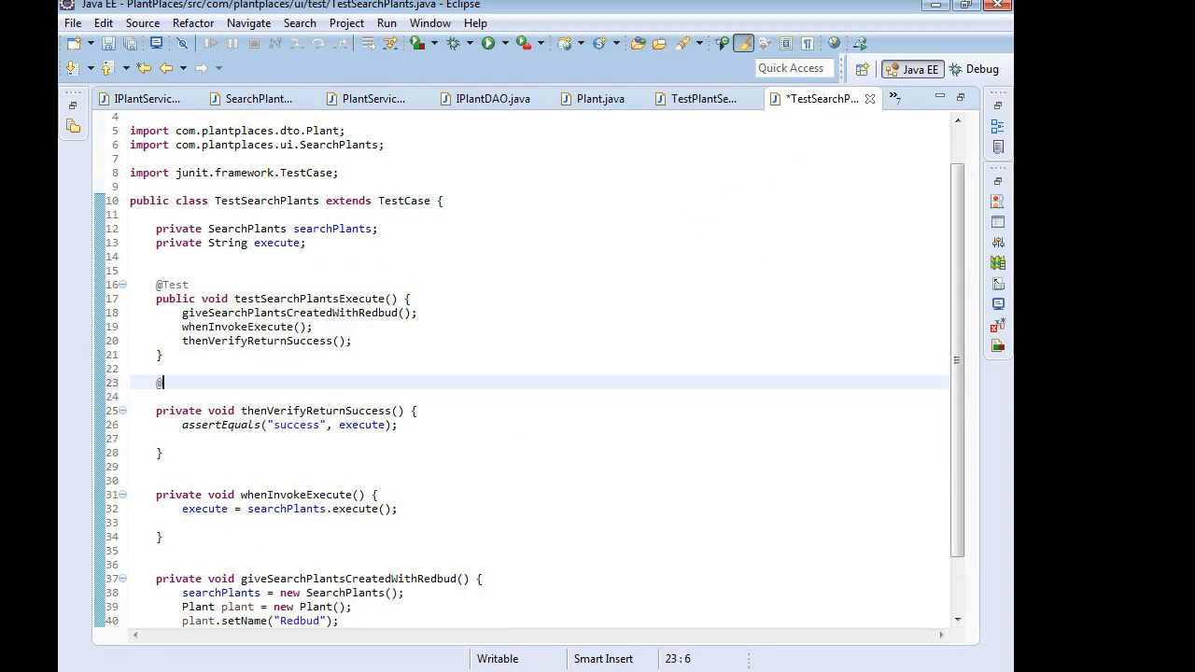
pyautogui.write('Test')
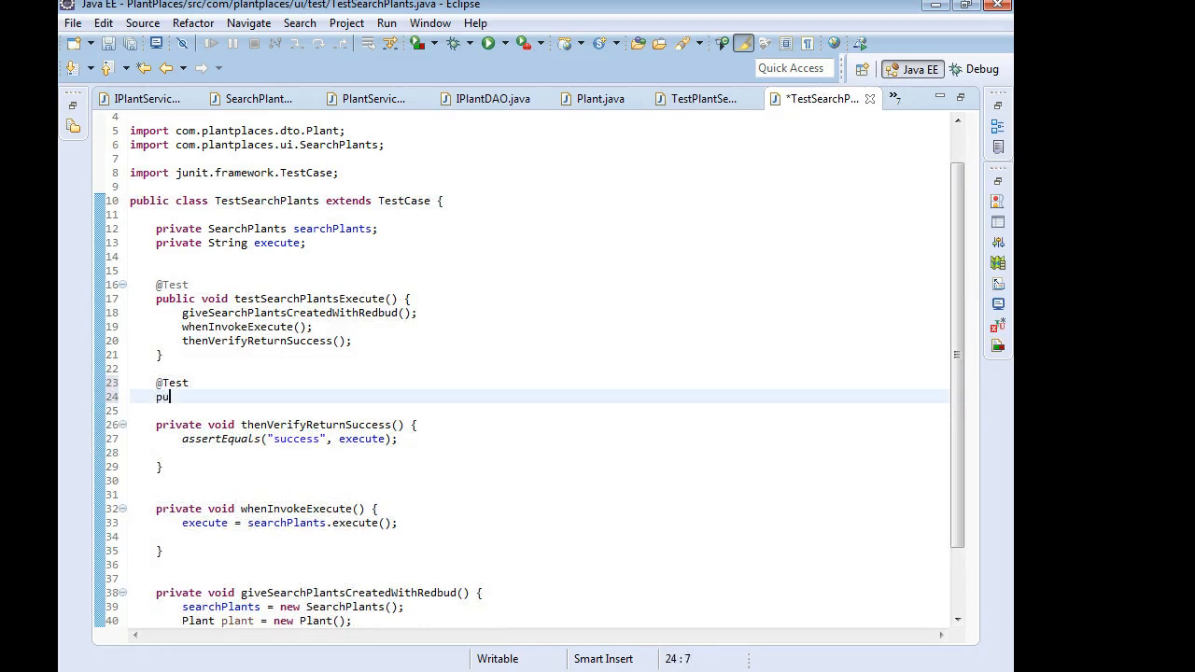
pyautogui.write('blic vo')
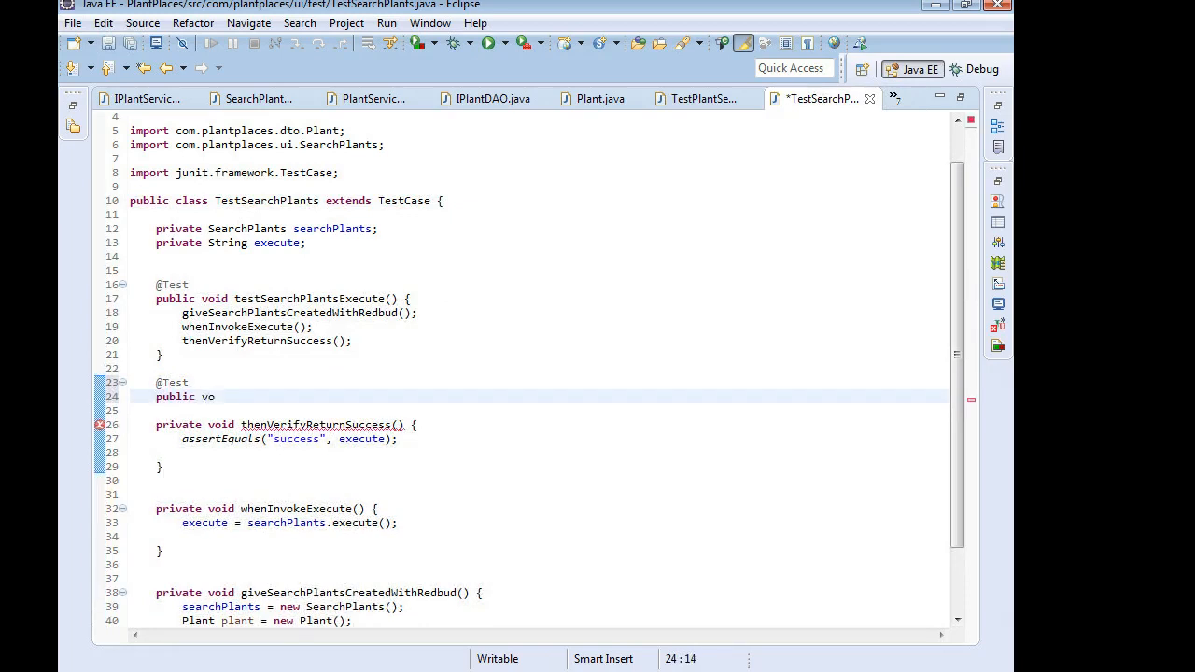
pyautogui.write('testSear')
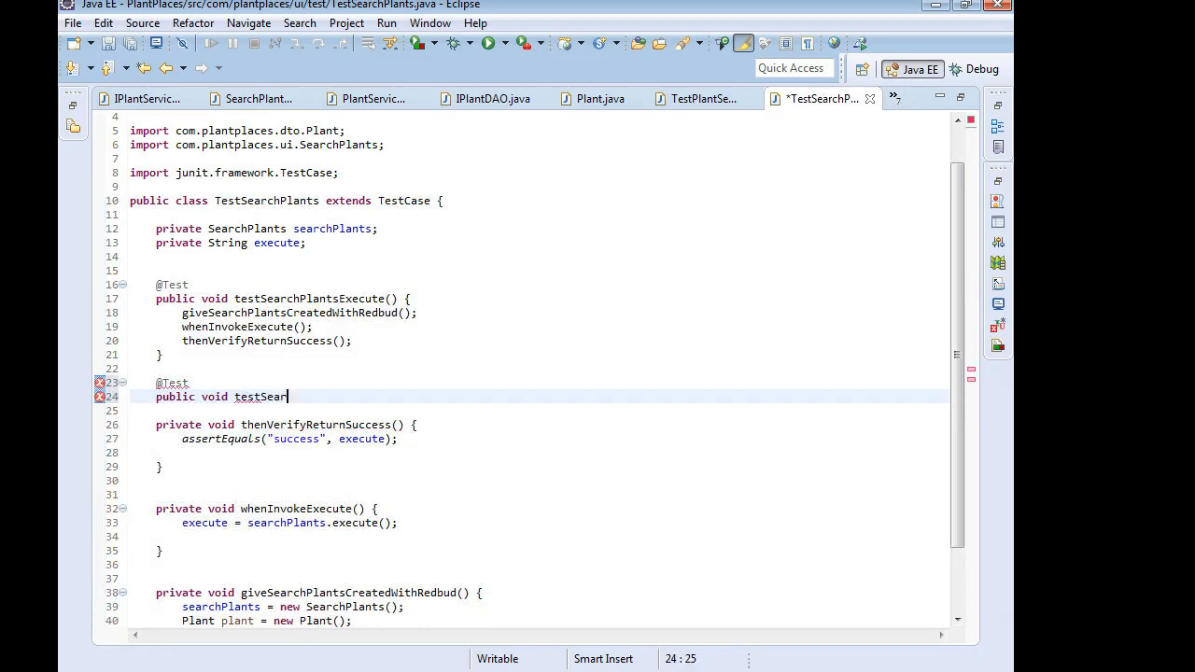
pyautogui.write('chPlantsNoRe')
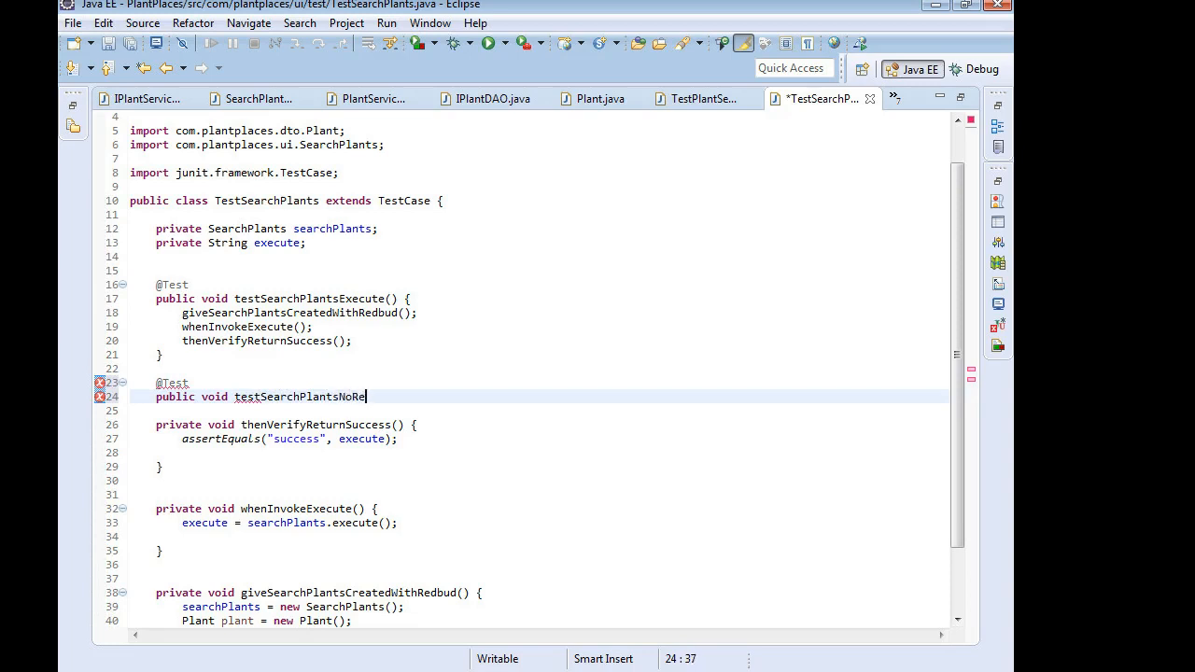
pyautogui.write('d')
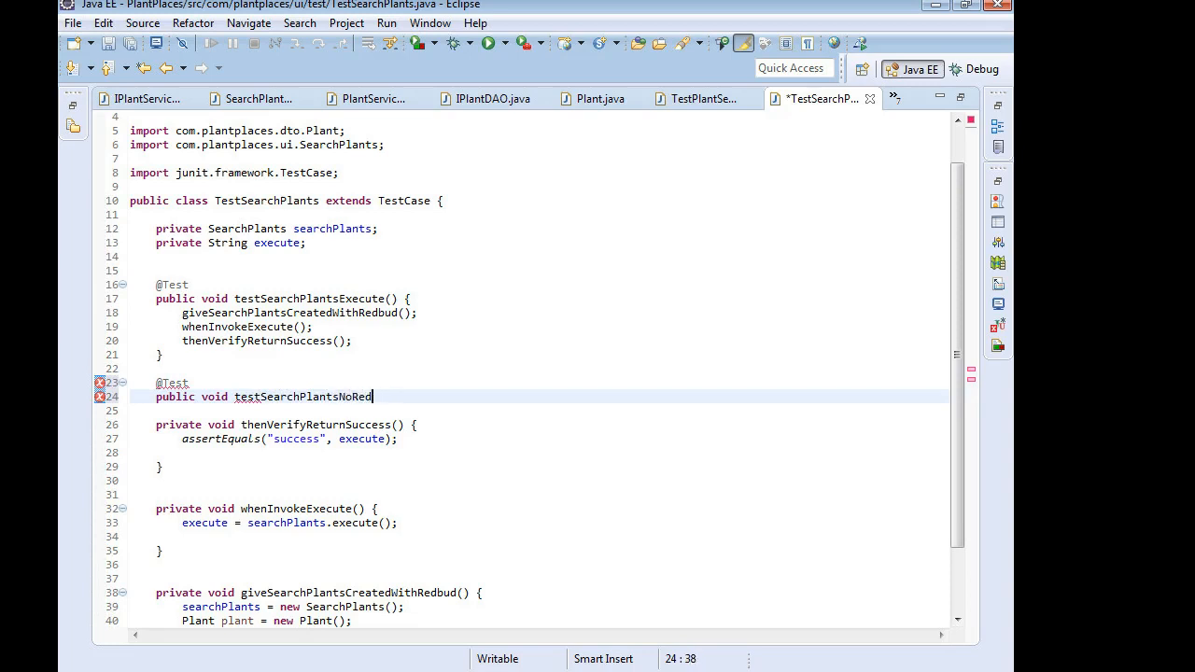
pyautogui.write('bud() {')
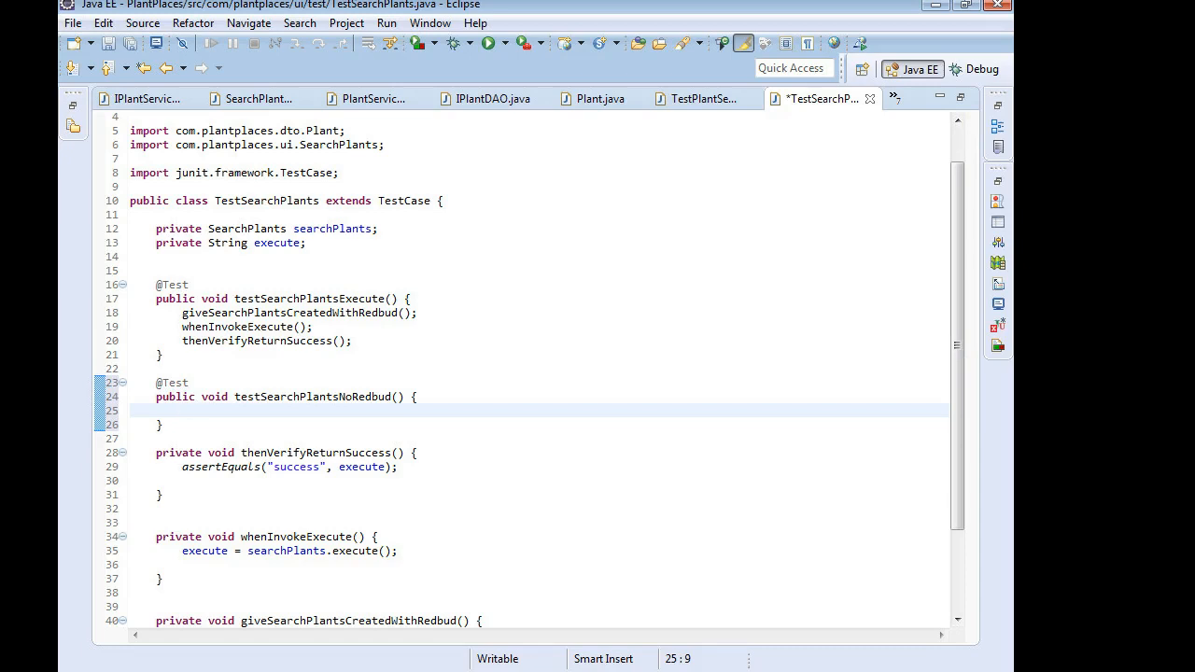
# Step: Call givenSearchPlantsCreatedWithoutRedbud and whenInvokeExecute in the new test body
pyautogui.write('giv')
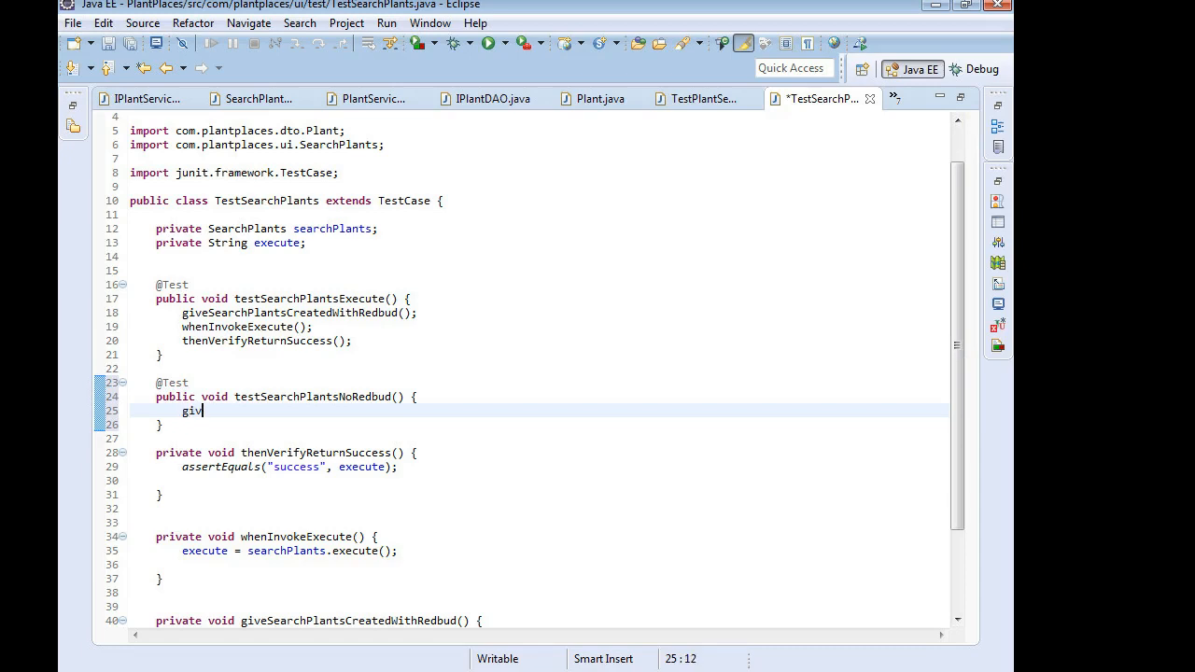
pyautogui.write('enSearchPlants')
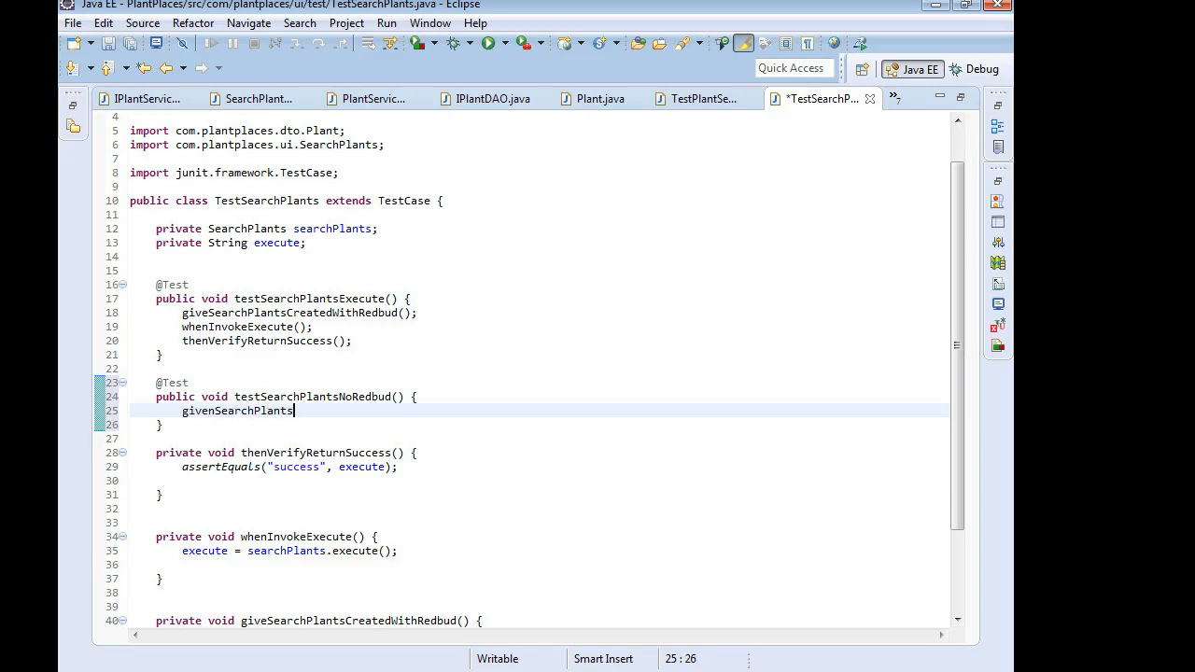
pyautogui.write('CreatedWi')
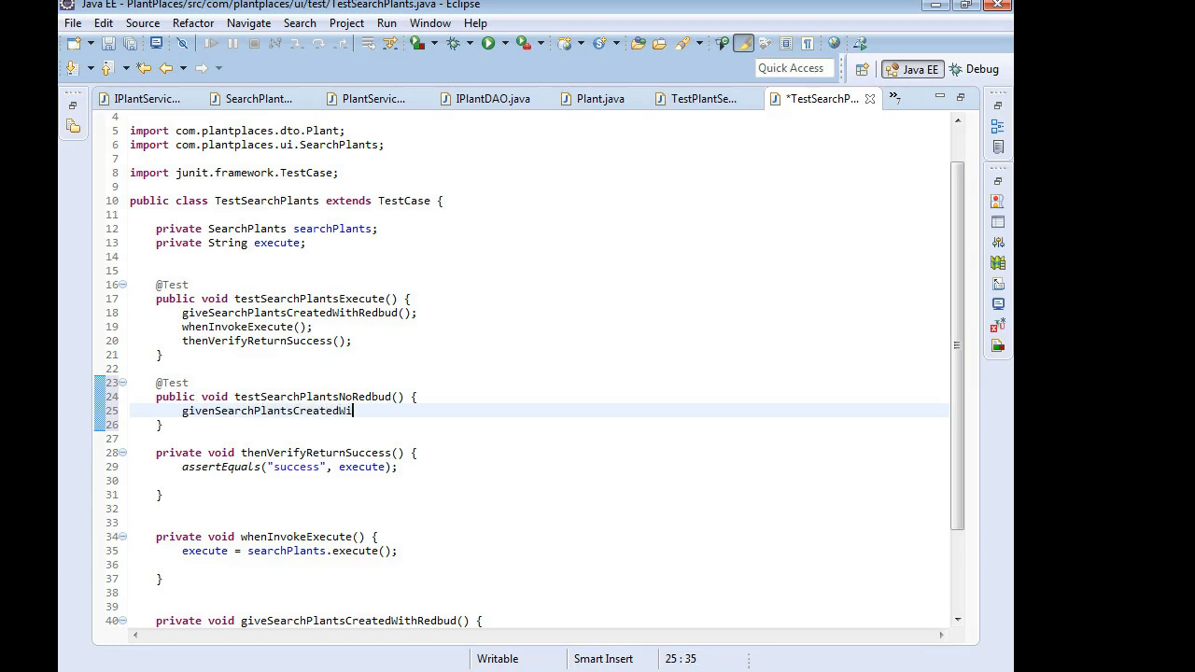
pyautogui.write('hotu')
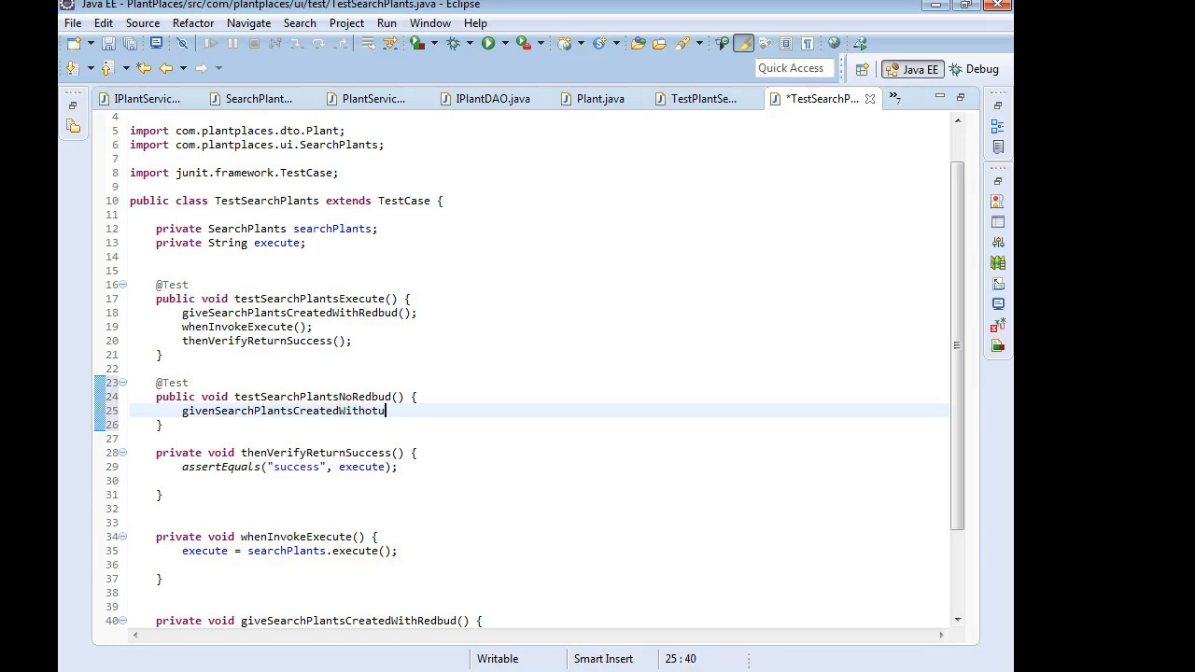
pyautogui.write('WithoutRedbud();')
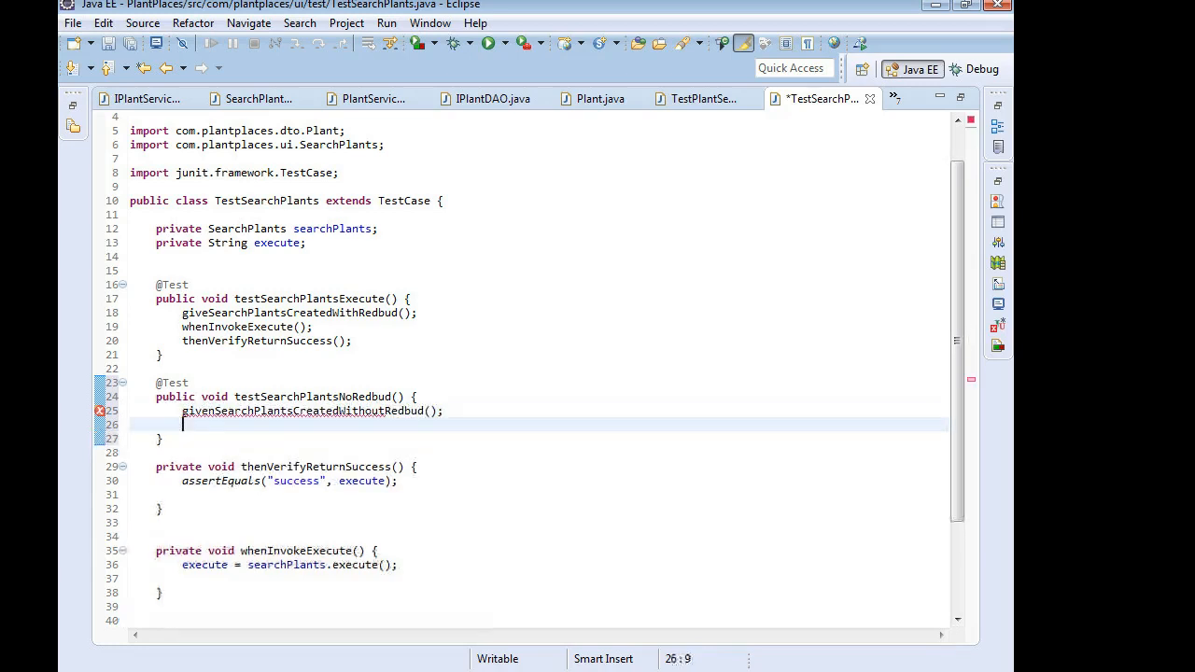
pyautogui.write('whenI')
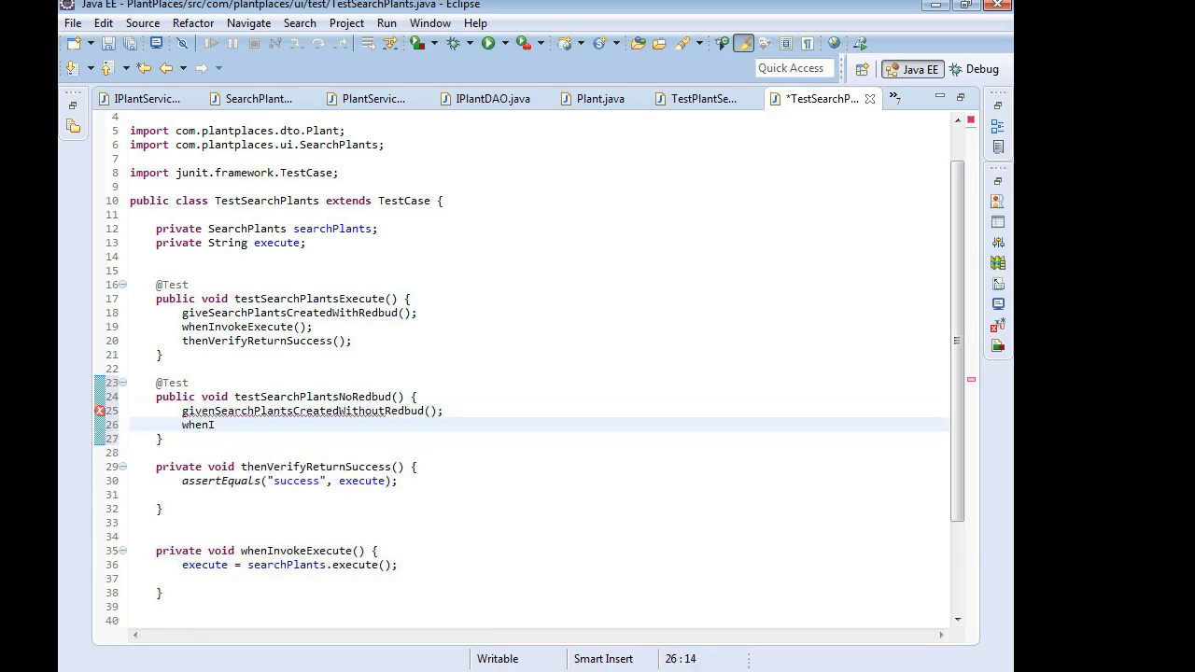
pyautogui.write('nvokeExecute();')
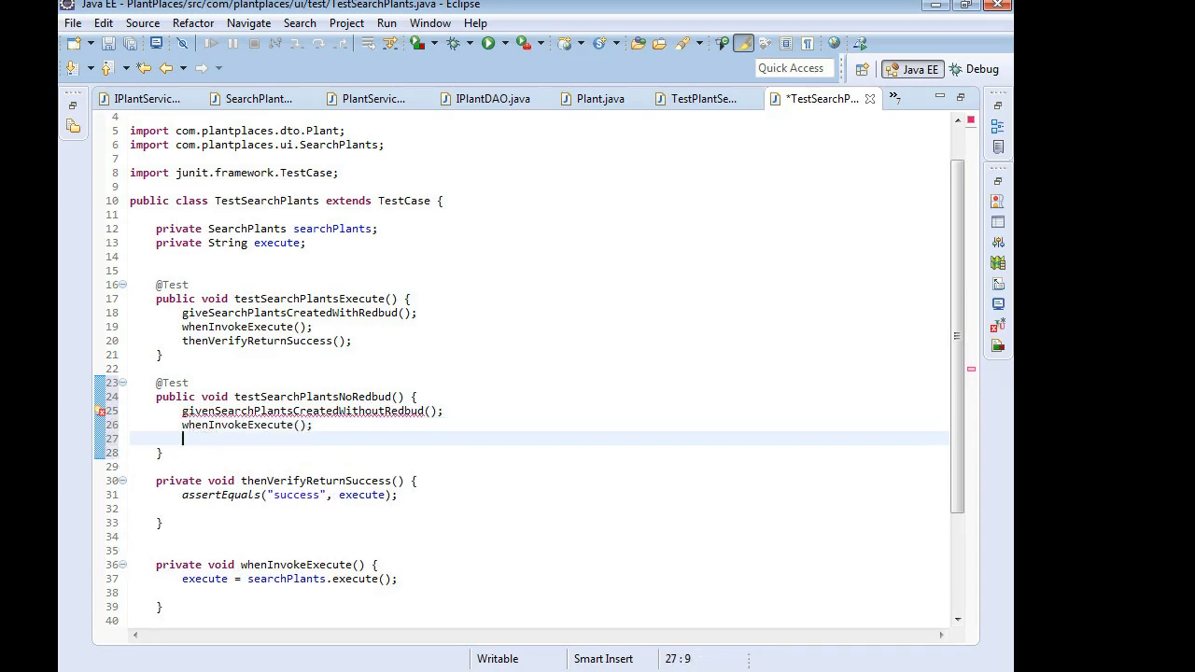
# Step: Call thenVerifyReturnNoResults() after checking SearchPlants' return values, and create the missing helper via Quick Fix
pyautogui.write('thenVerify')
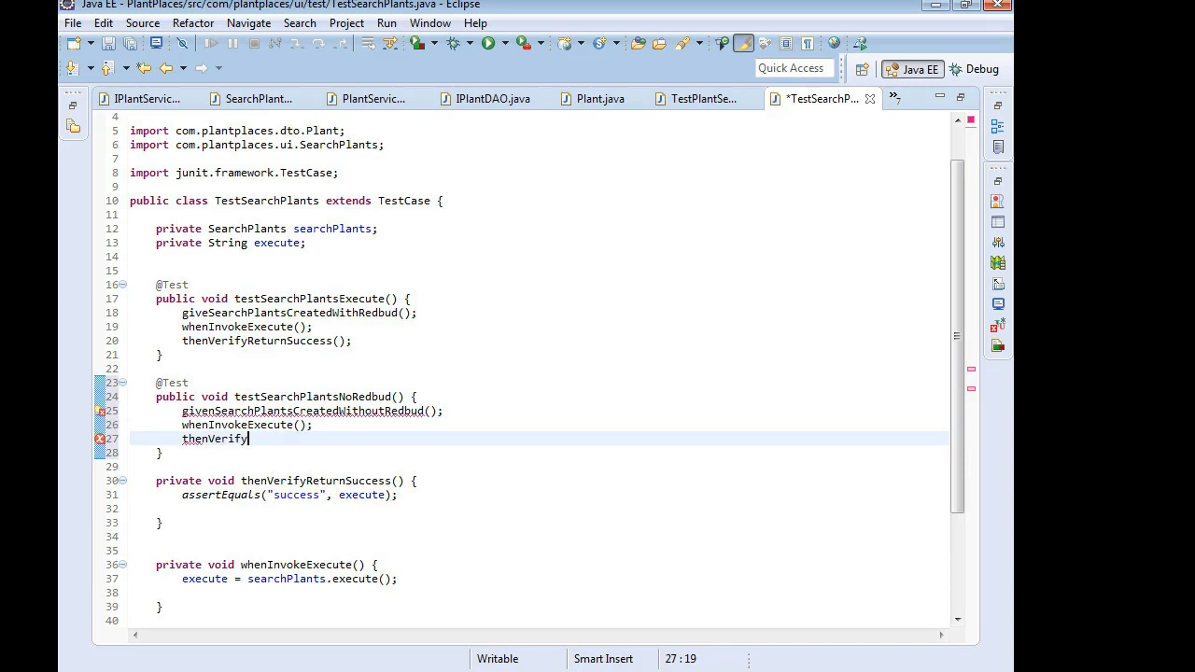
pyautogui.write('Return')
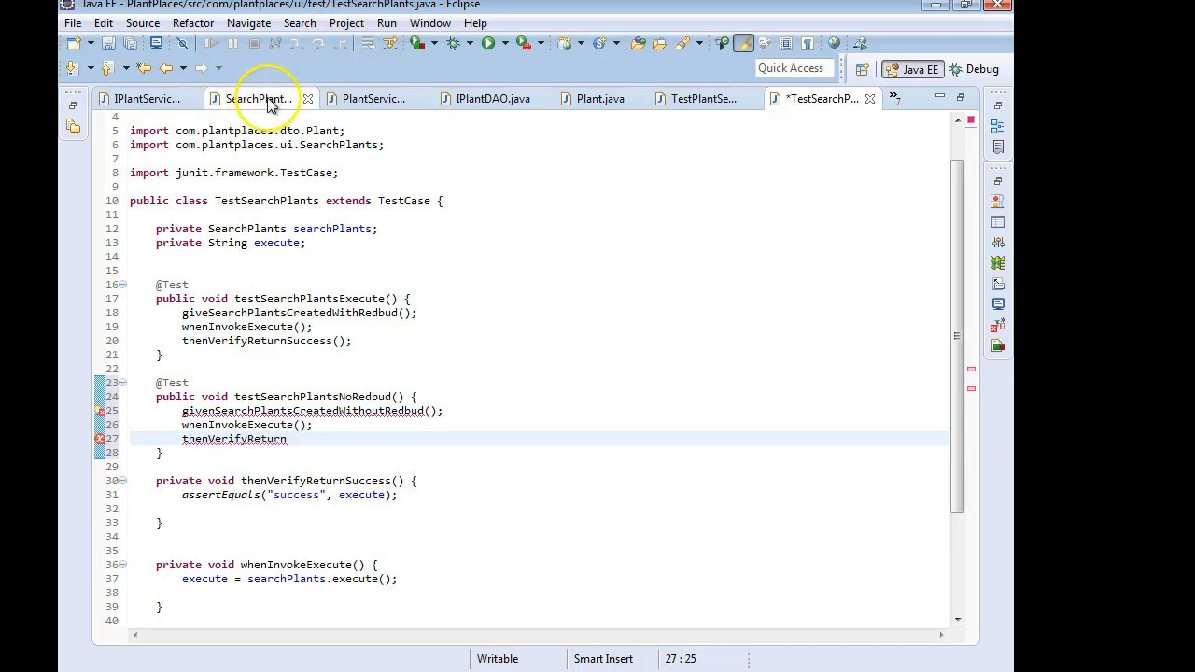
pyautogui.click(252, 97)
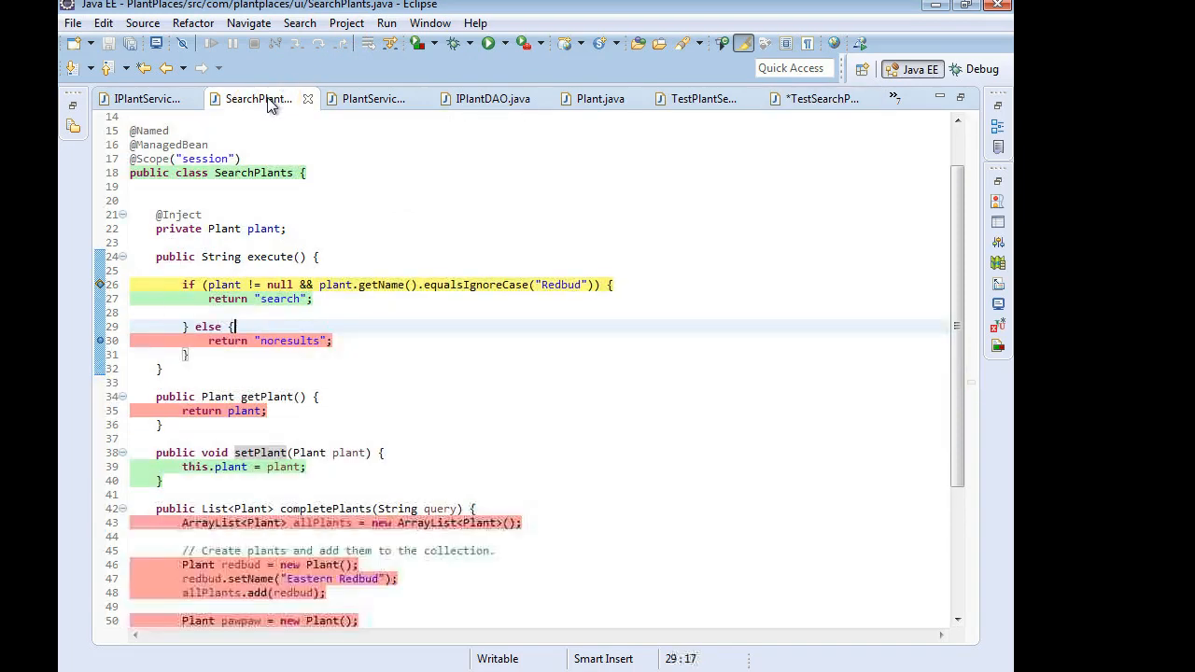
pyautogui.click(819, 99)
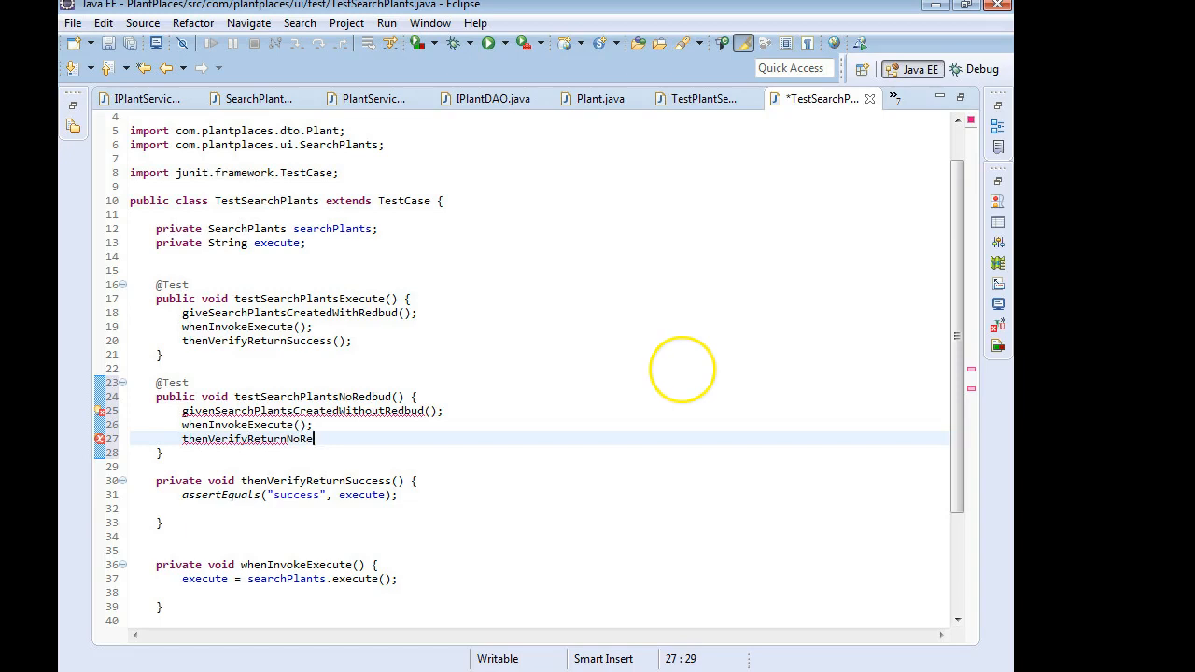
pyautogui.write('sults();')
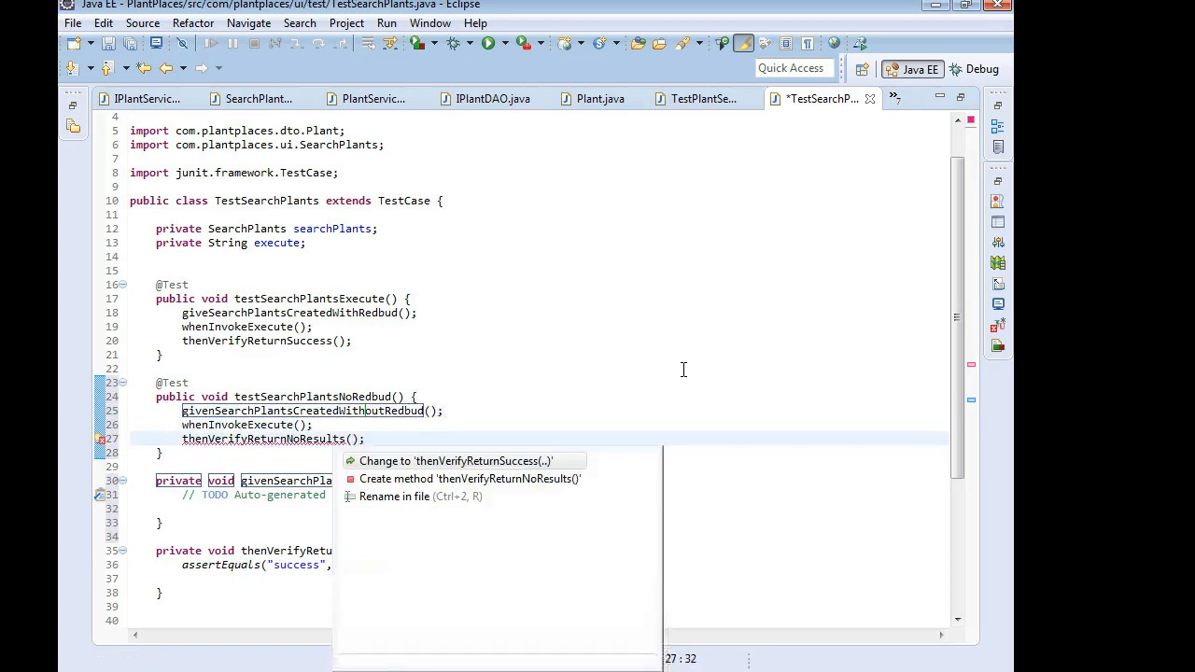
pyautogui.click(456, 459)
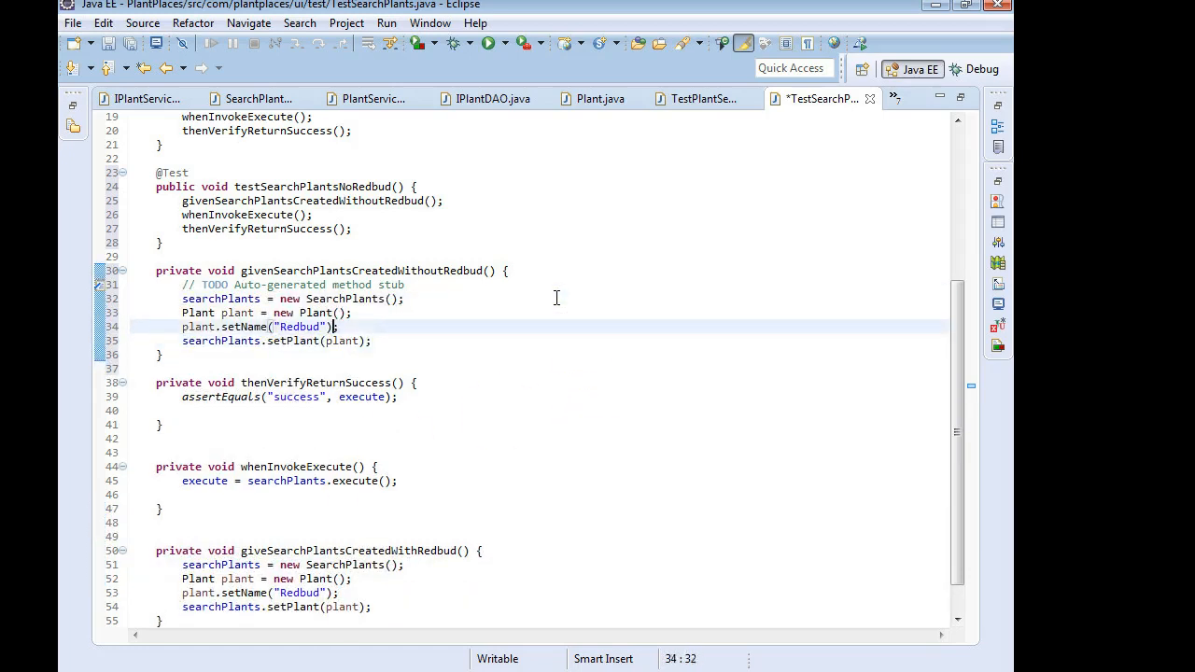
# Step: Rename the helper's plant to Pawpaw and create the missing thenVerifyReturnNoResults method via Quick Fix
pyautogui.doubleClick(301, 326)
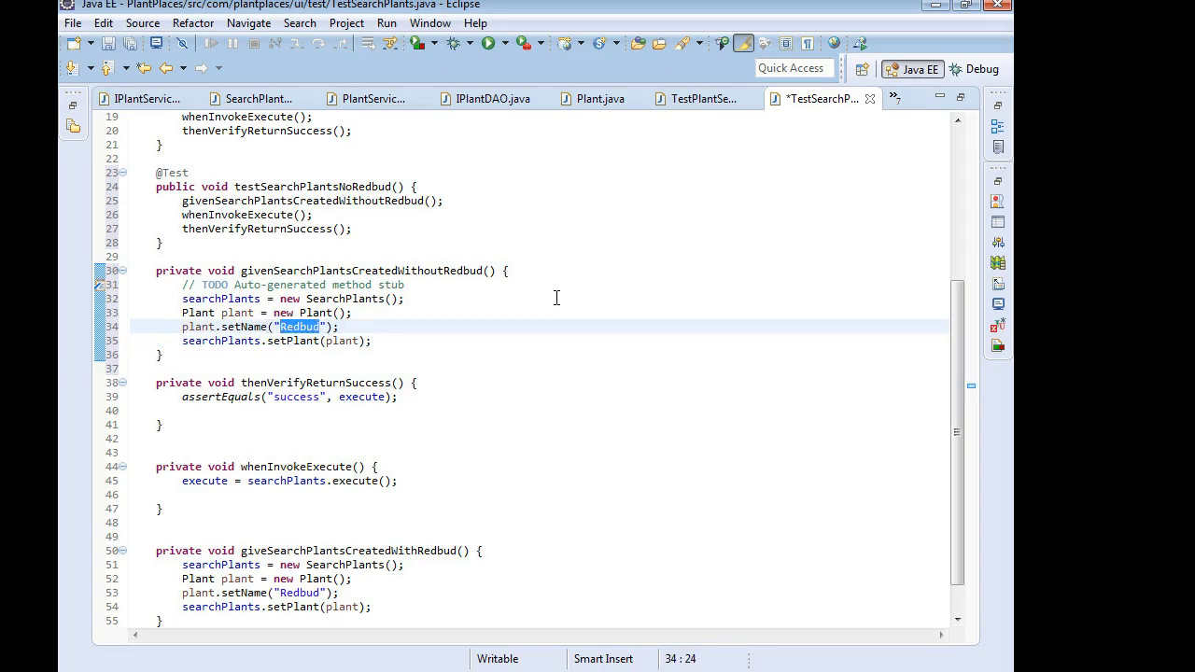
pyautogui.write('Pawpaw')
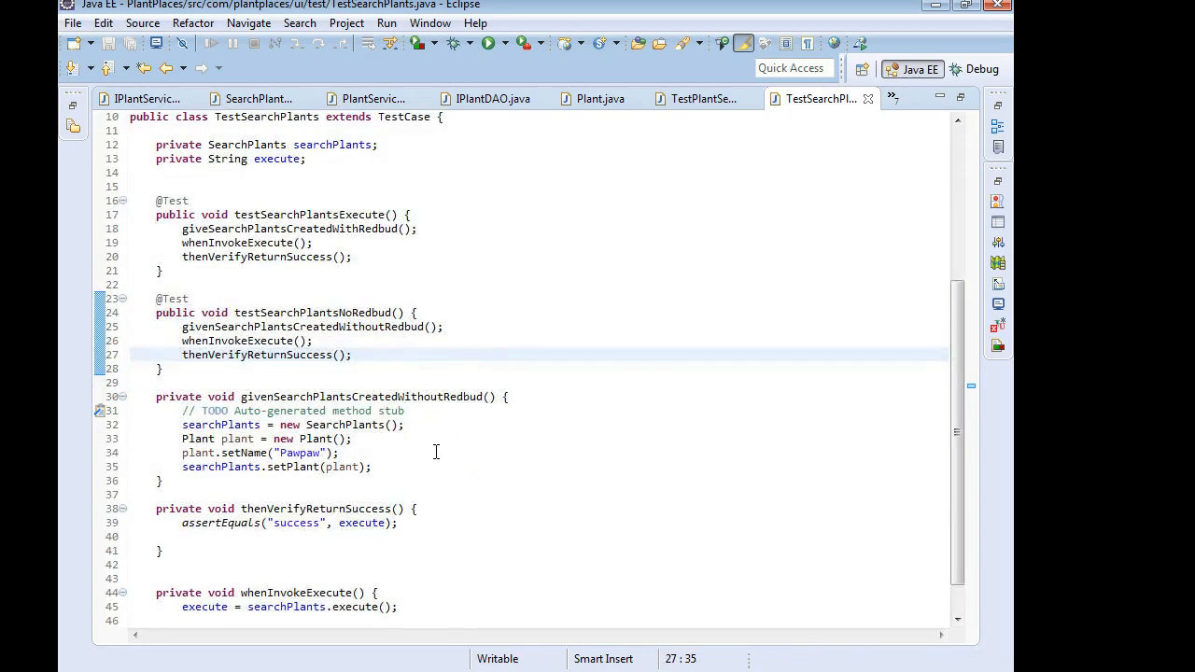
pyautogui.scroll(-3)
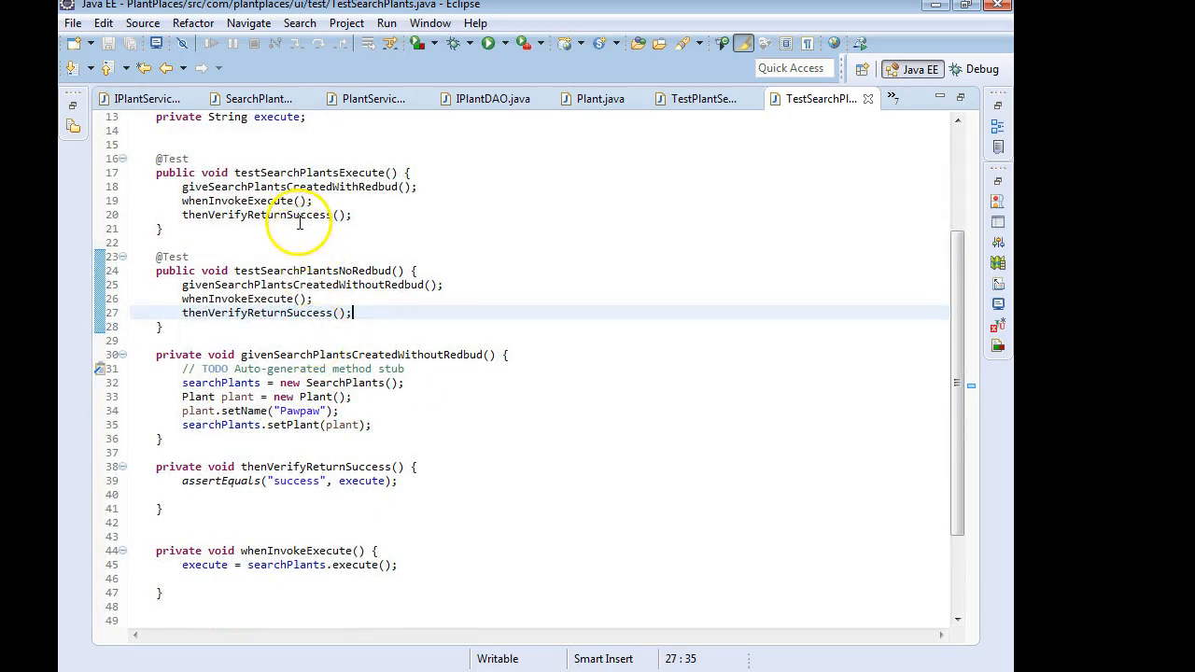
pyautogui.click(329, 313)
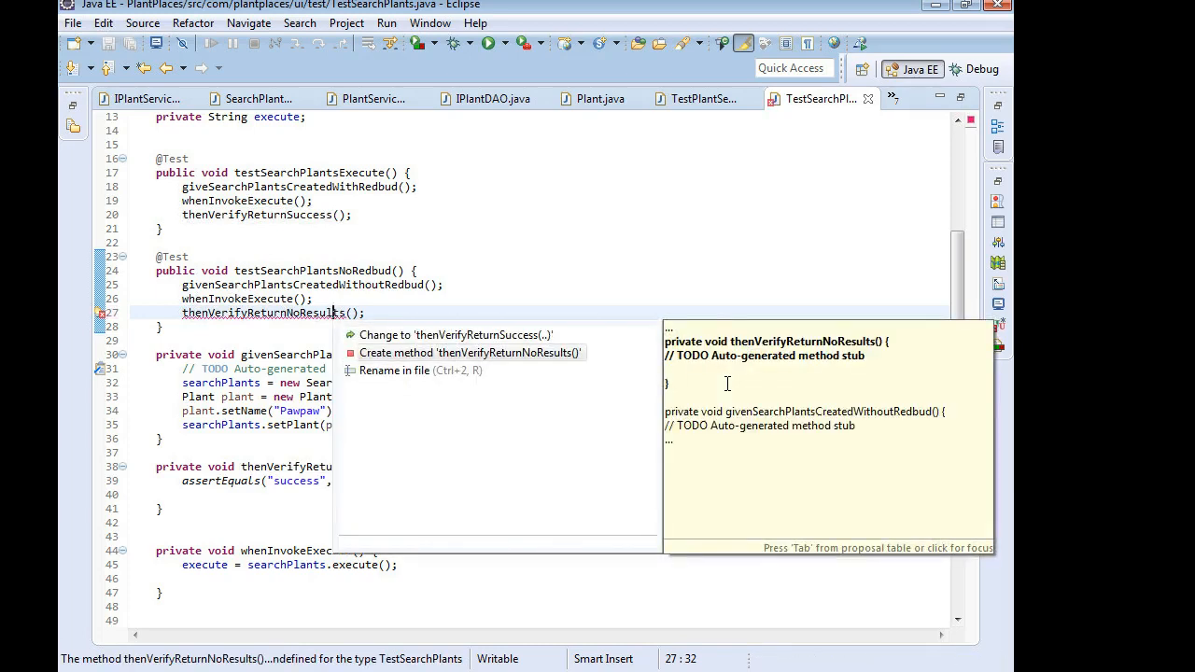
pyautogui.click(471, 352)
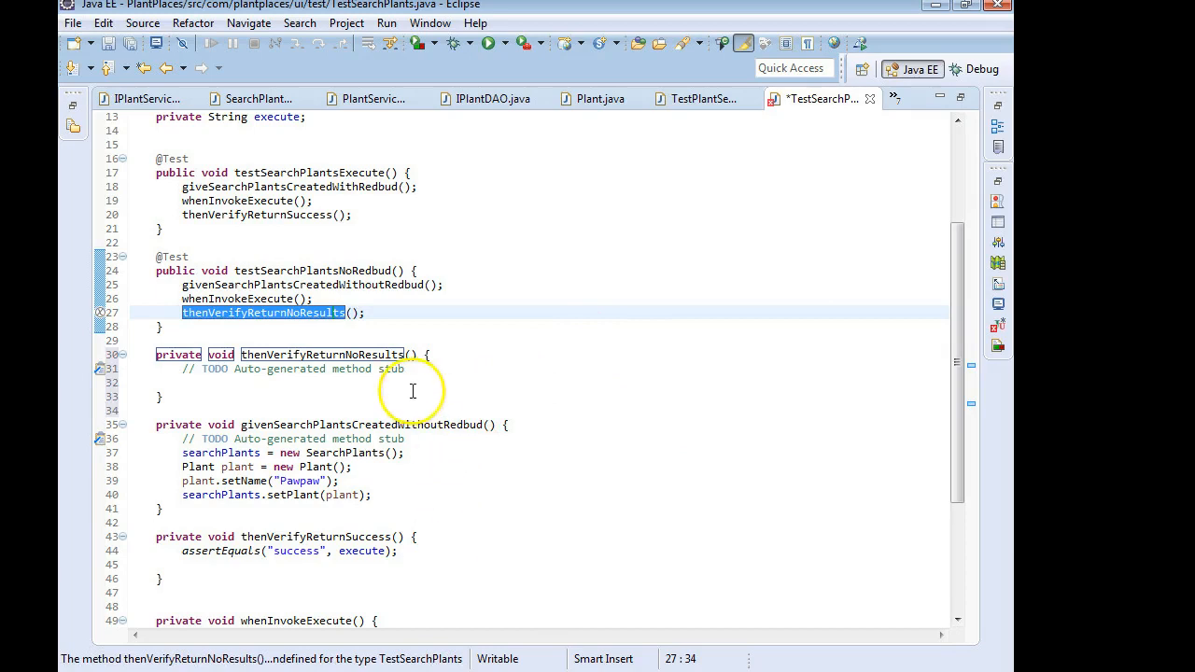
# Step: Write assertEquals("noresults", execute); in thenVerifyReturnNoResults and save the file
pyautogui.write('ass')
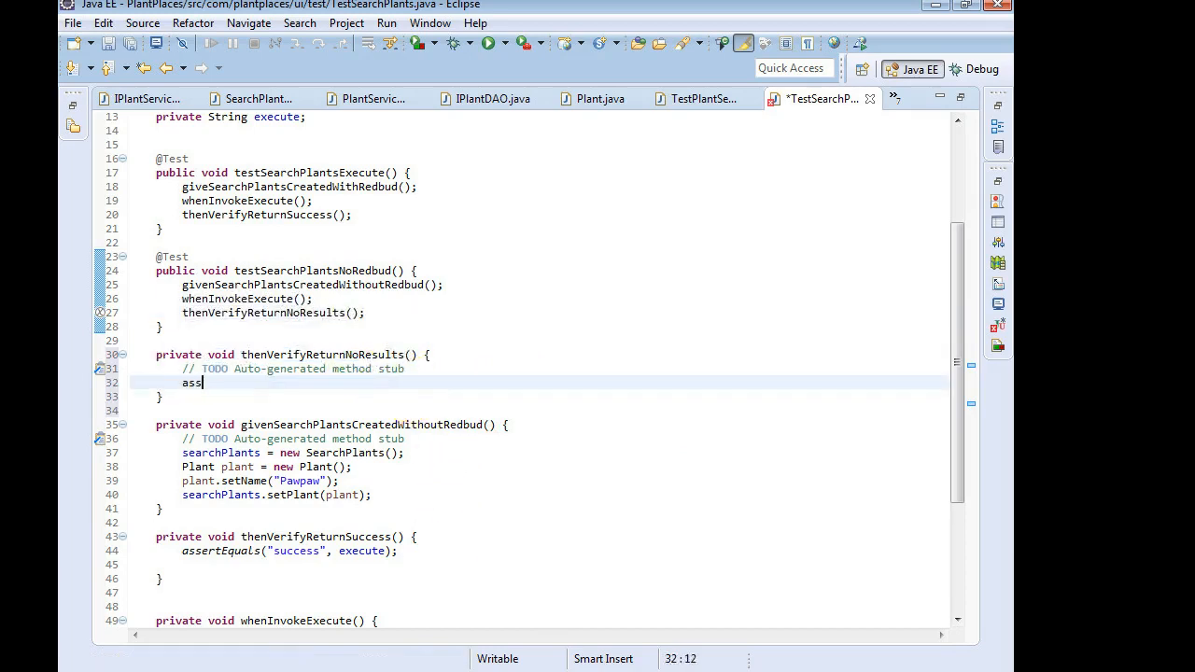
pyautogui.write('ertEquals')
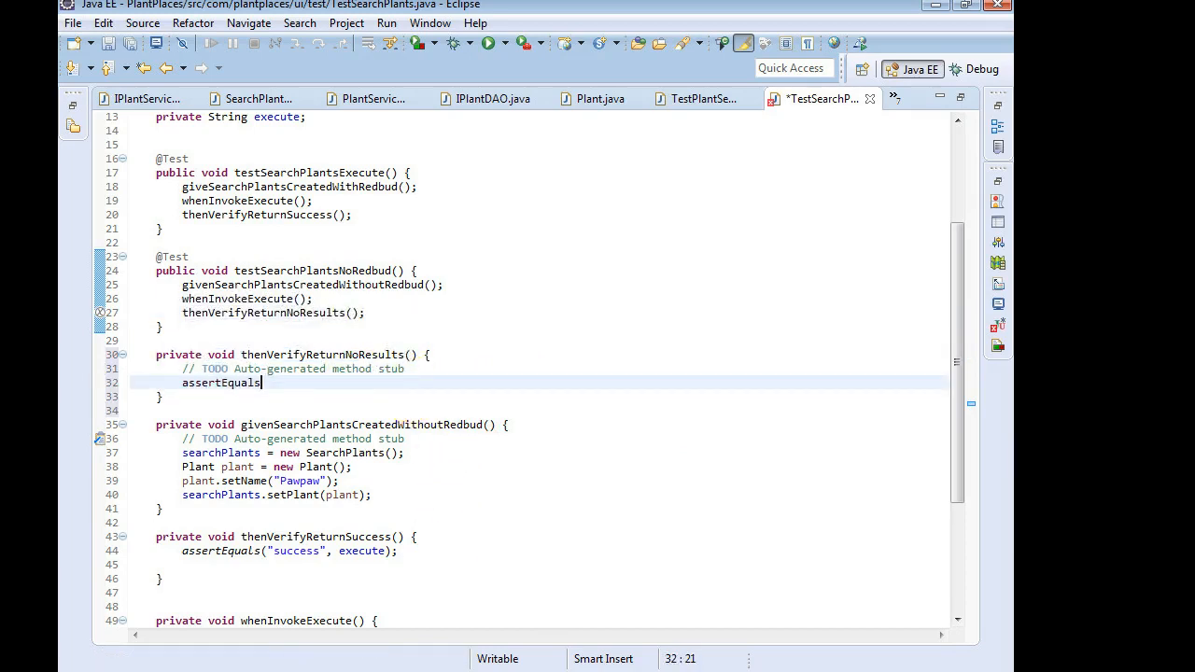
pyautogui.write('("no"')
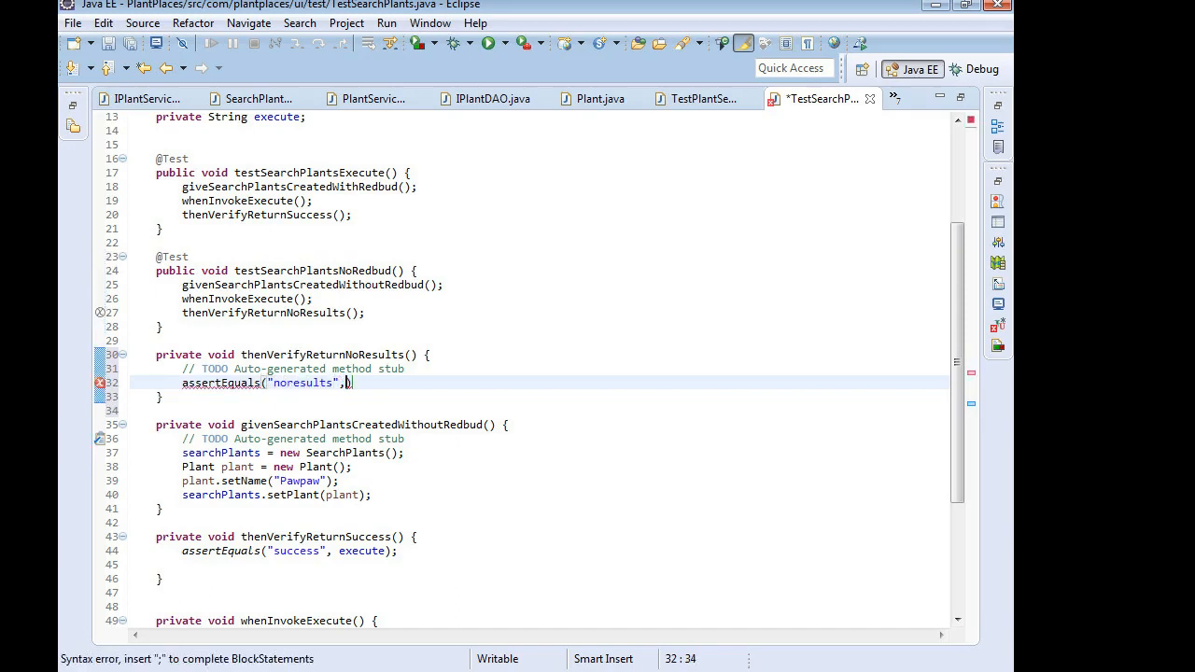
pyautogui.write('excu')
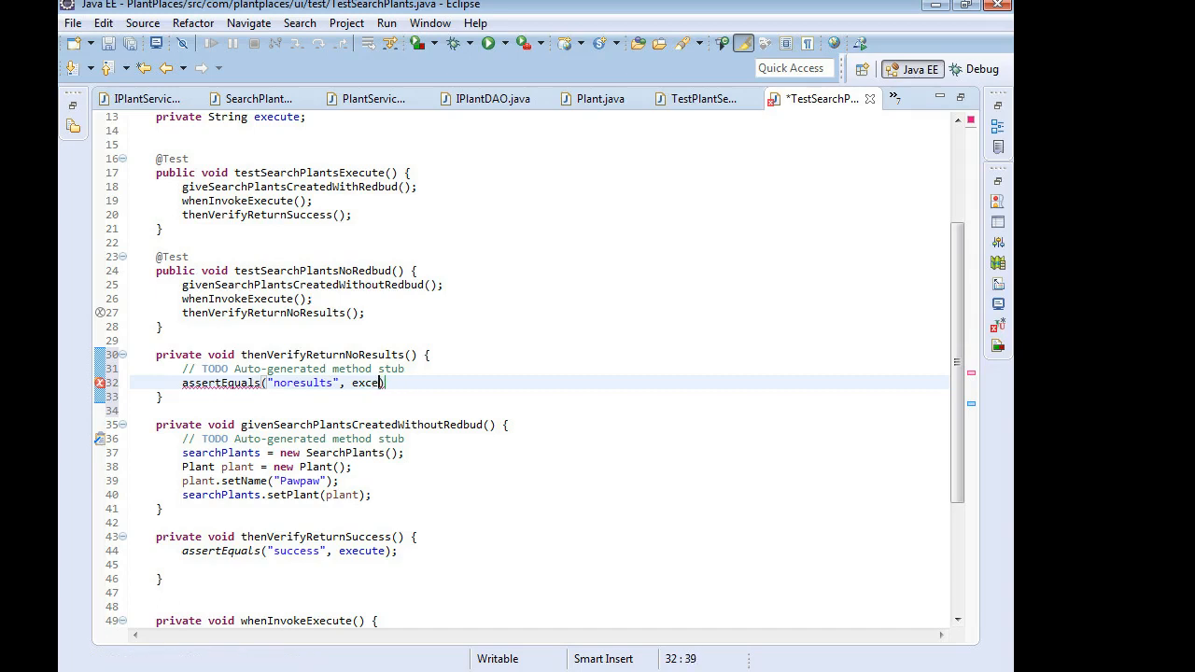
pyautogui.write('cute)')
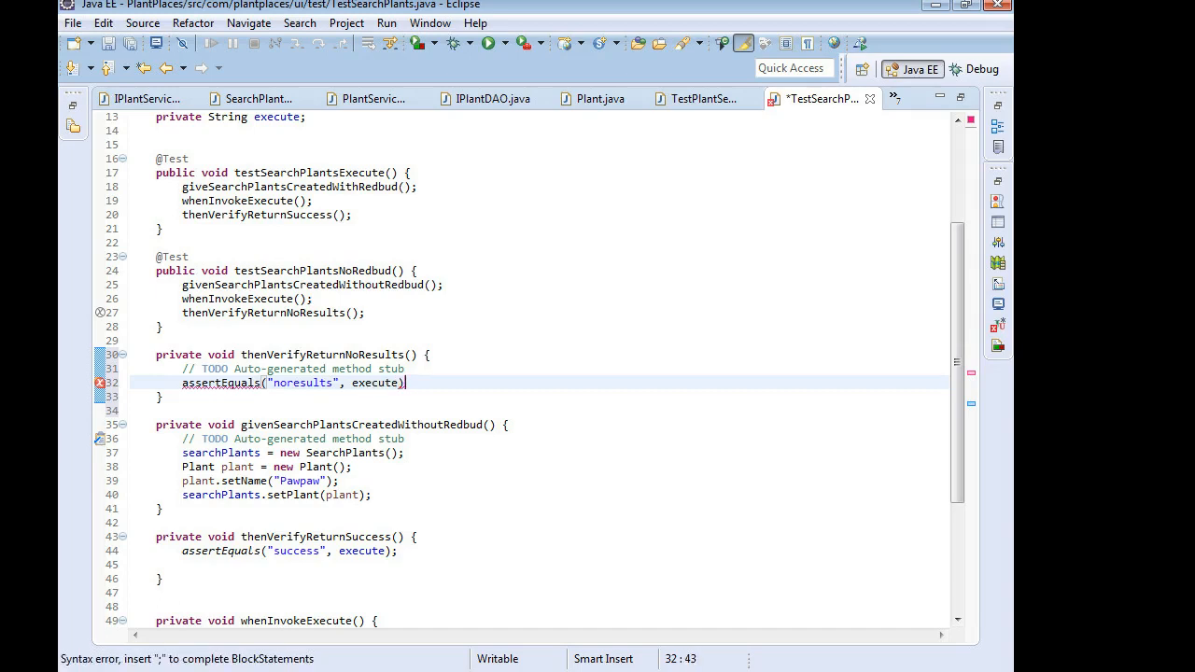
pyautogui.write(';')
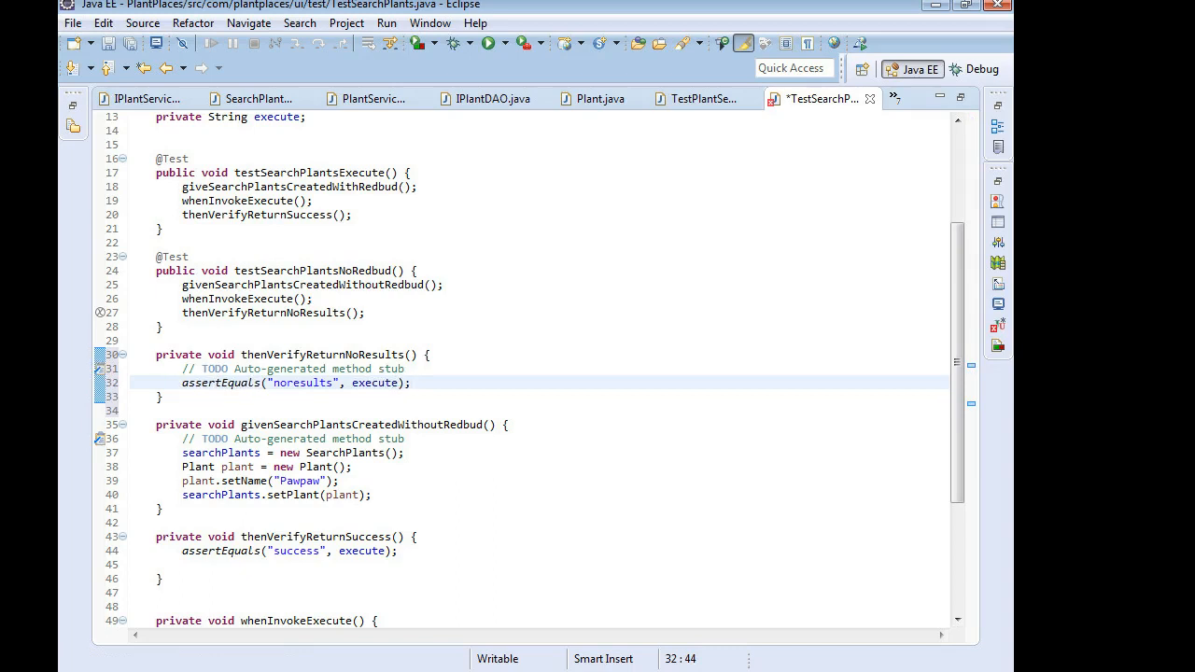
pyautogui.press('ctrl+s')
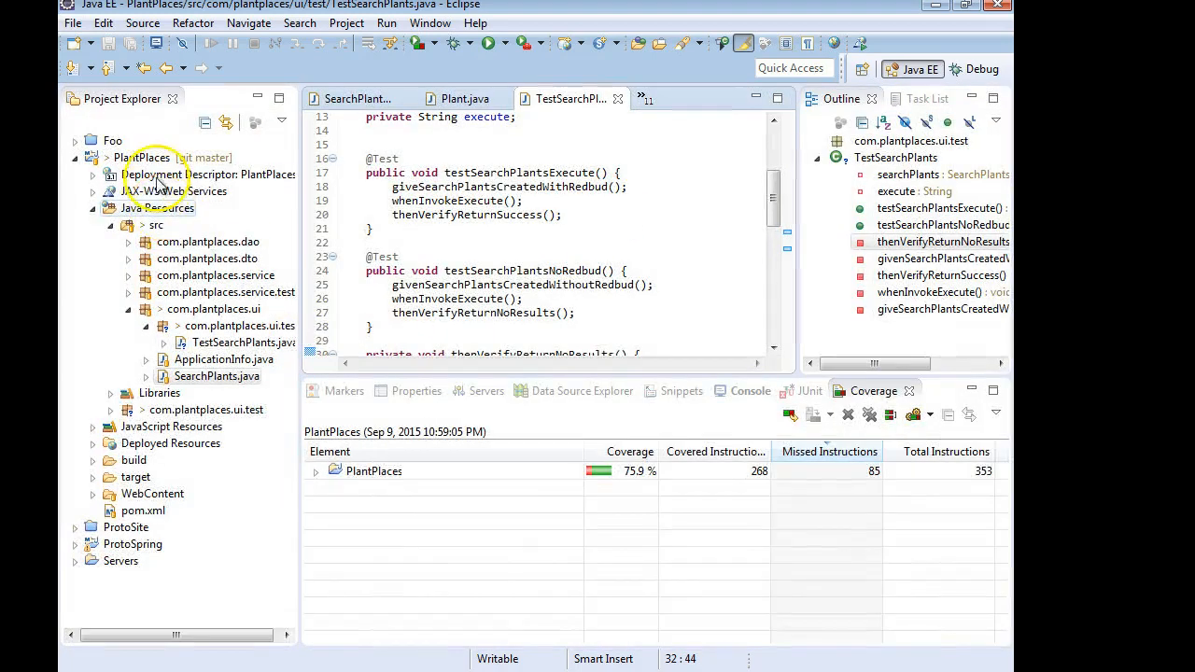
# Step: Run PlantPlaces with Coverage As > JUnit Test (78.3%) and inspect SearchPlants.java's now-covered "noresults" branch
pyautogui.rightClick(146, 157)
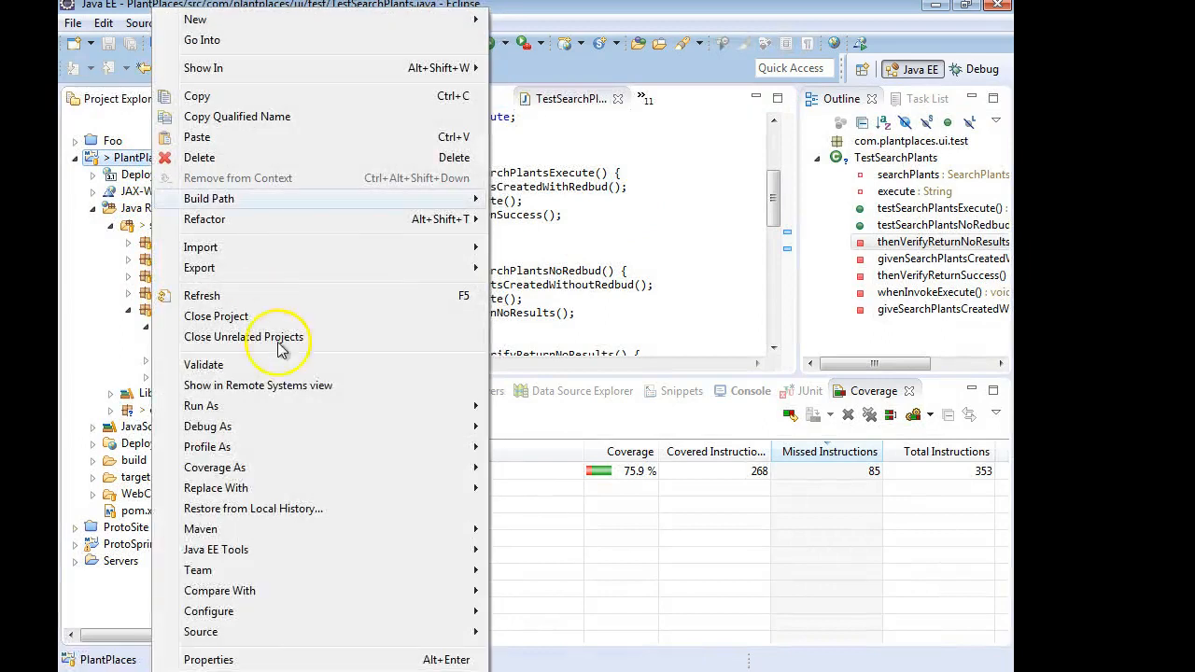
pyautogui.moveTo(215, 467)
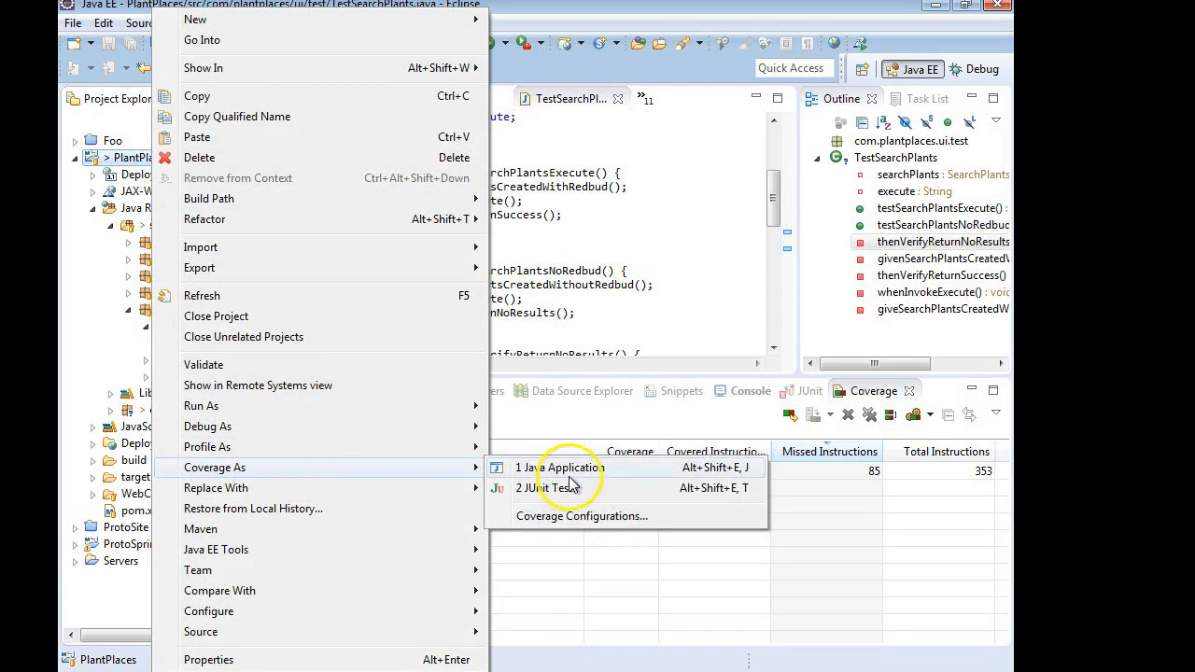
pyautogui.click(557, 488)
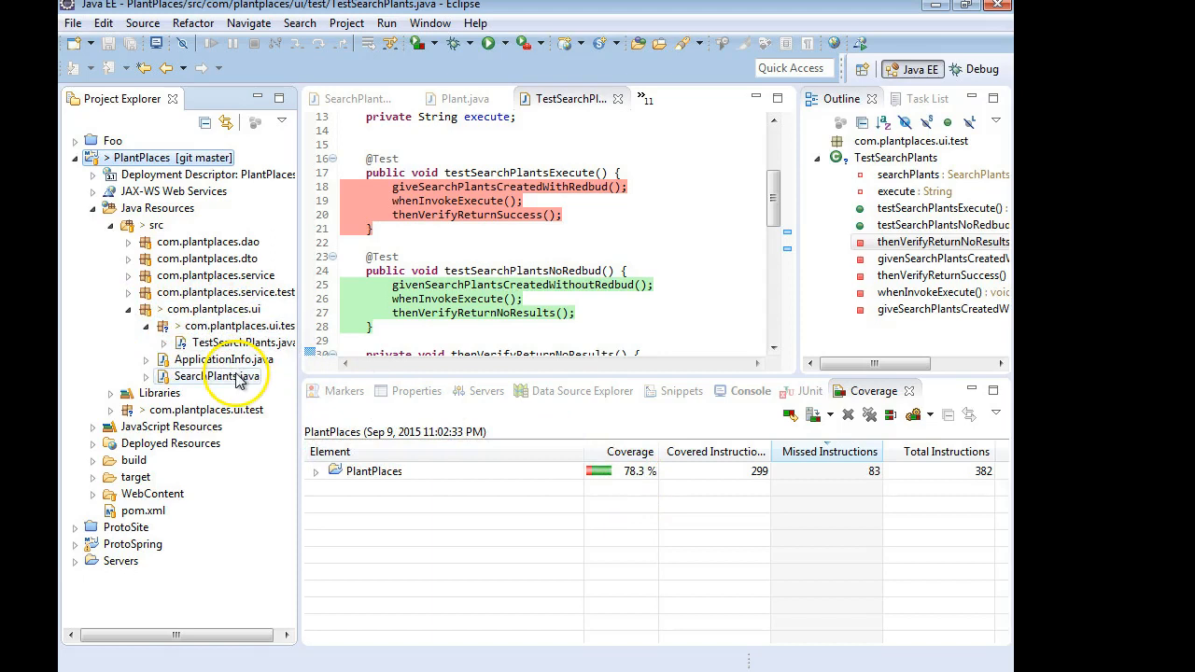
pyautogui.doubleClick(217, 375)
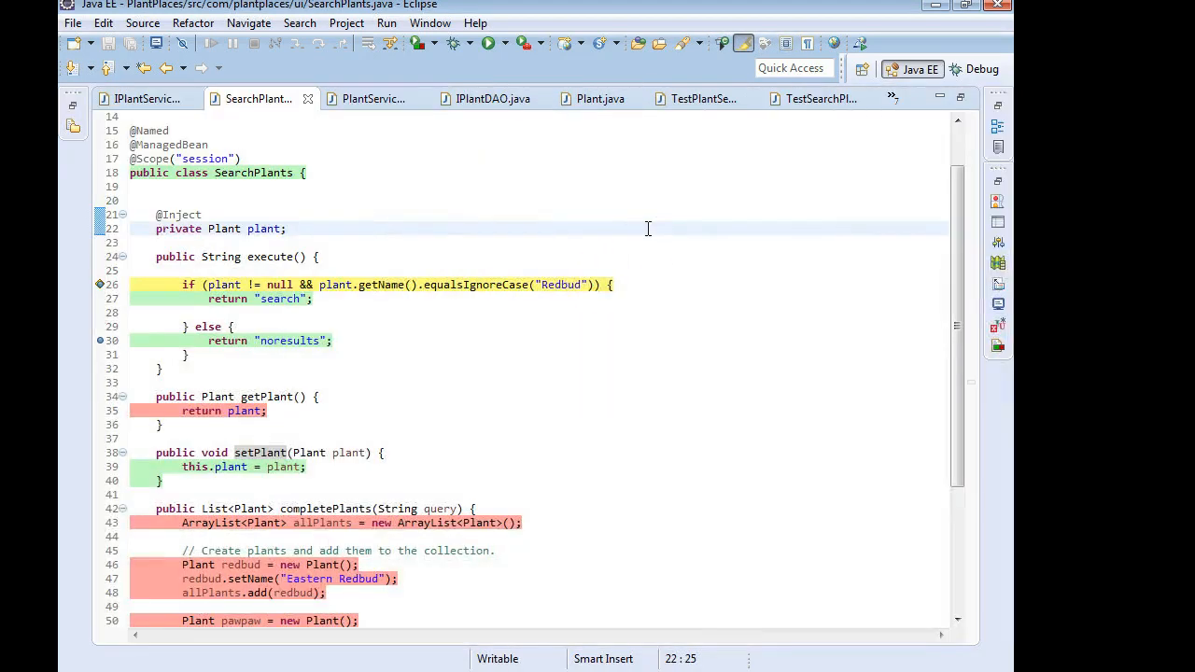
pyautogui.moveTo(428, 370)
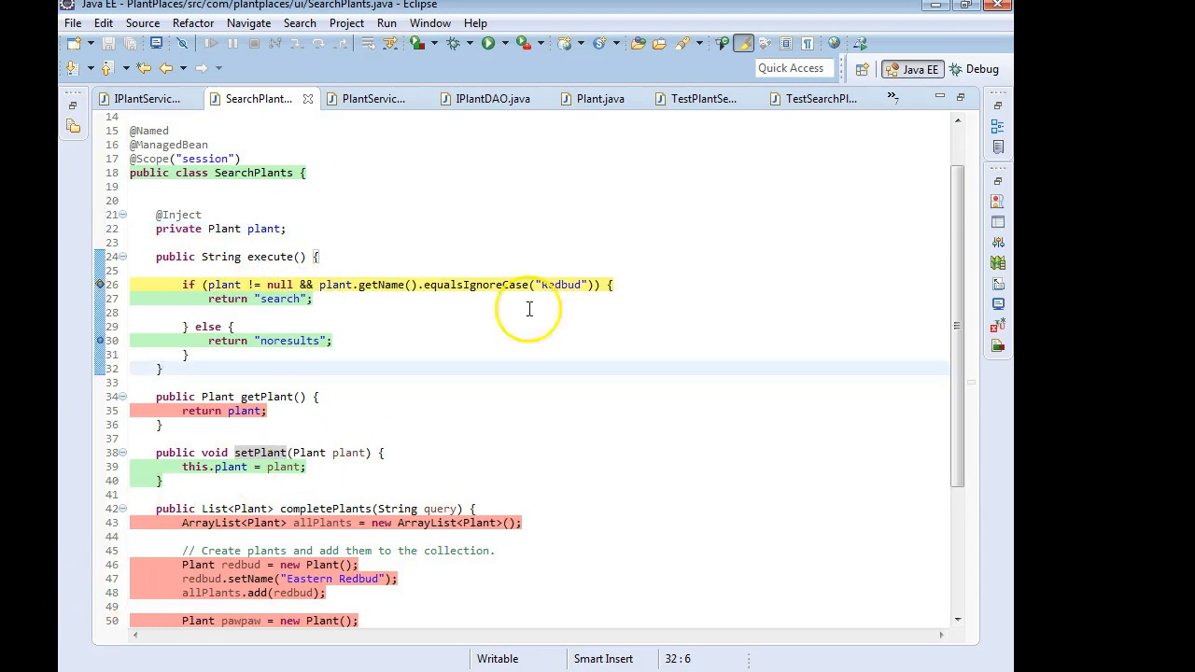
pyautogui.click(820, 97)
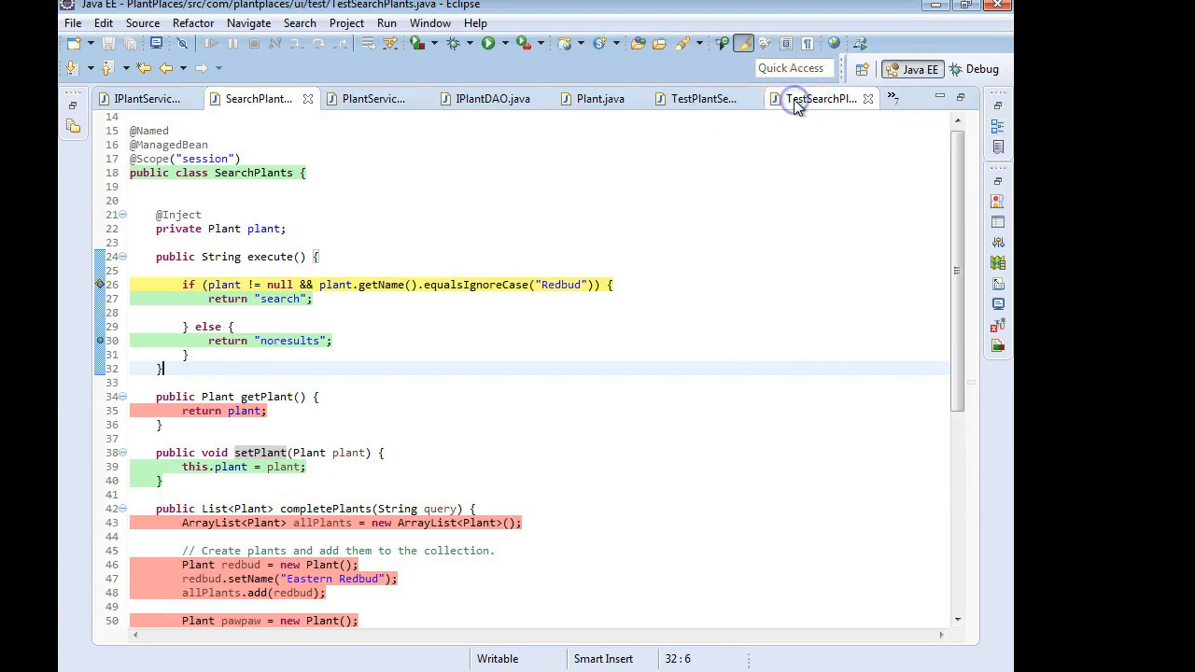
# Step: Declare a new test method public void testSearchPlantsNull() below the no-Redbud test
pyautogui.click(820, 97)
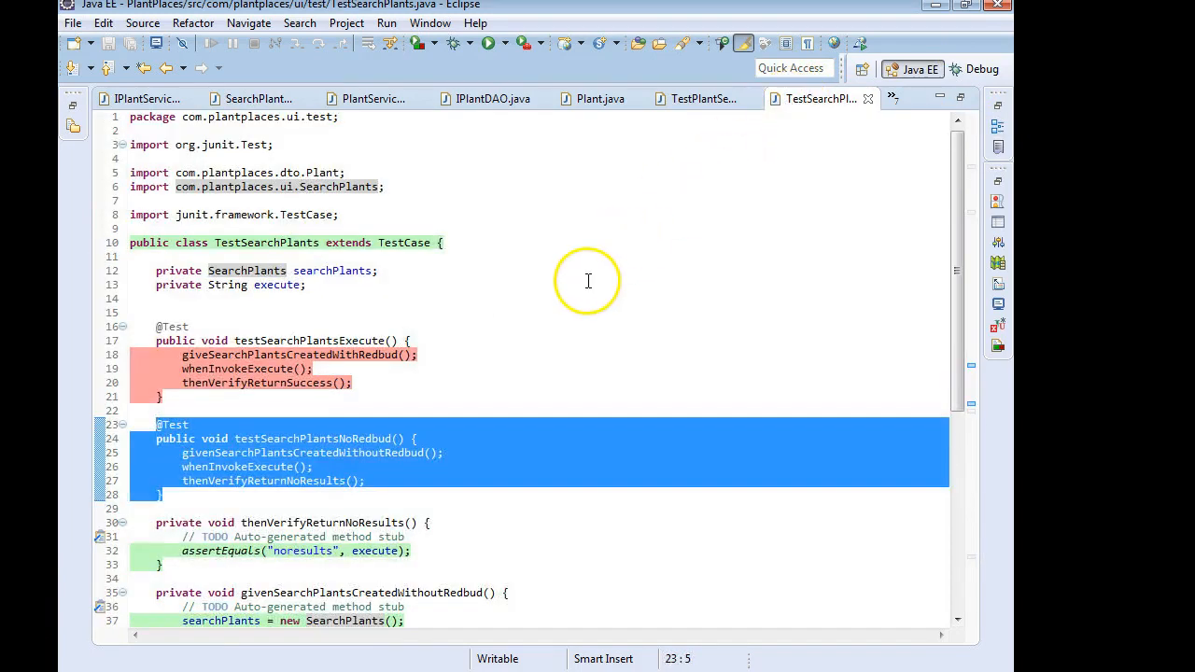
pyautogui.click(329, 495)
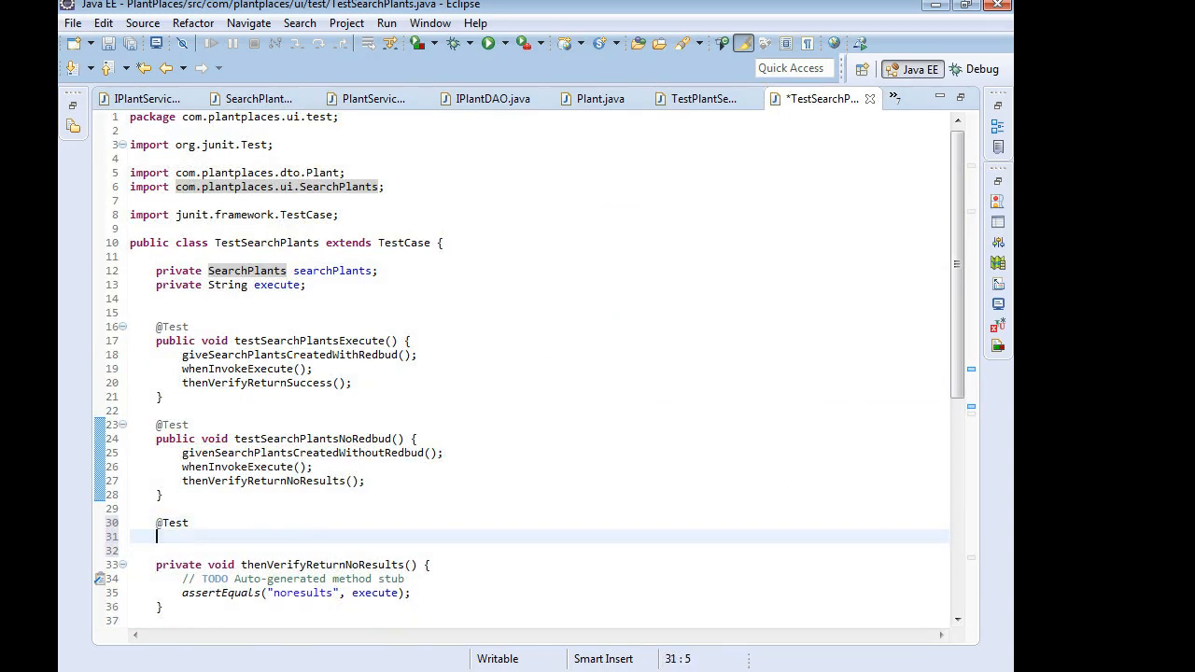
pyautogui.write('public void t')
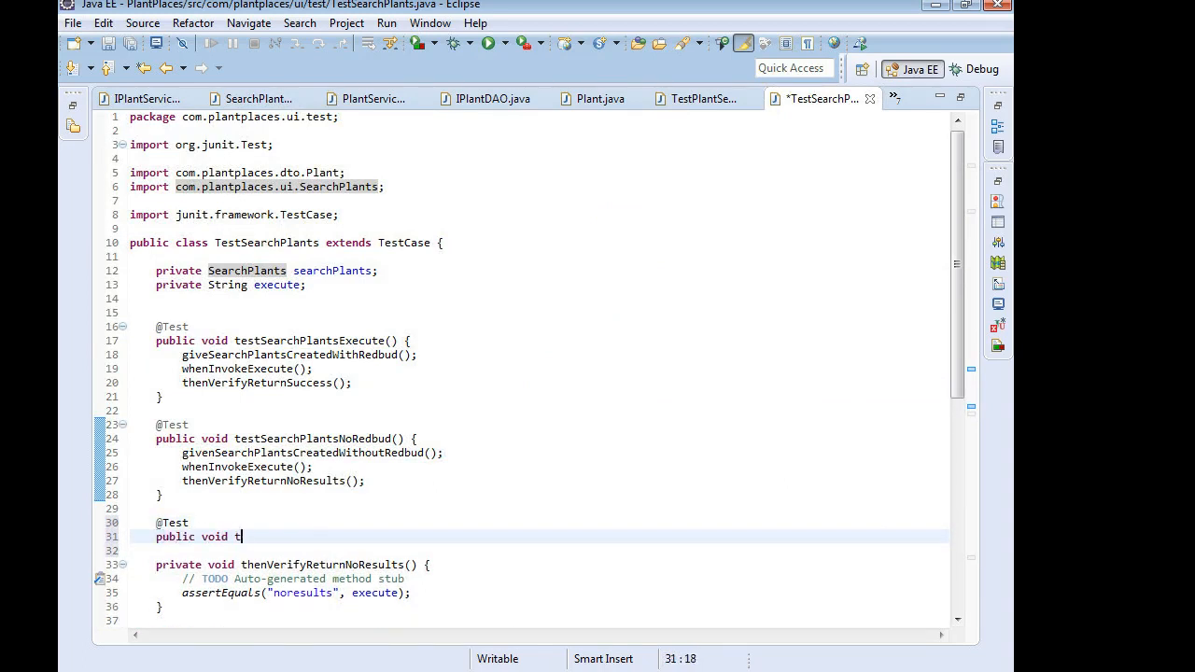
pyautogui.write('estSearchPlants')
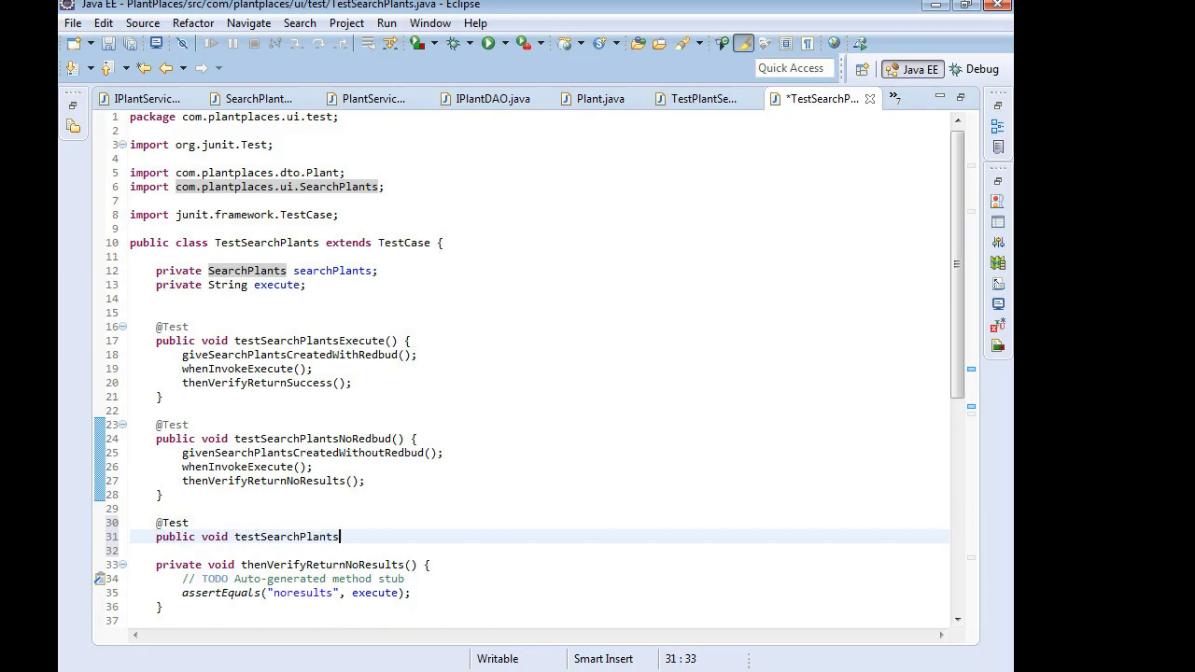
pyautogui.write('Null() {')
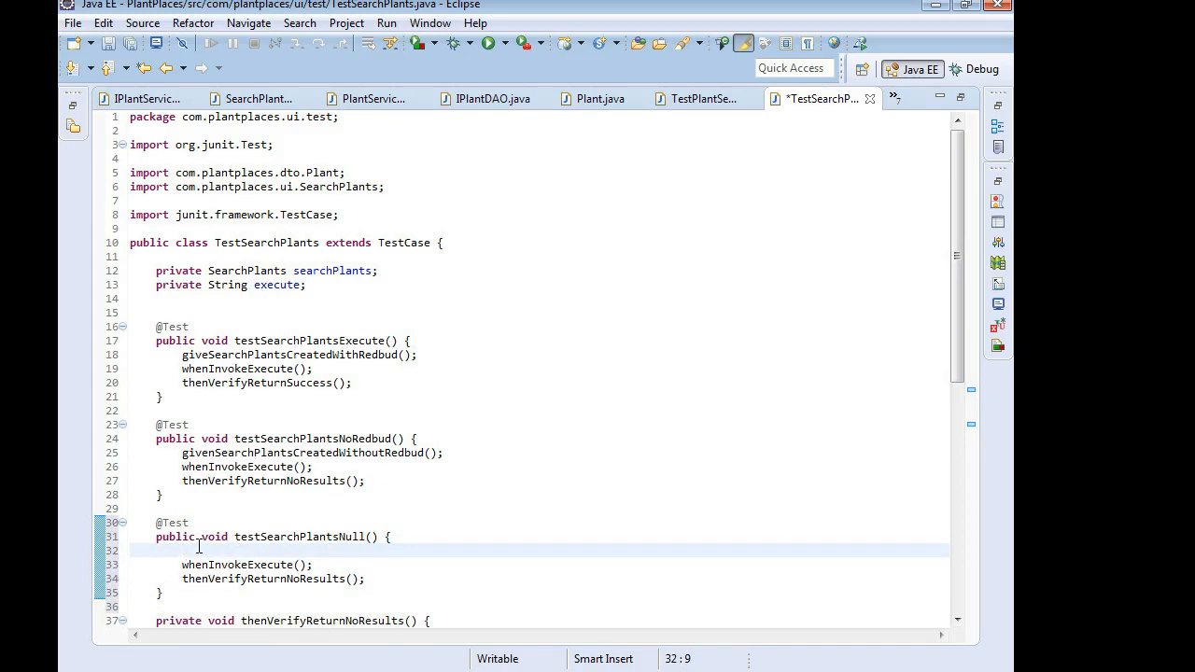
# Step: Call givenSearchPlantsCreatedWithNullPlant and create the missing null-plant setup method via Quick Fix
pyautogui.write('givenSearchPlantsCreatd')
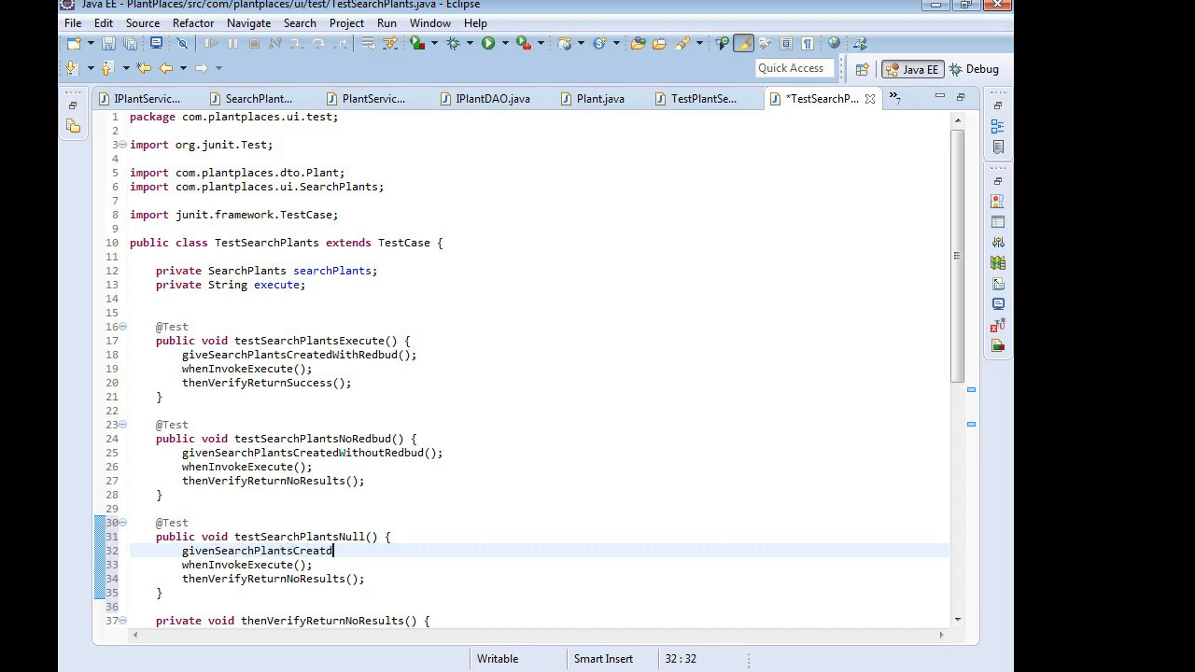
pyautogui.write('WithNullPlant();')
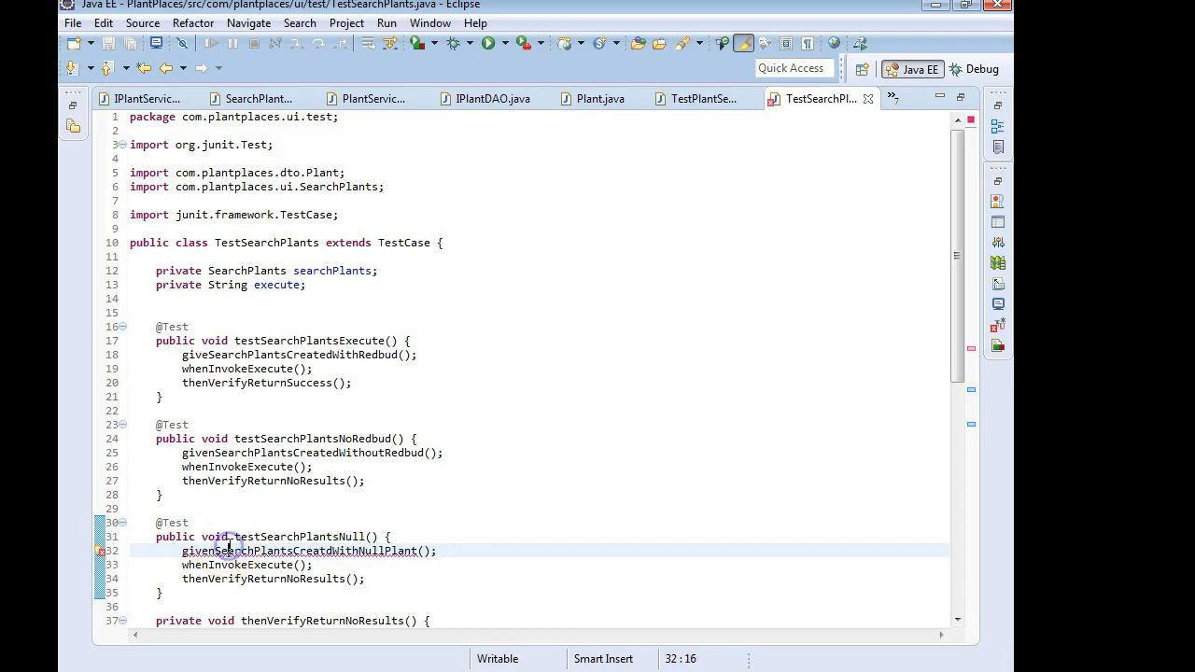
pyautogui.click(233, 551)
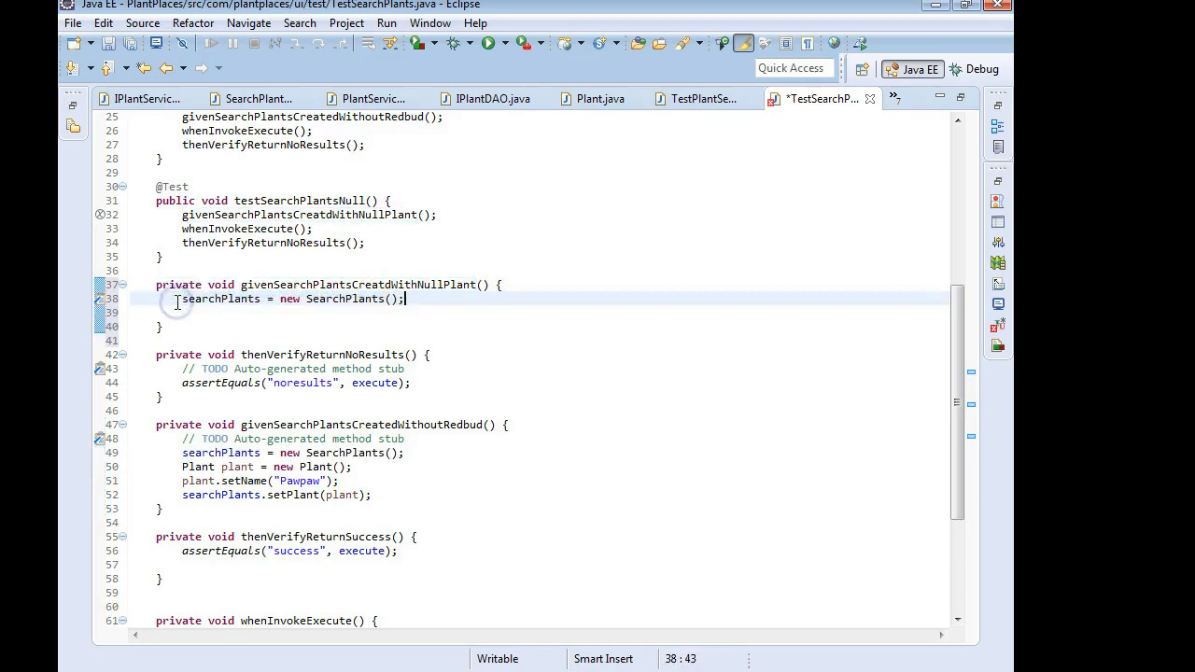
# Step: Save and rerun the PlantPlaces project's JUnit tests with coverage measurement
pyautogui.click(109, 45)
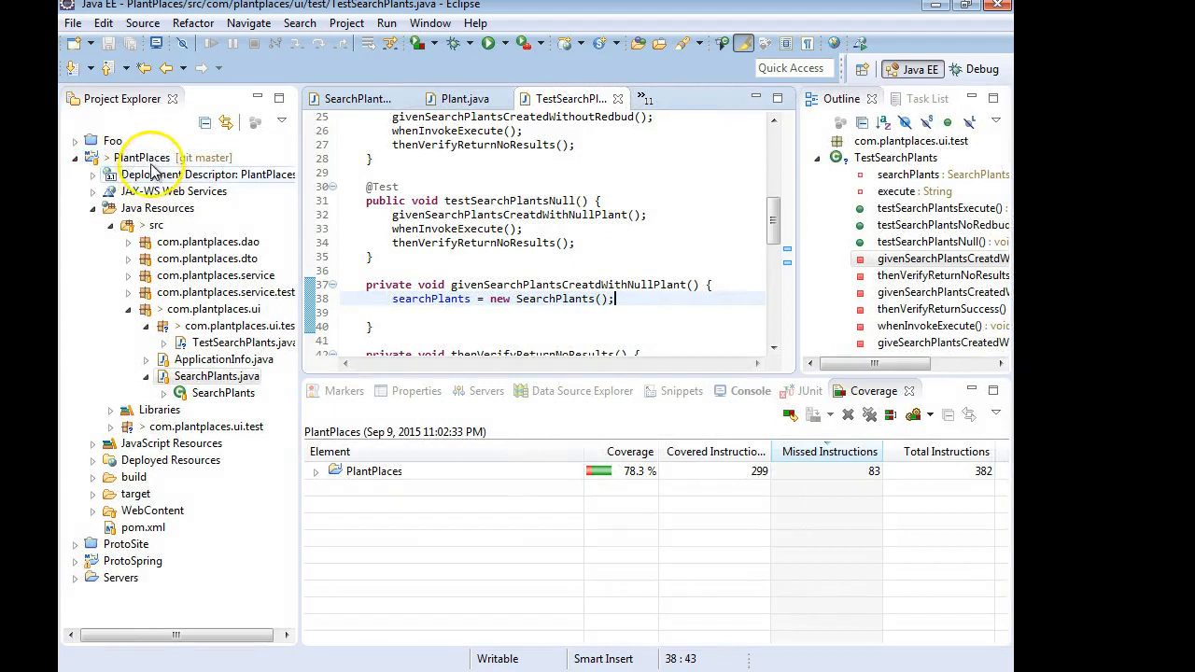
pyautogui.rightClick(146, 157)
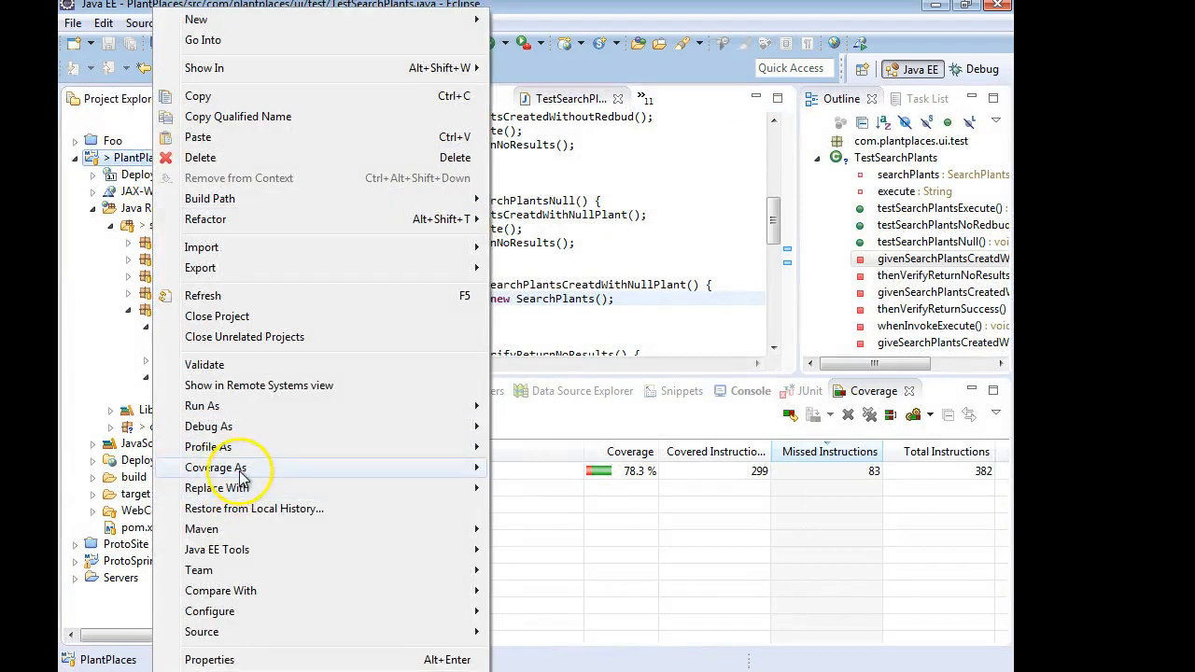
pyautogui.click(217, 467)
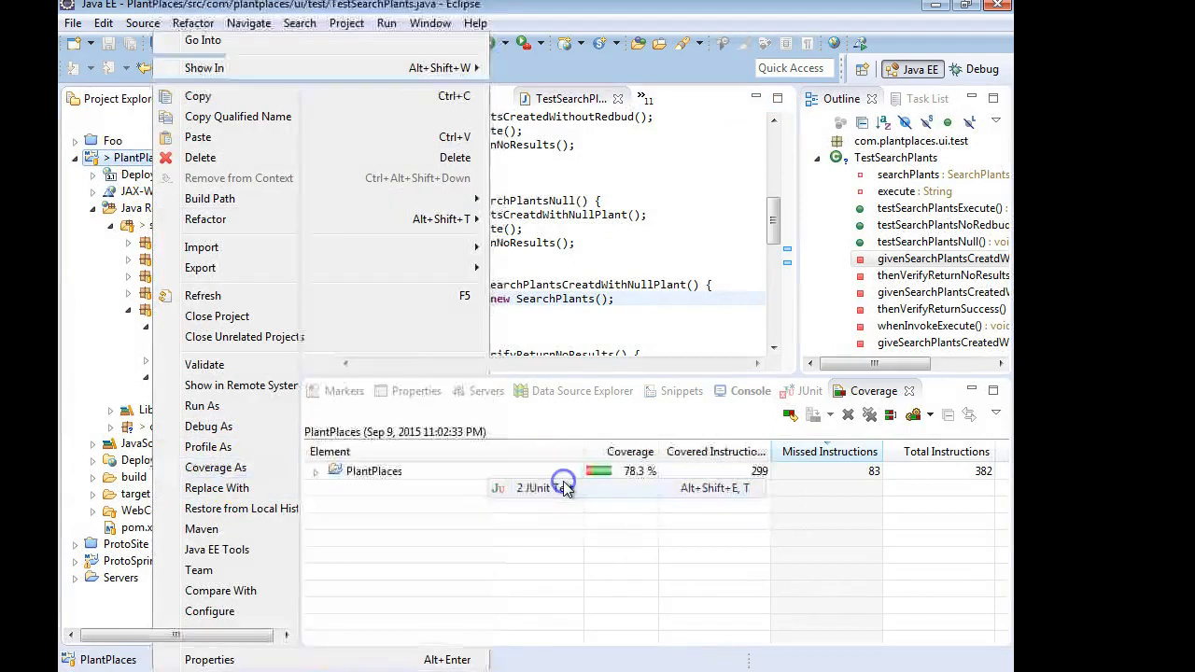